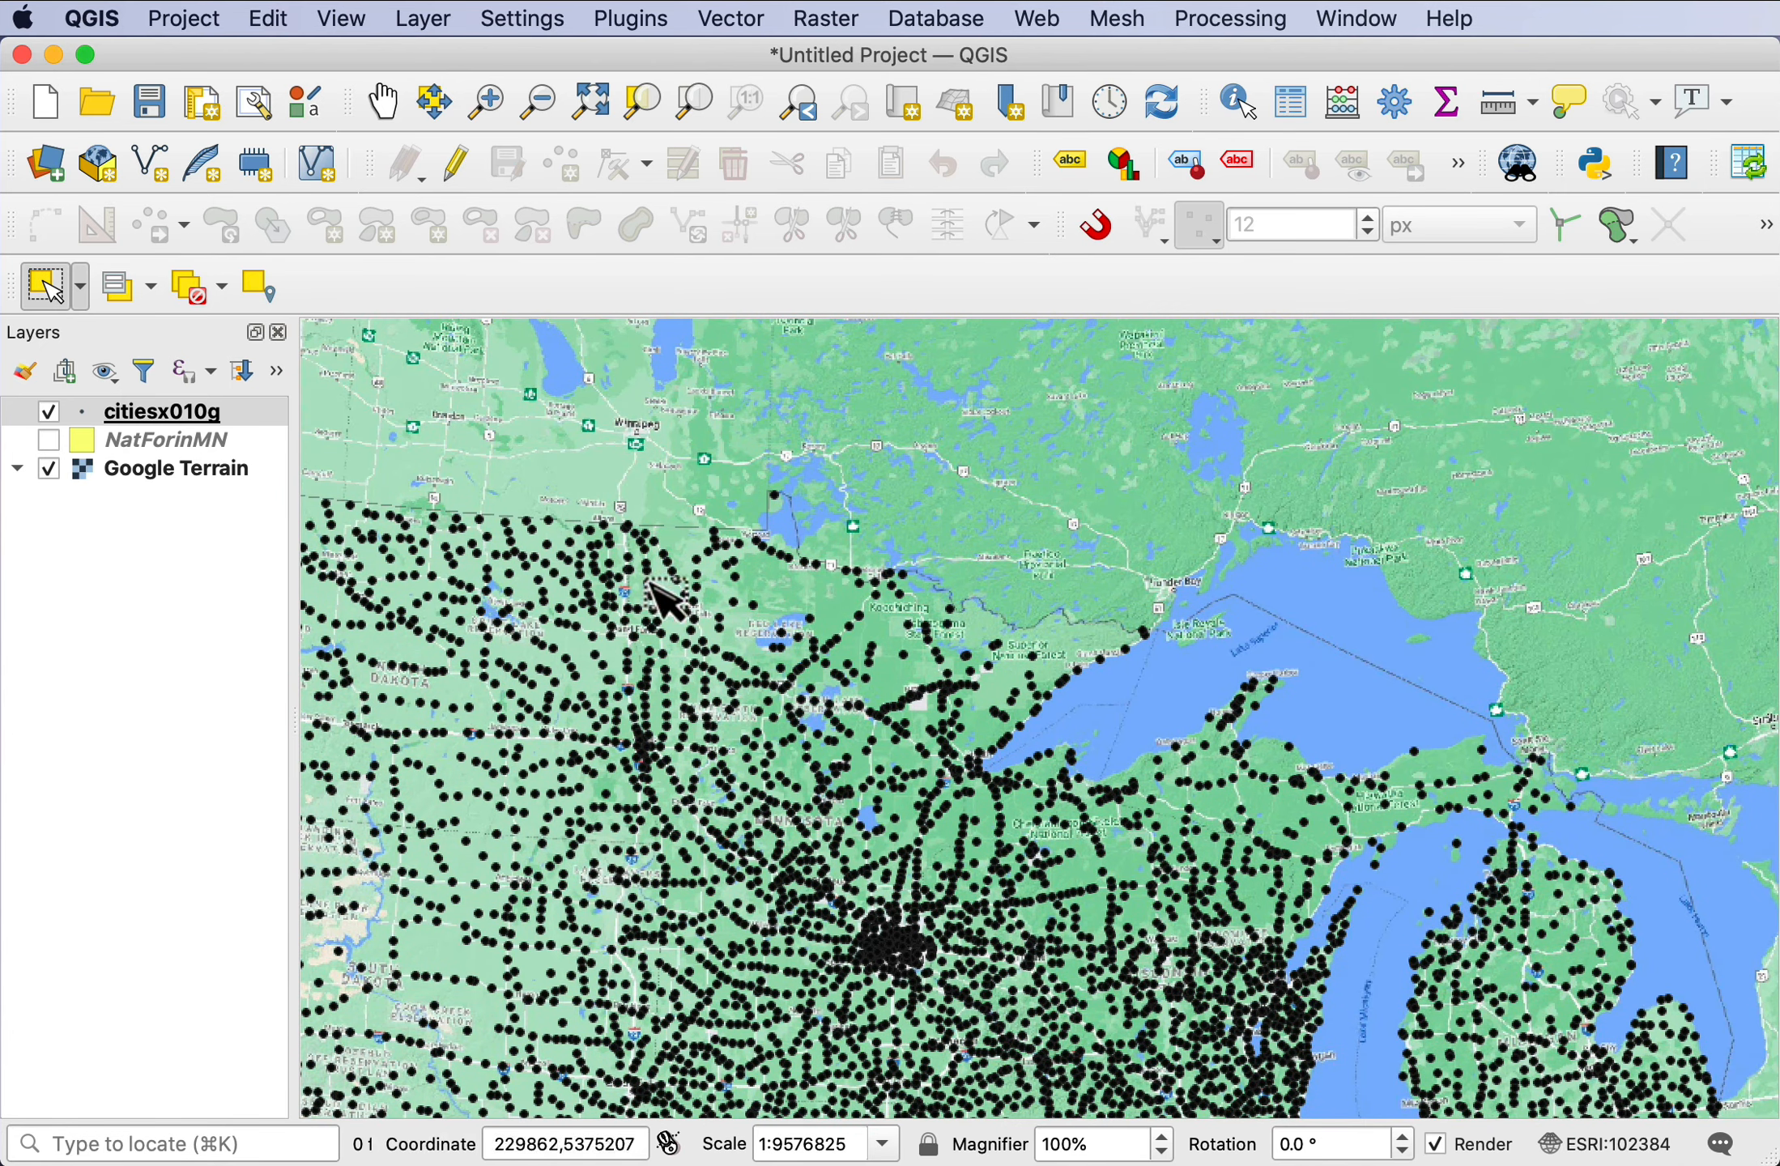
mouse_move(796, 808)
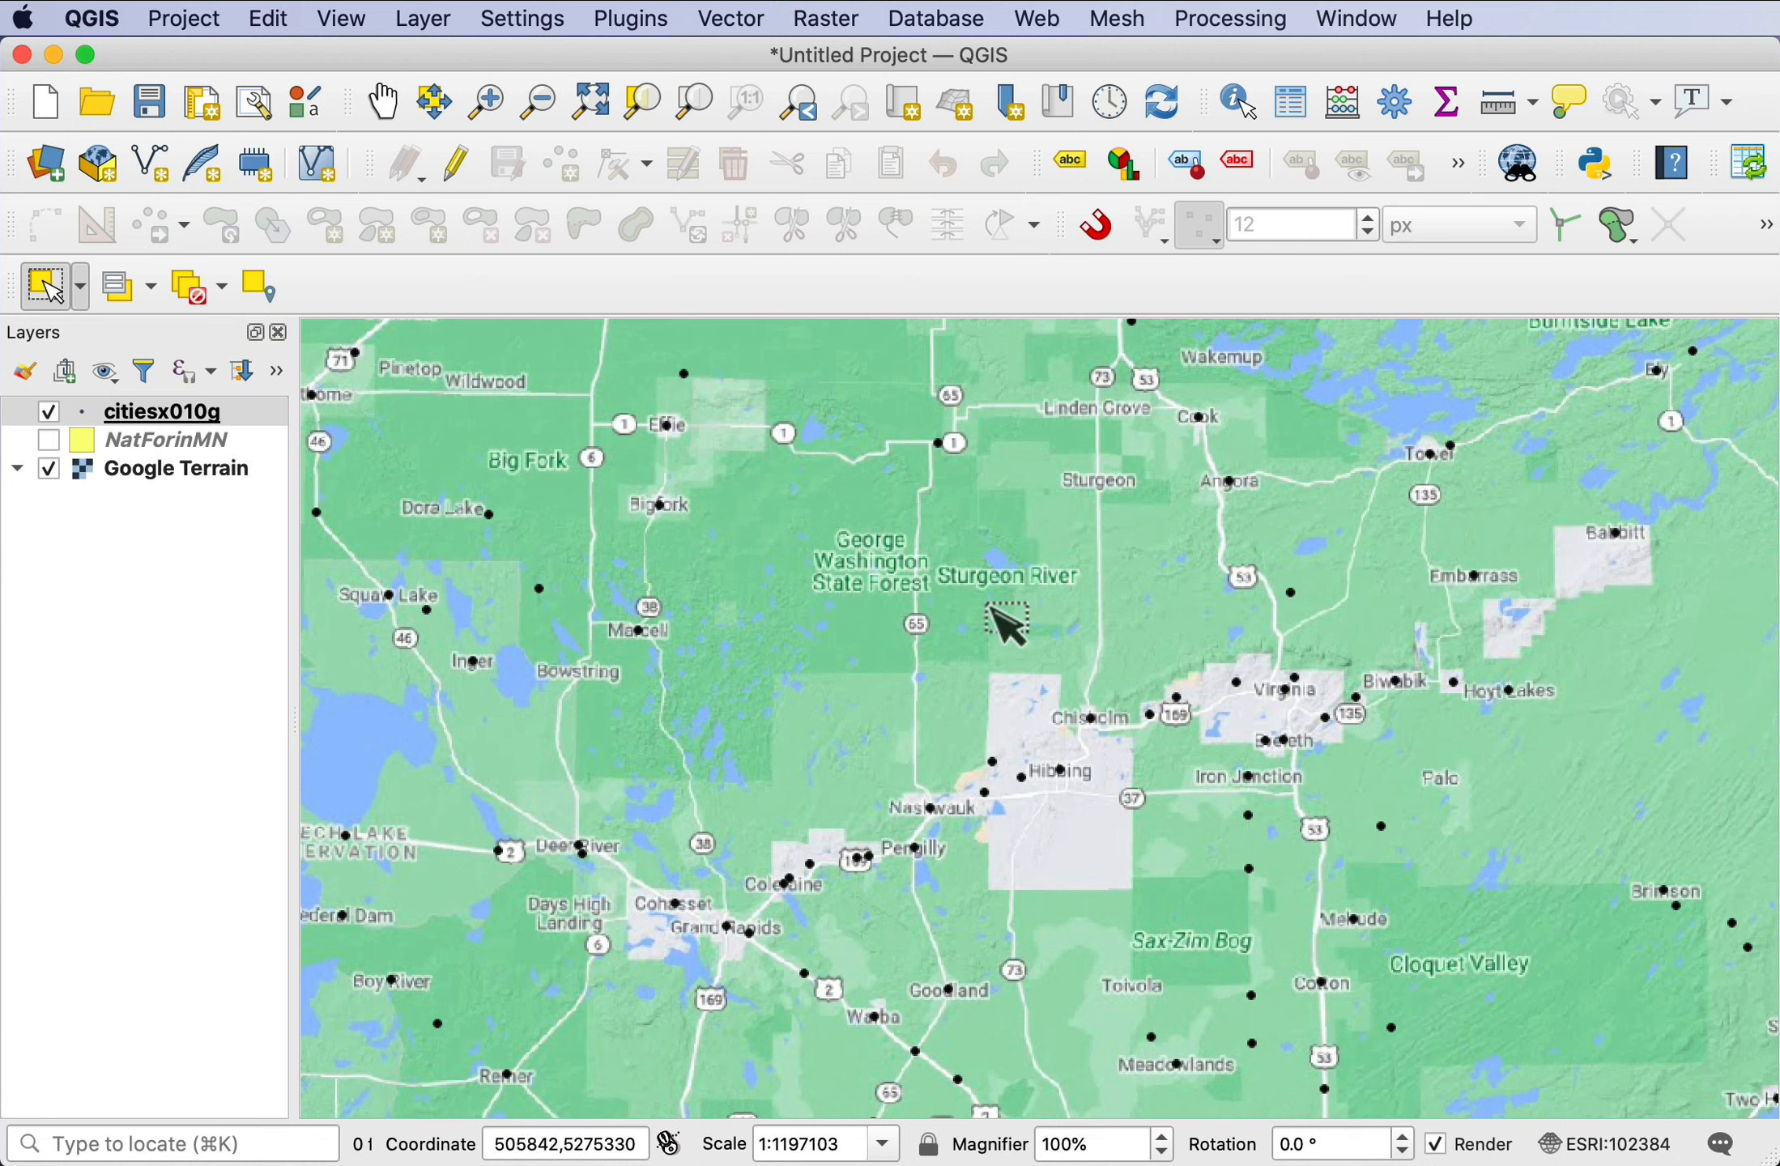
mouse_move(1055, 552)
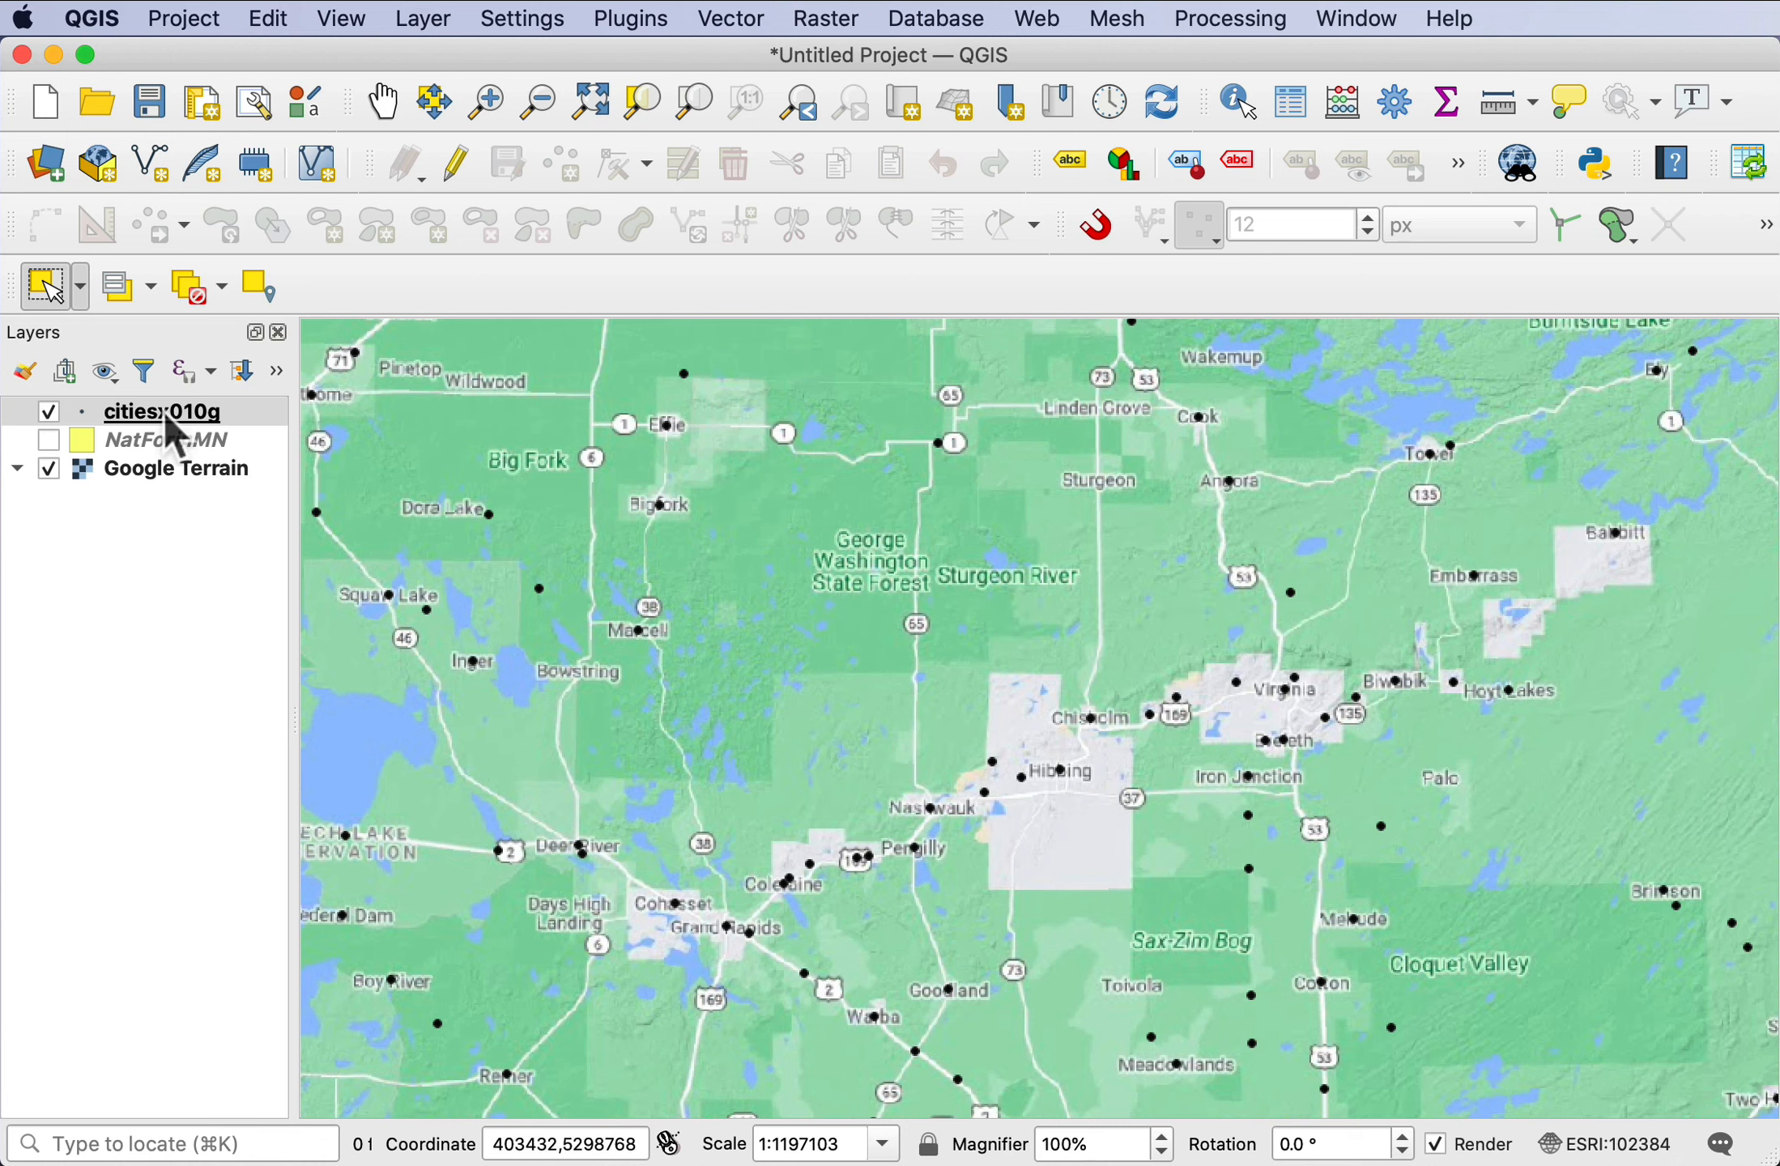
mouse_move(170, 427)
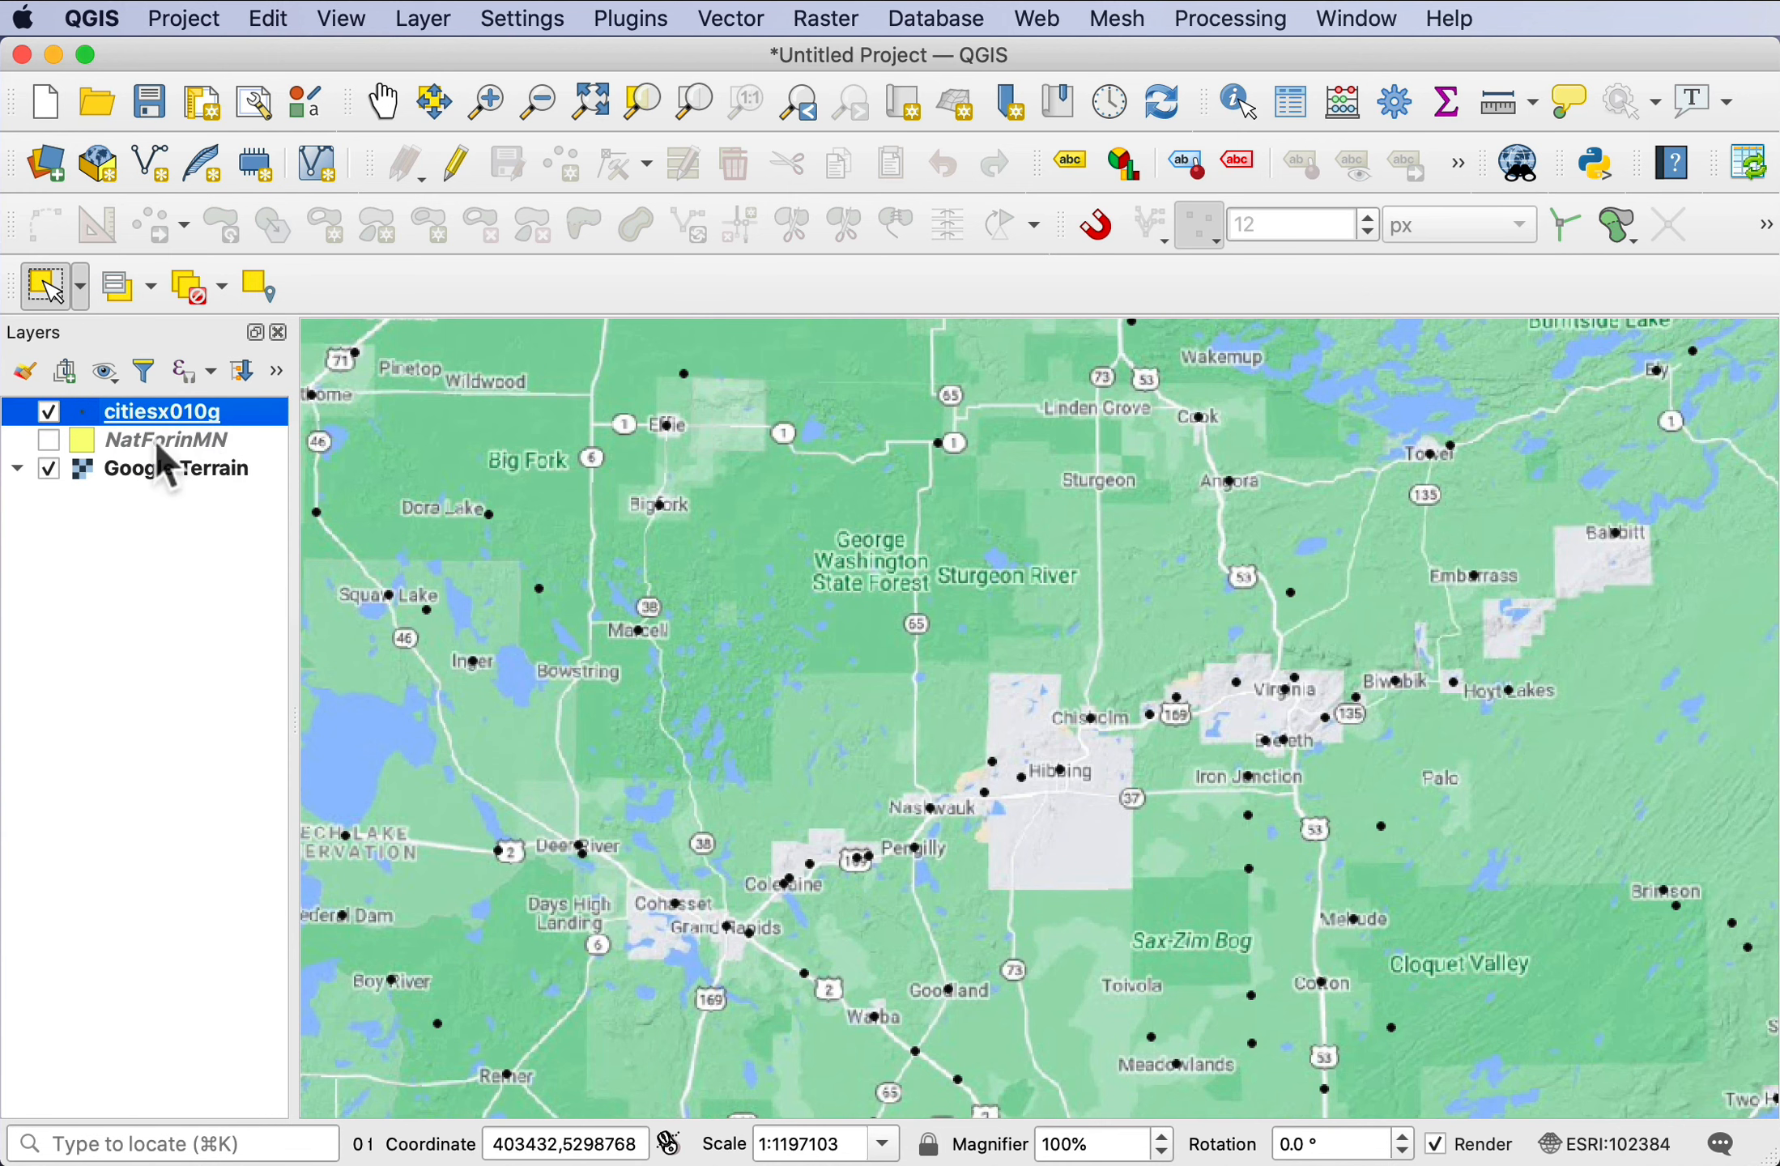
mouse_move(45, 288)
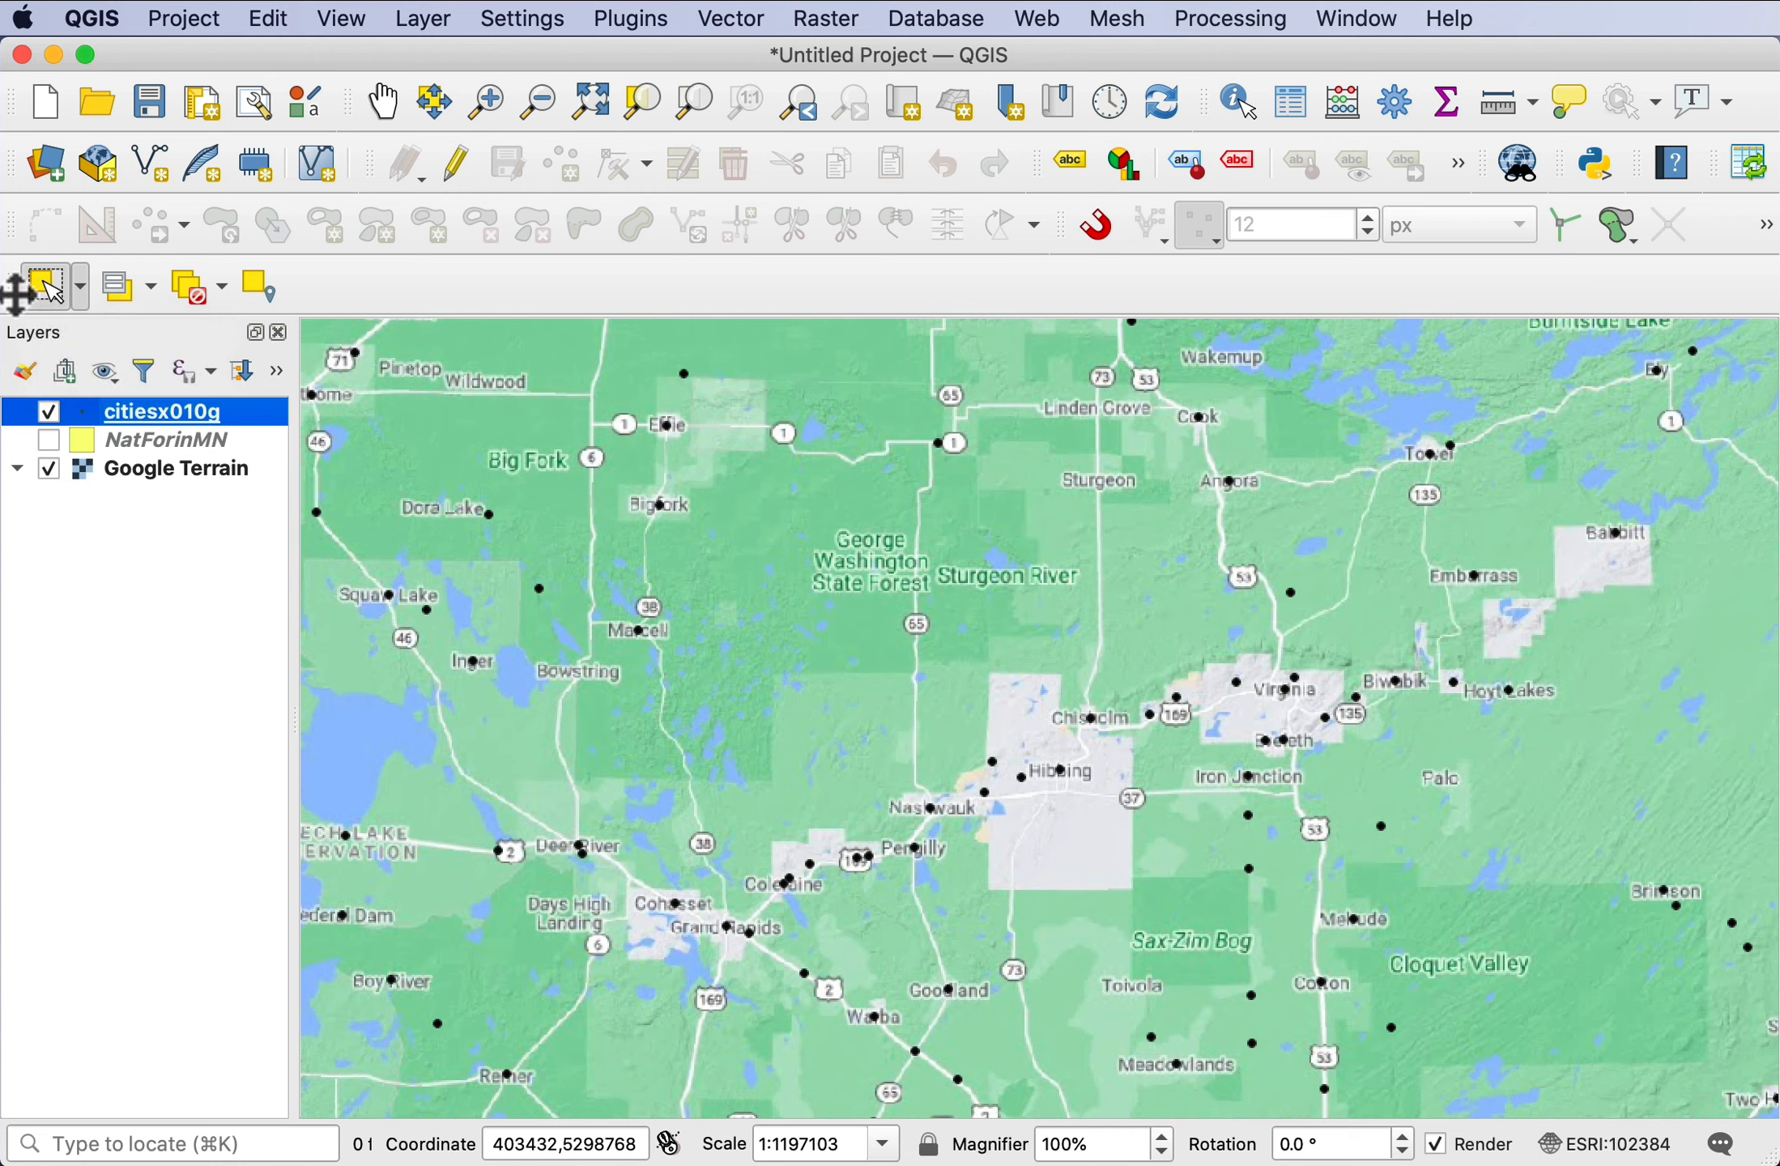
mouse_move(667, 565)
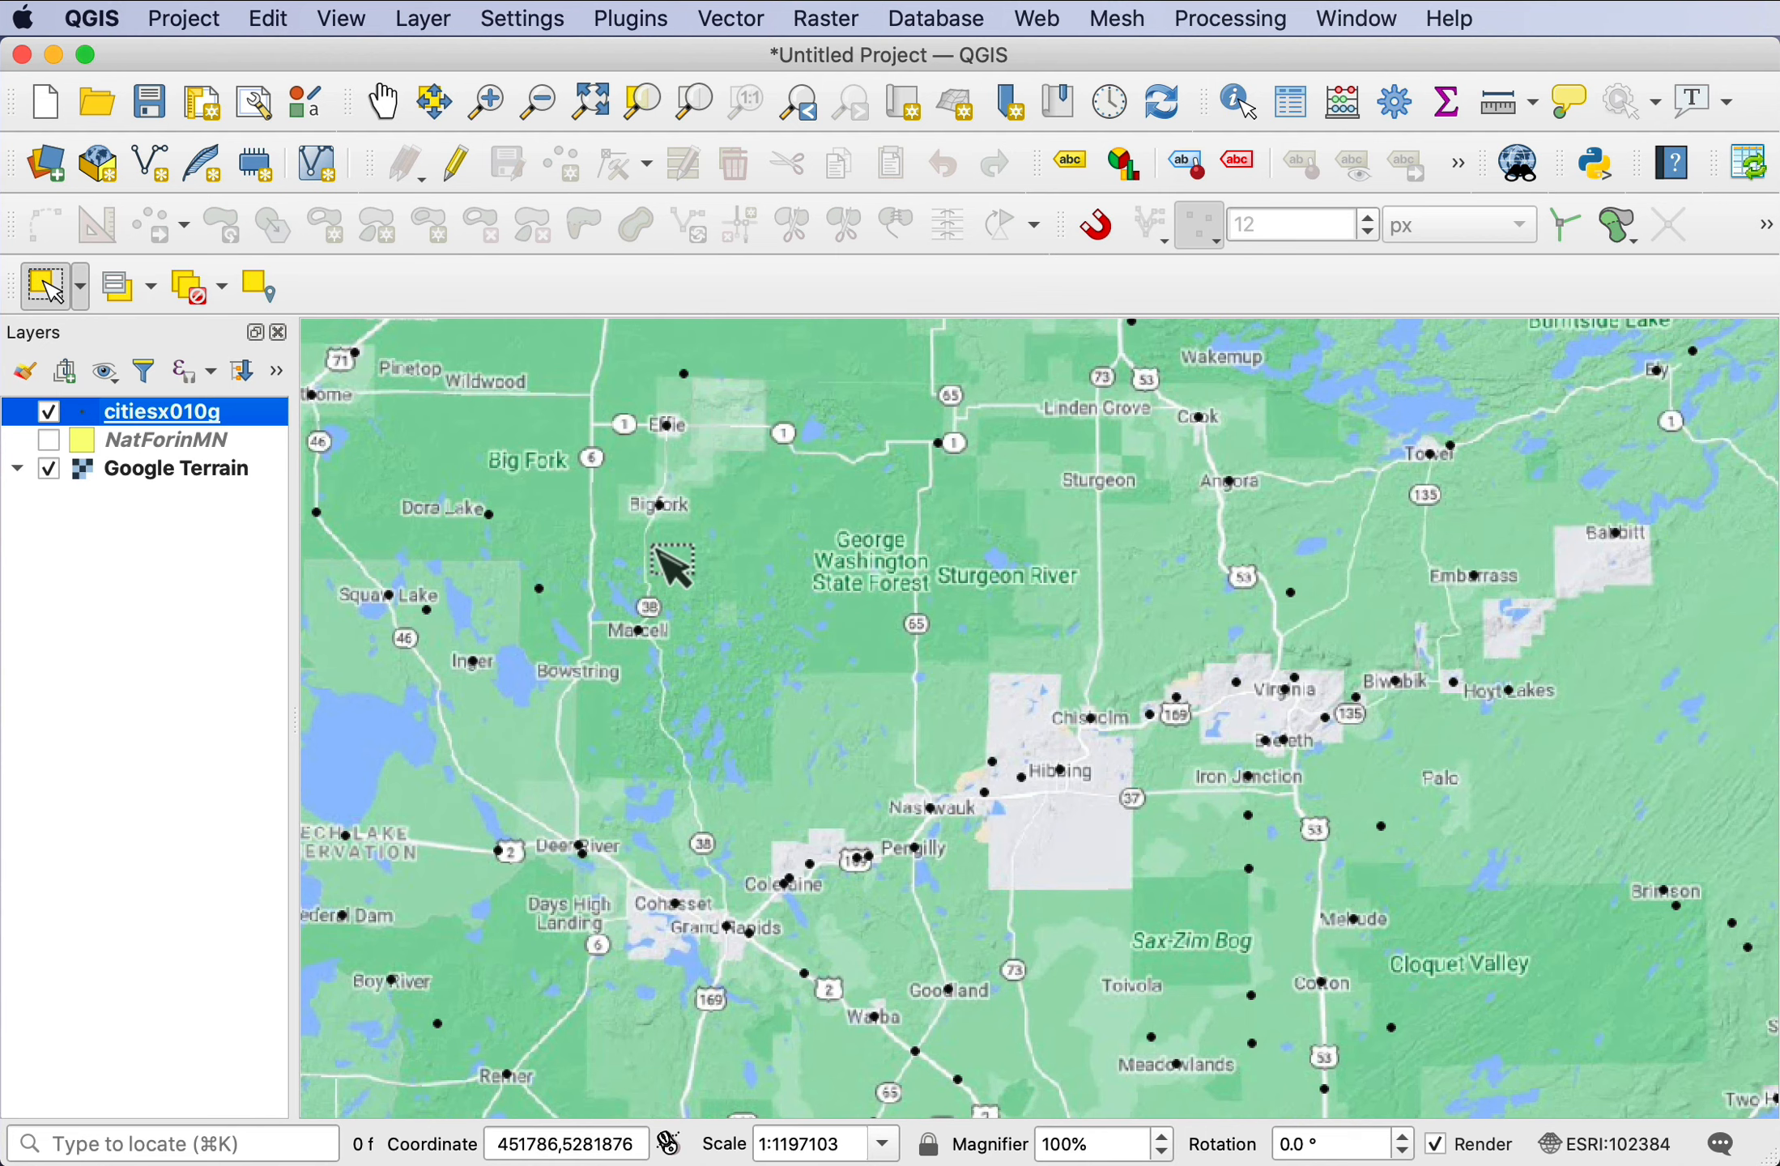
- Box-select the 37 Iron Range cities from Grand Rapids east to Virginia
left_click_drag(670, 545, 828, 659)
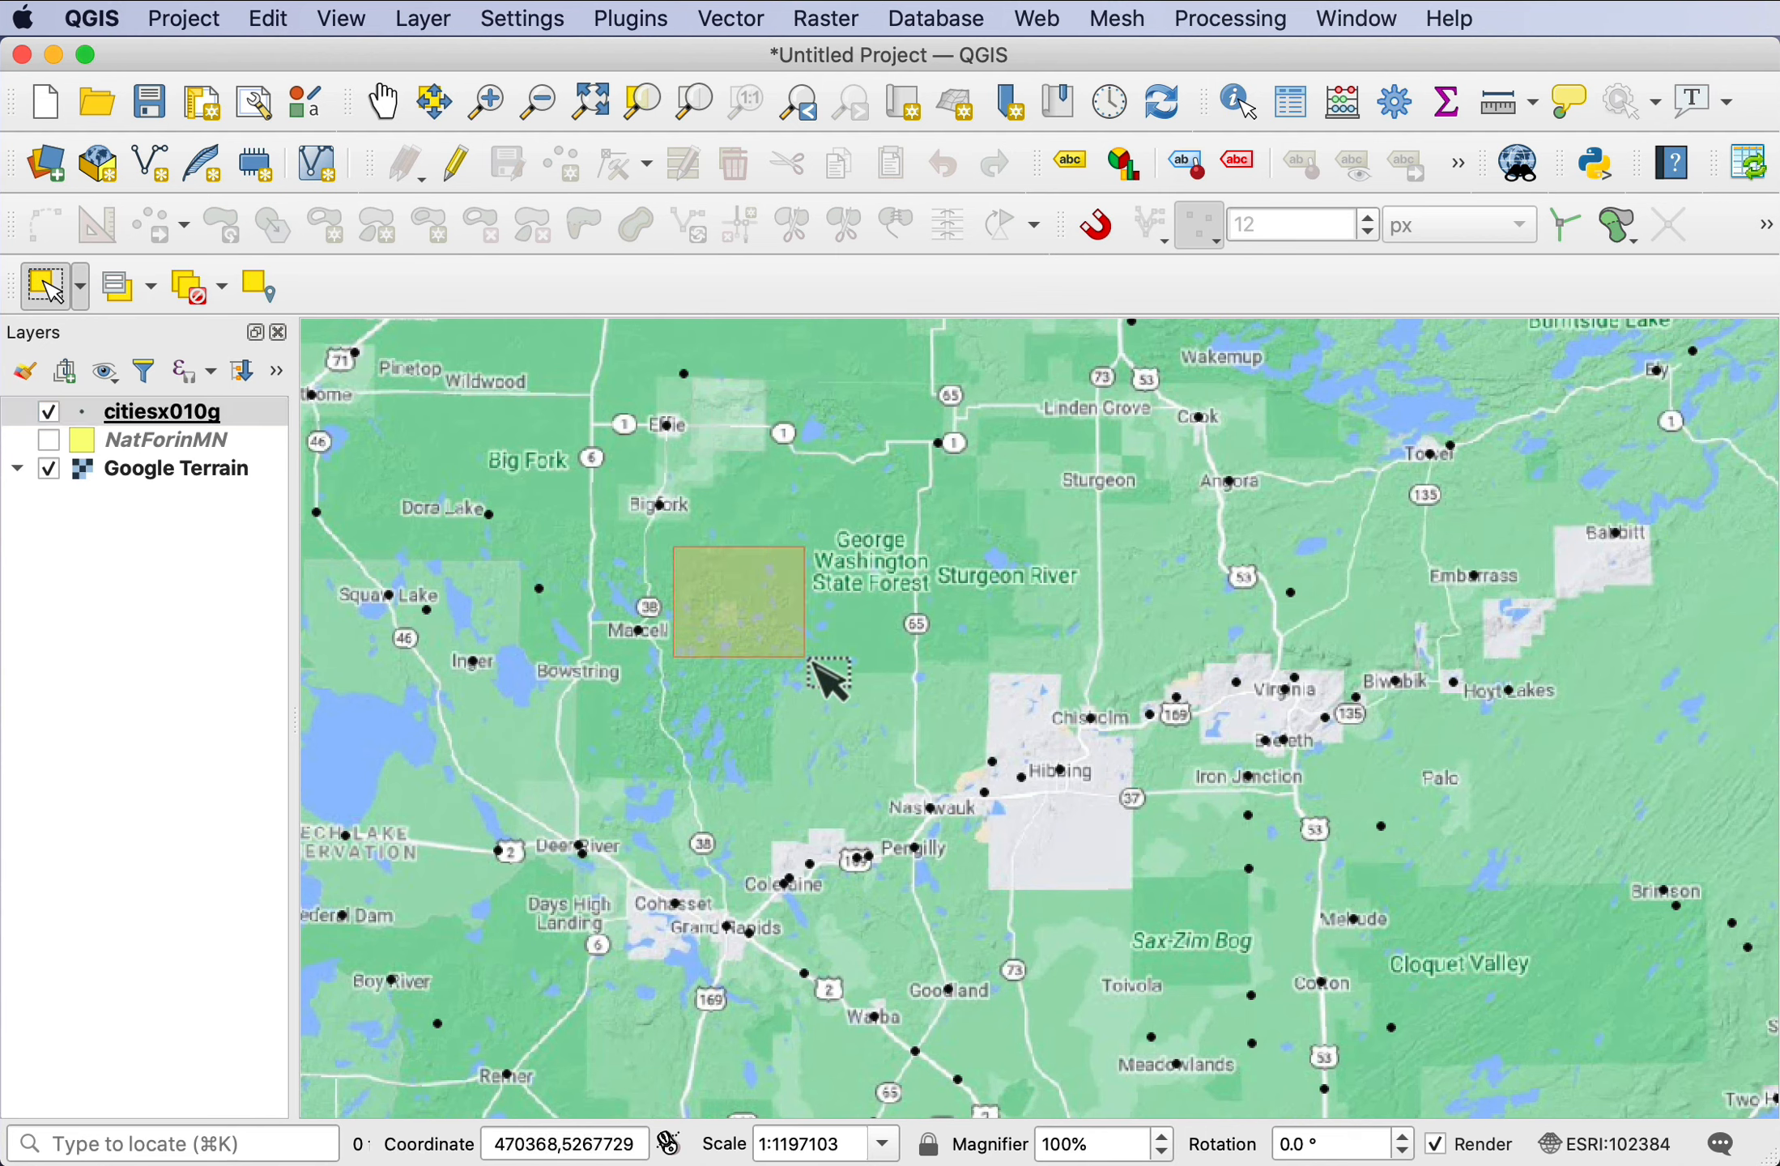
left_click_drag(830, 677, 1534, 993)
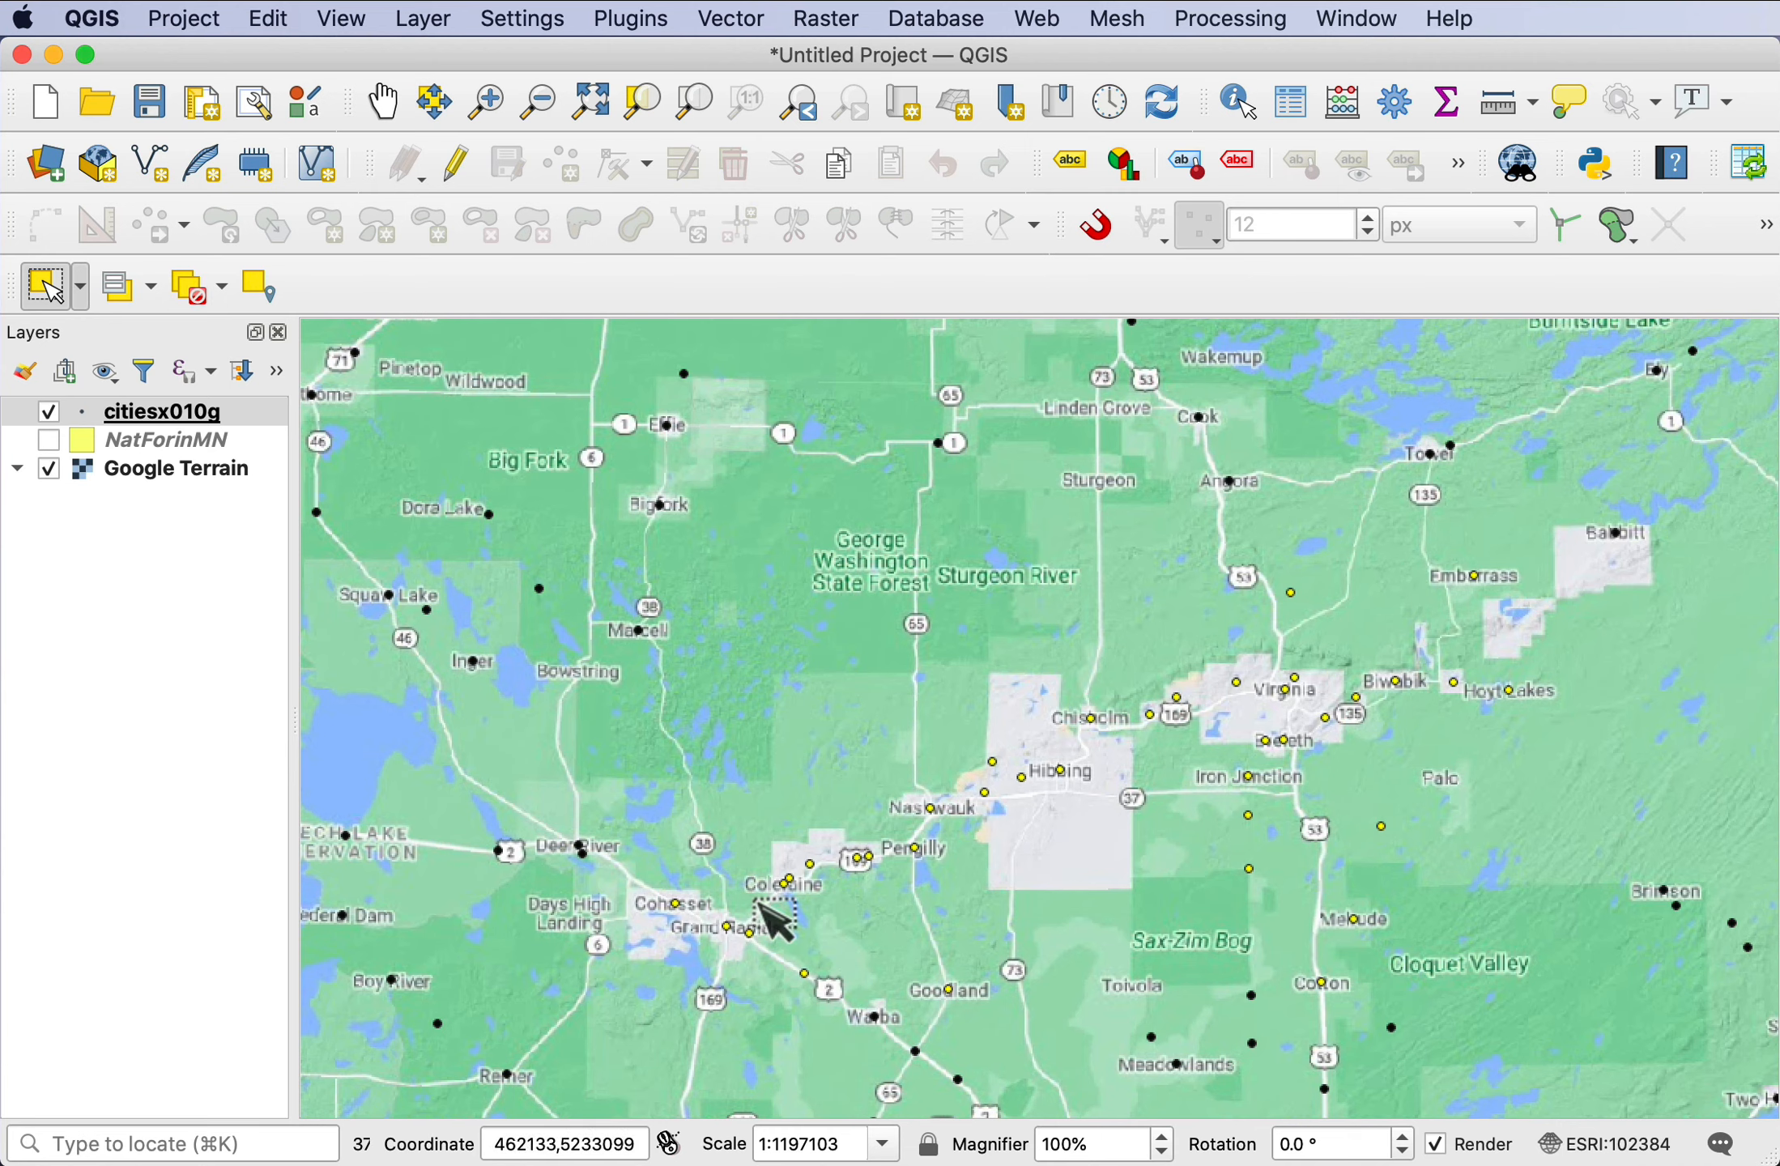
mouse_move(472, 451)
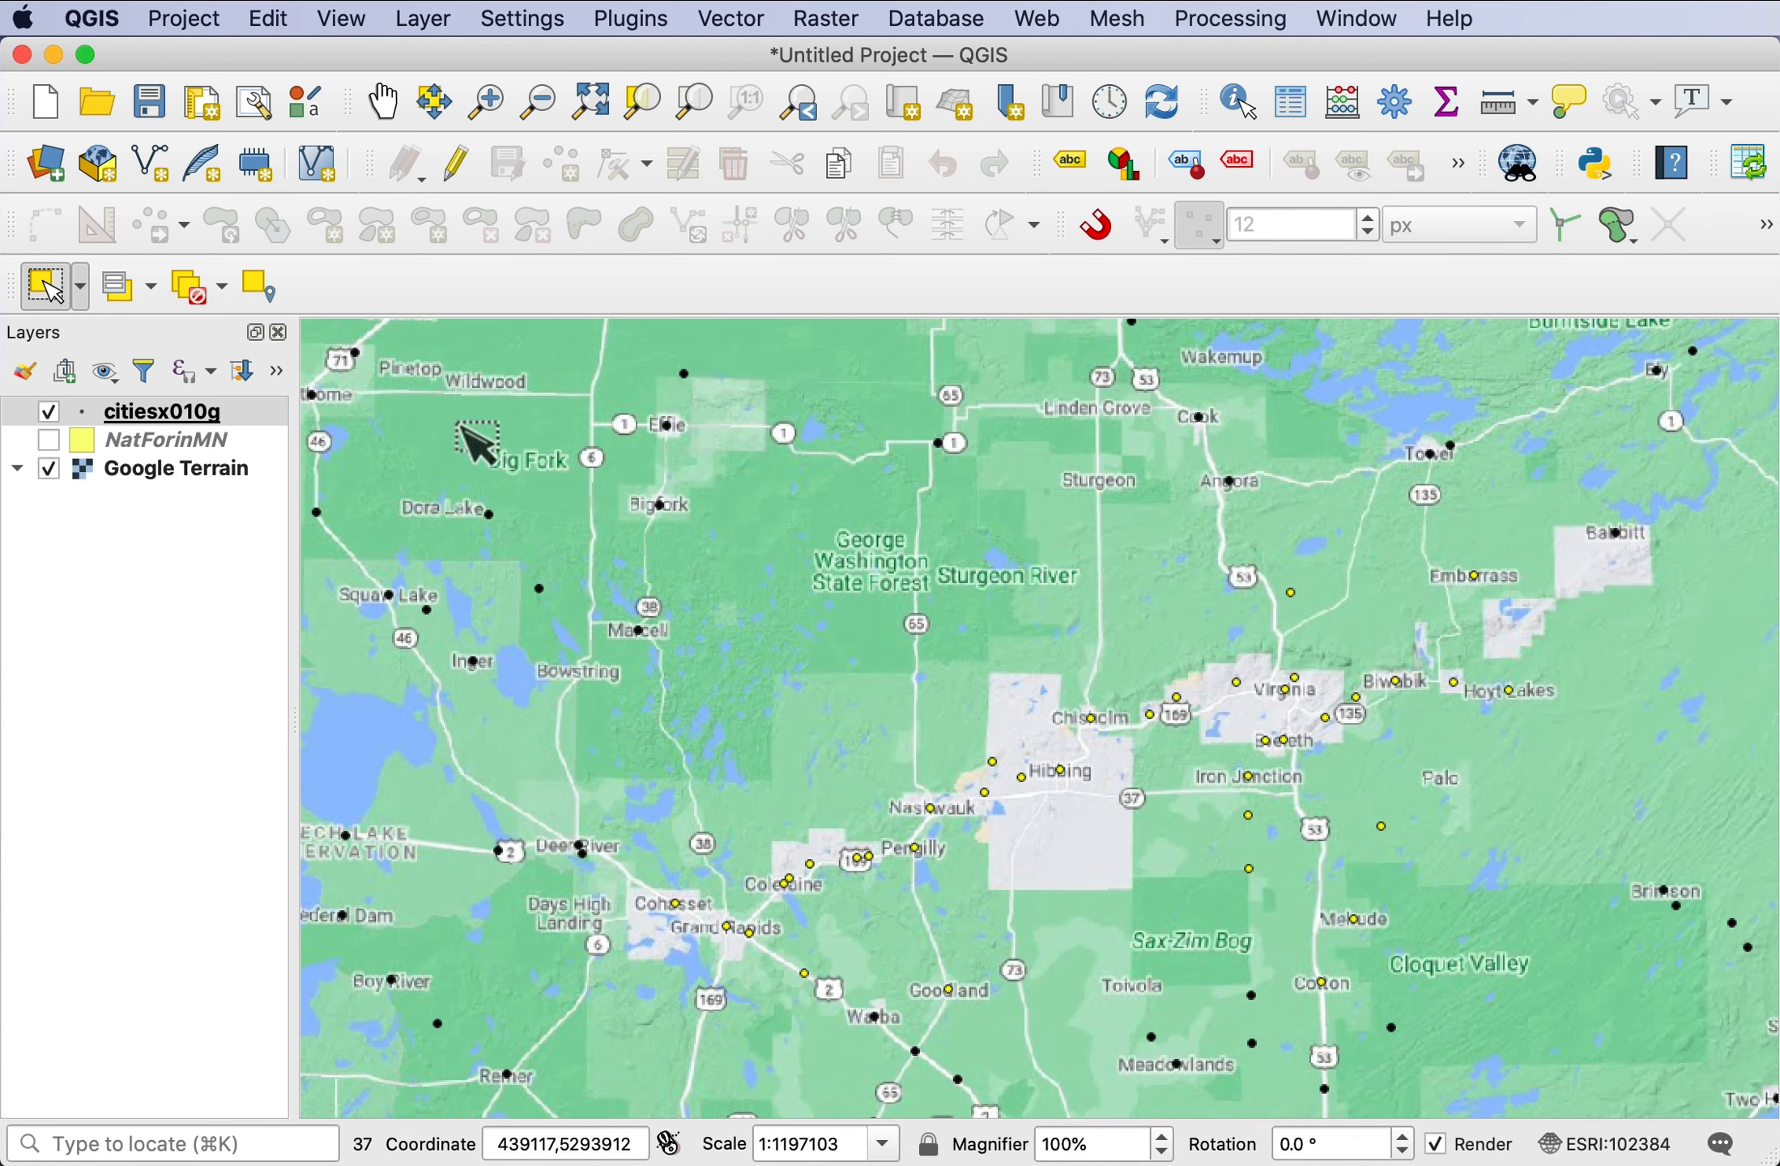
- Raise the citiesx010g marker size to 3.2 mm in Symbology and apply it
double_click(161, 412)
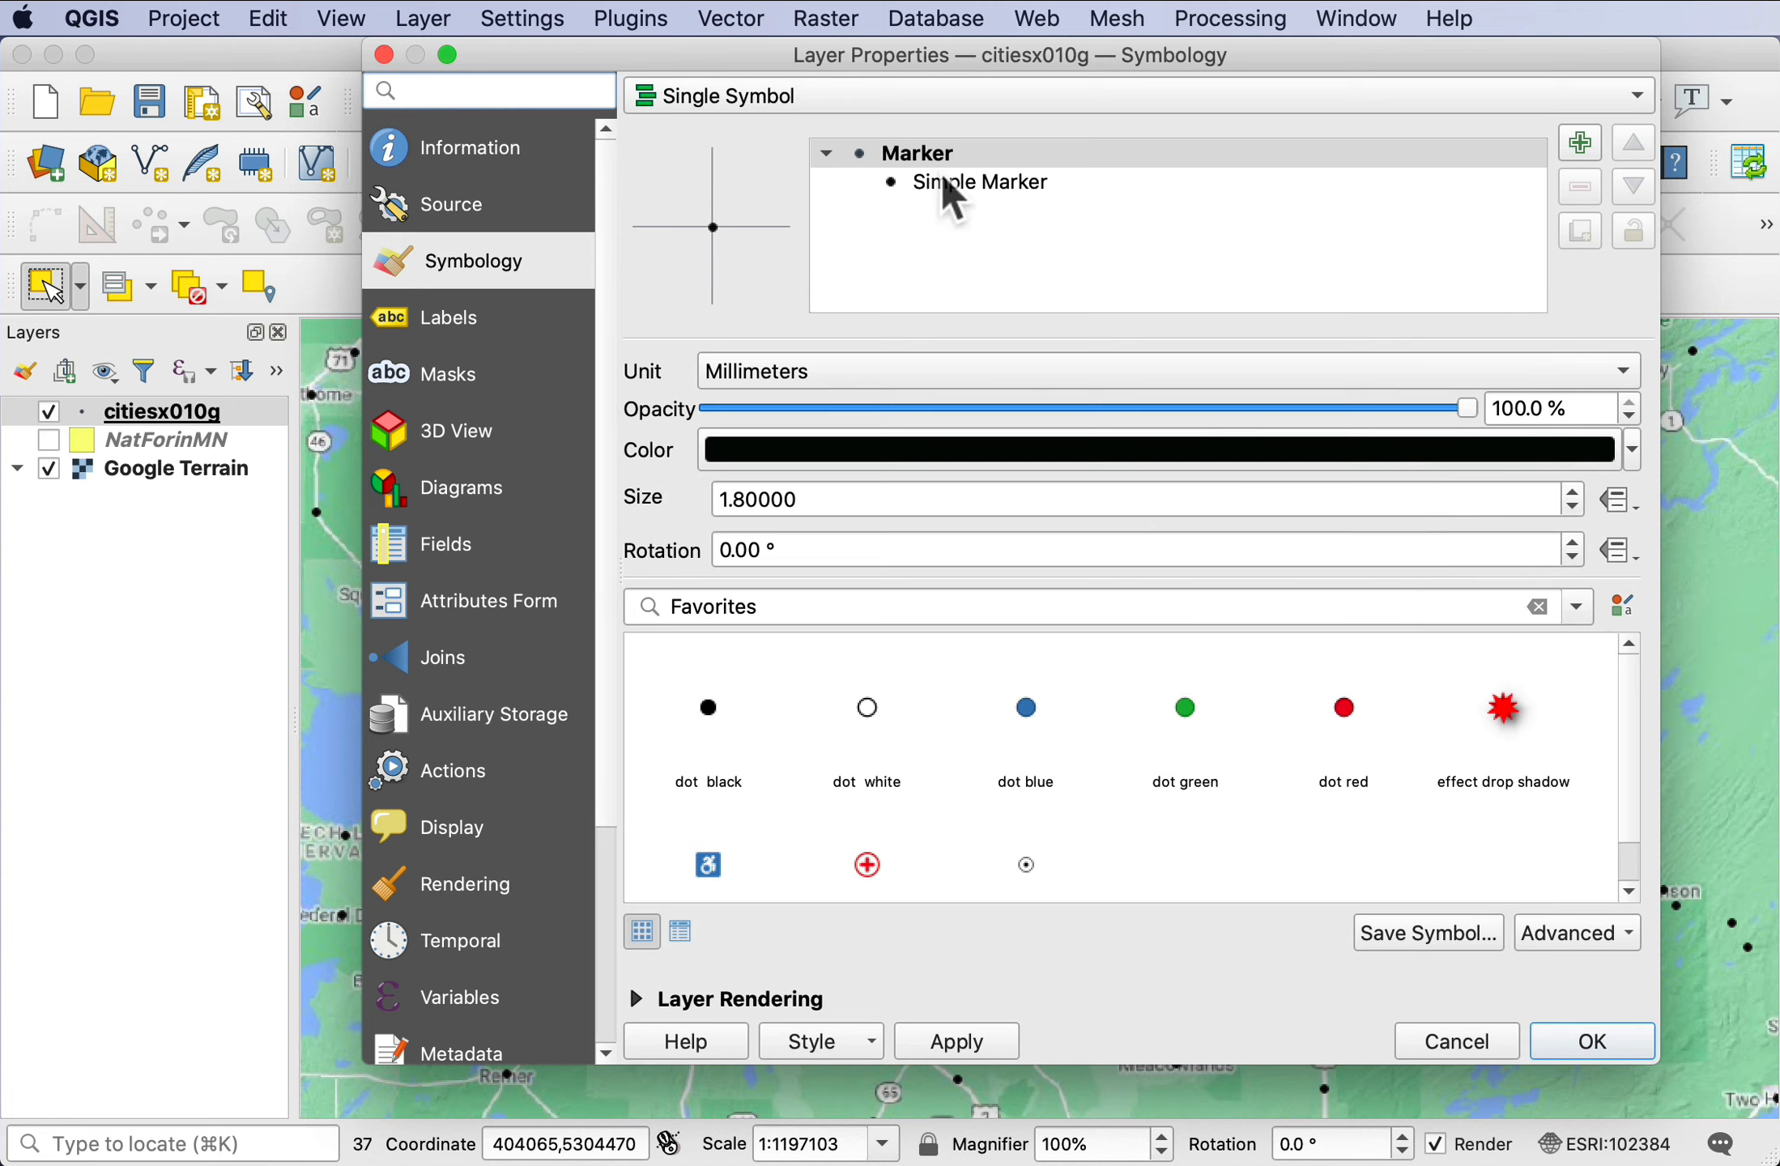
mouse_move(1575, 504)
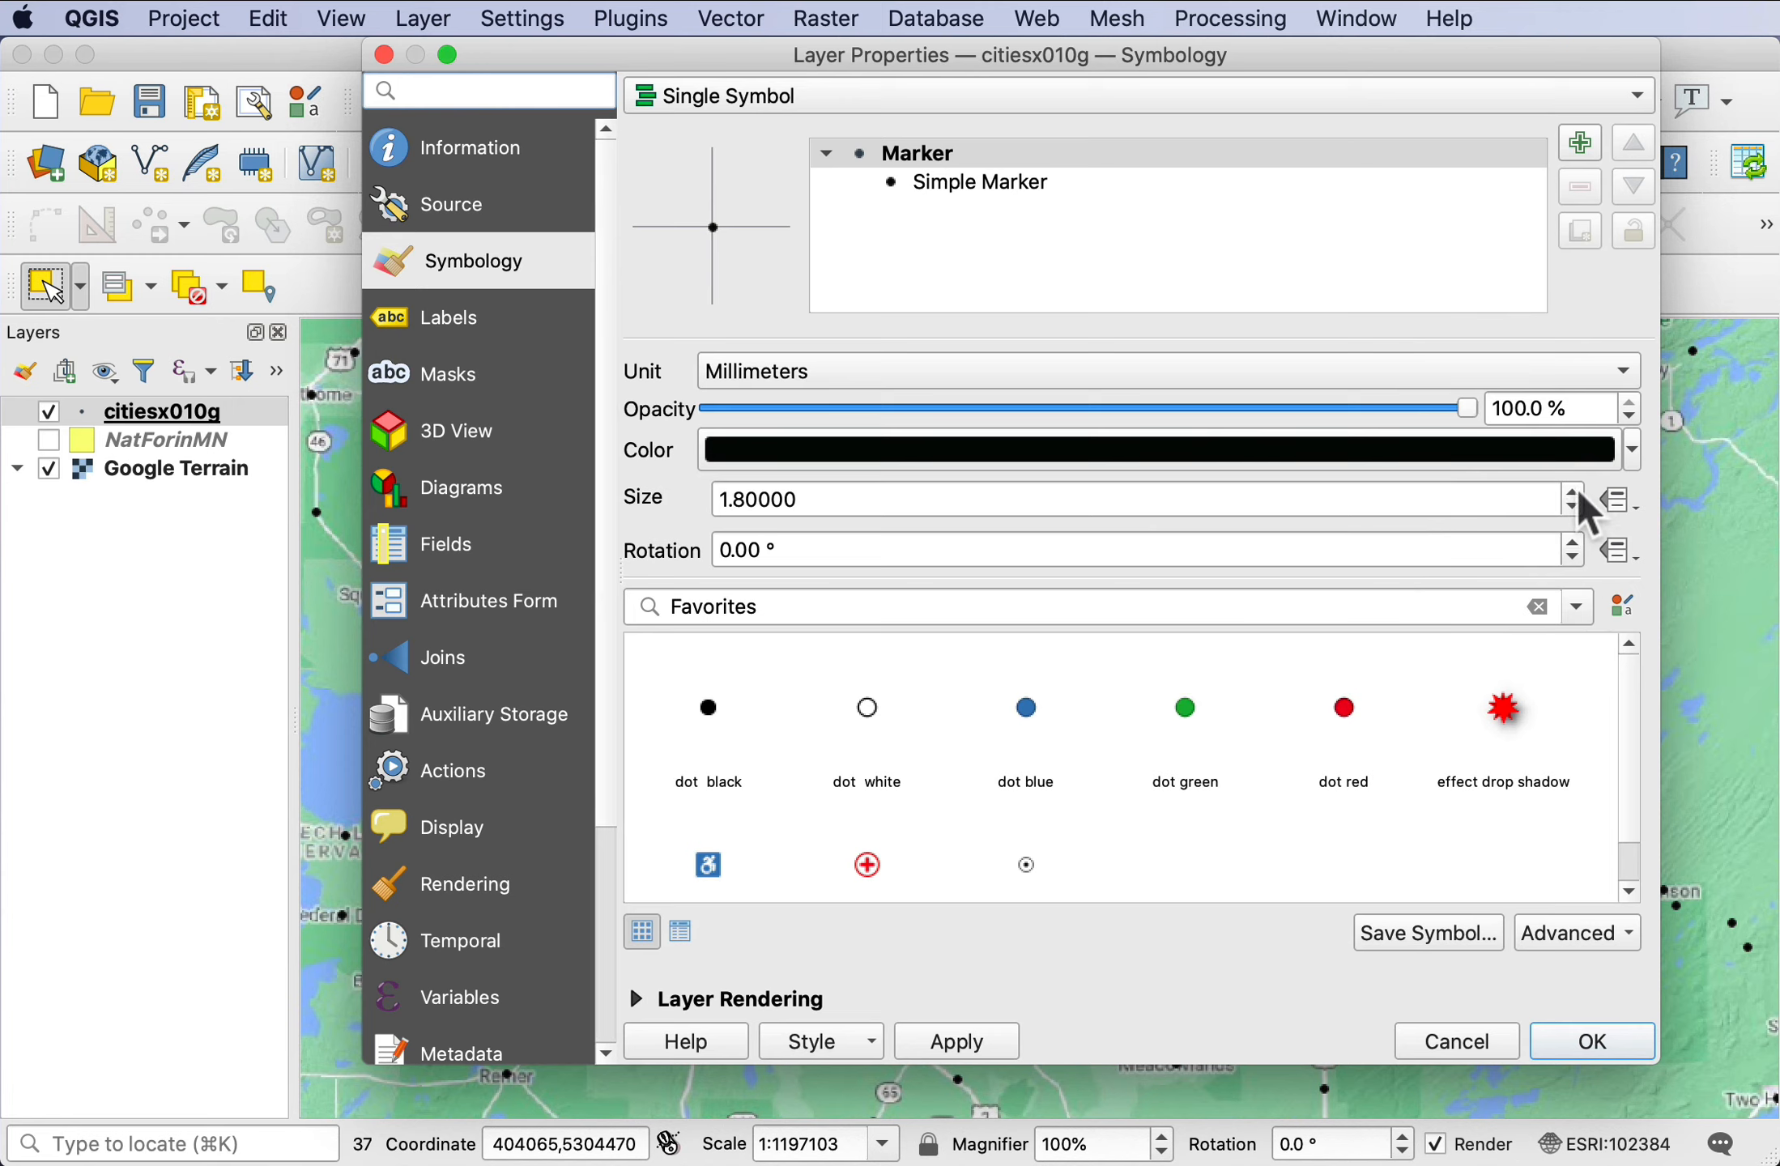
left_click(1572, 491)
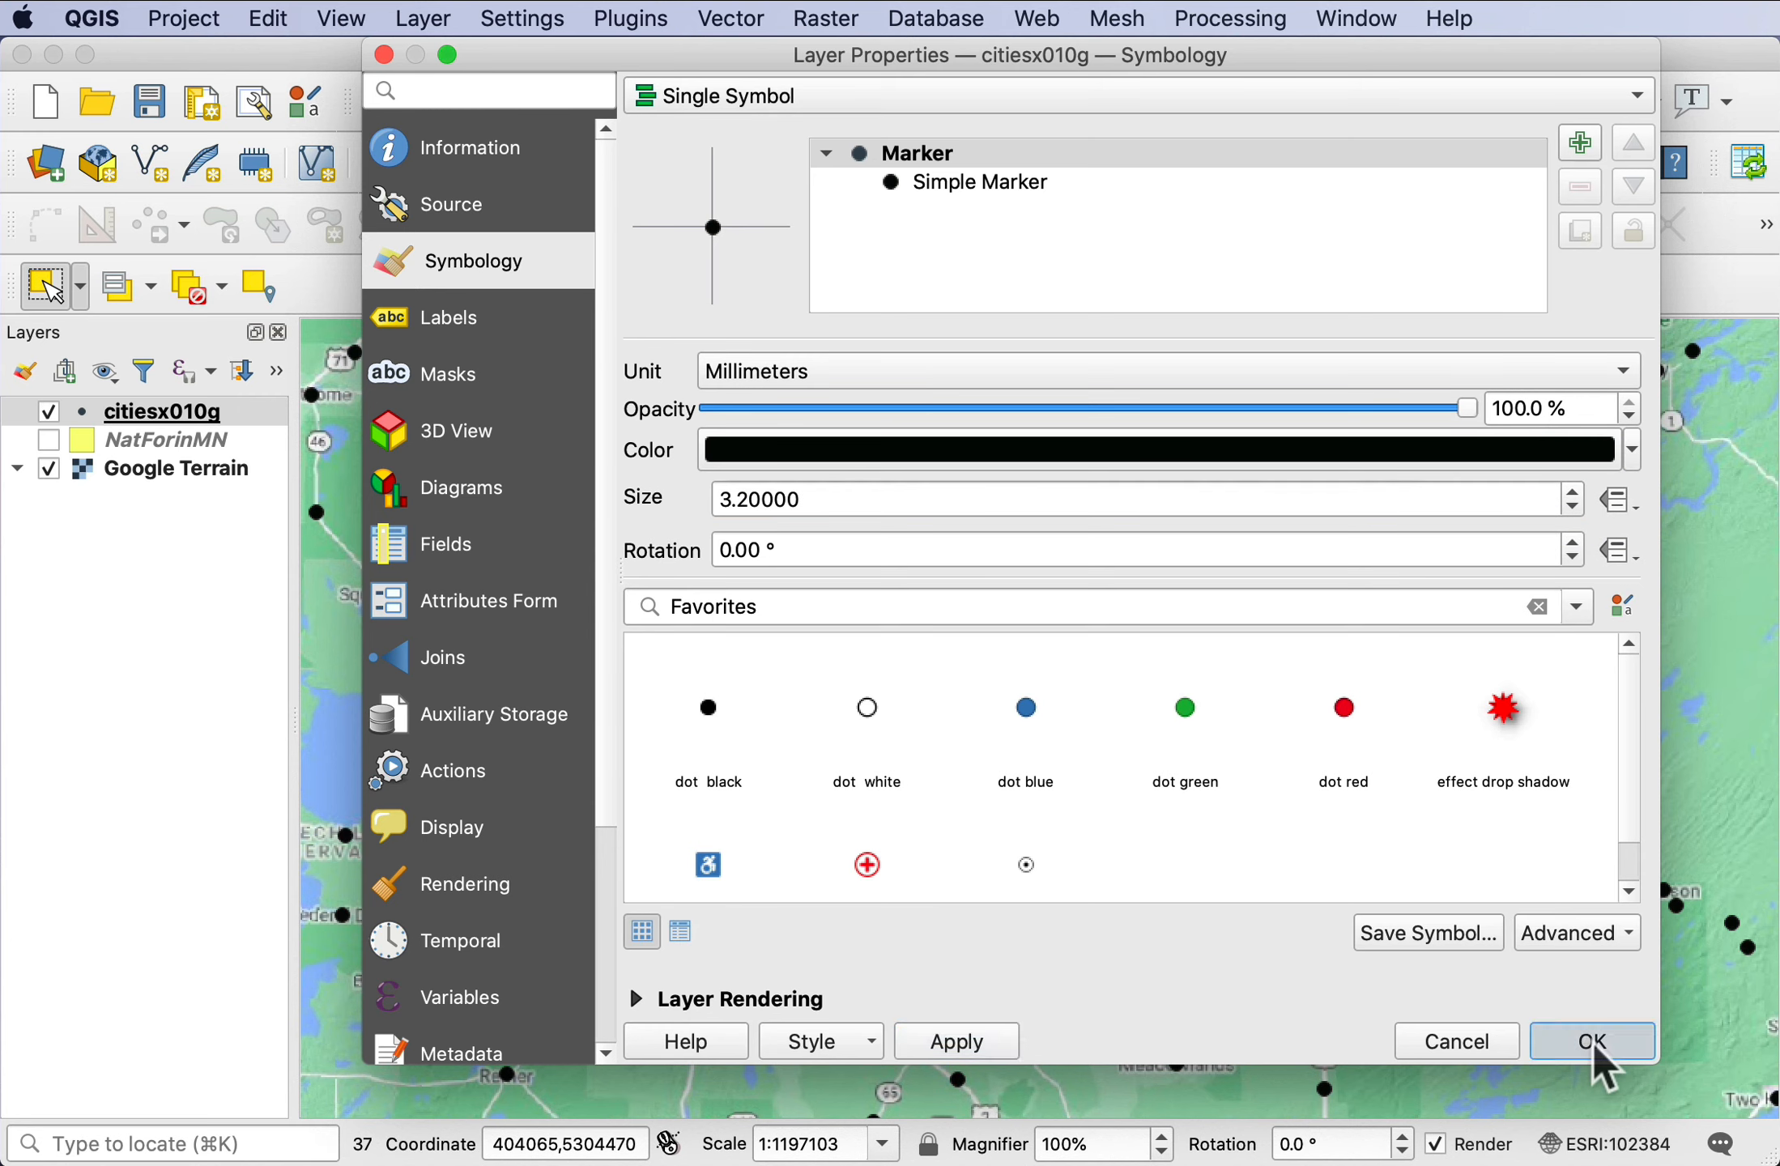
left_click(1592, 1042)
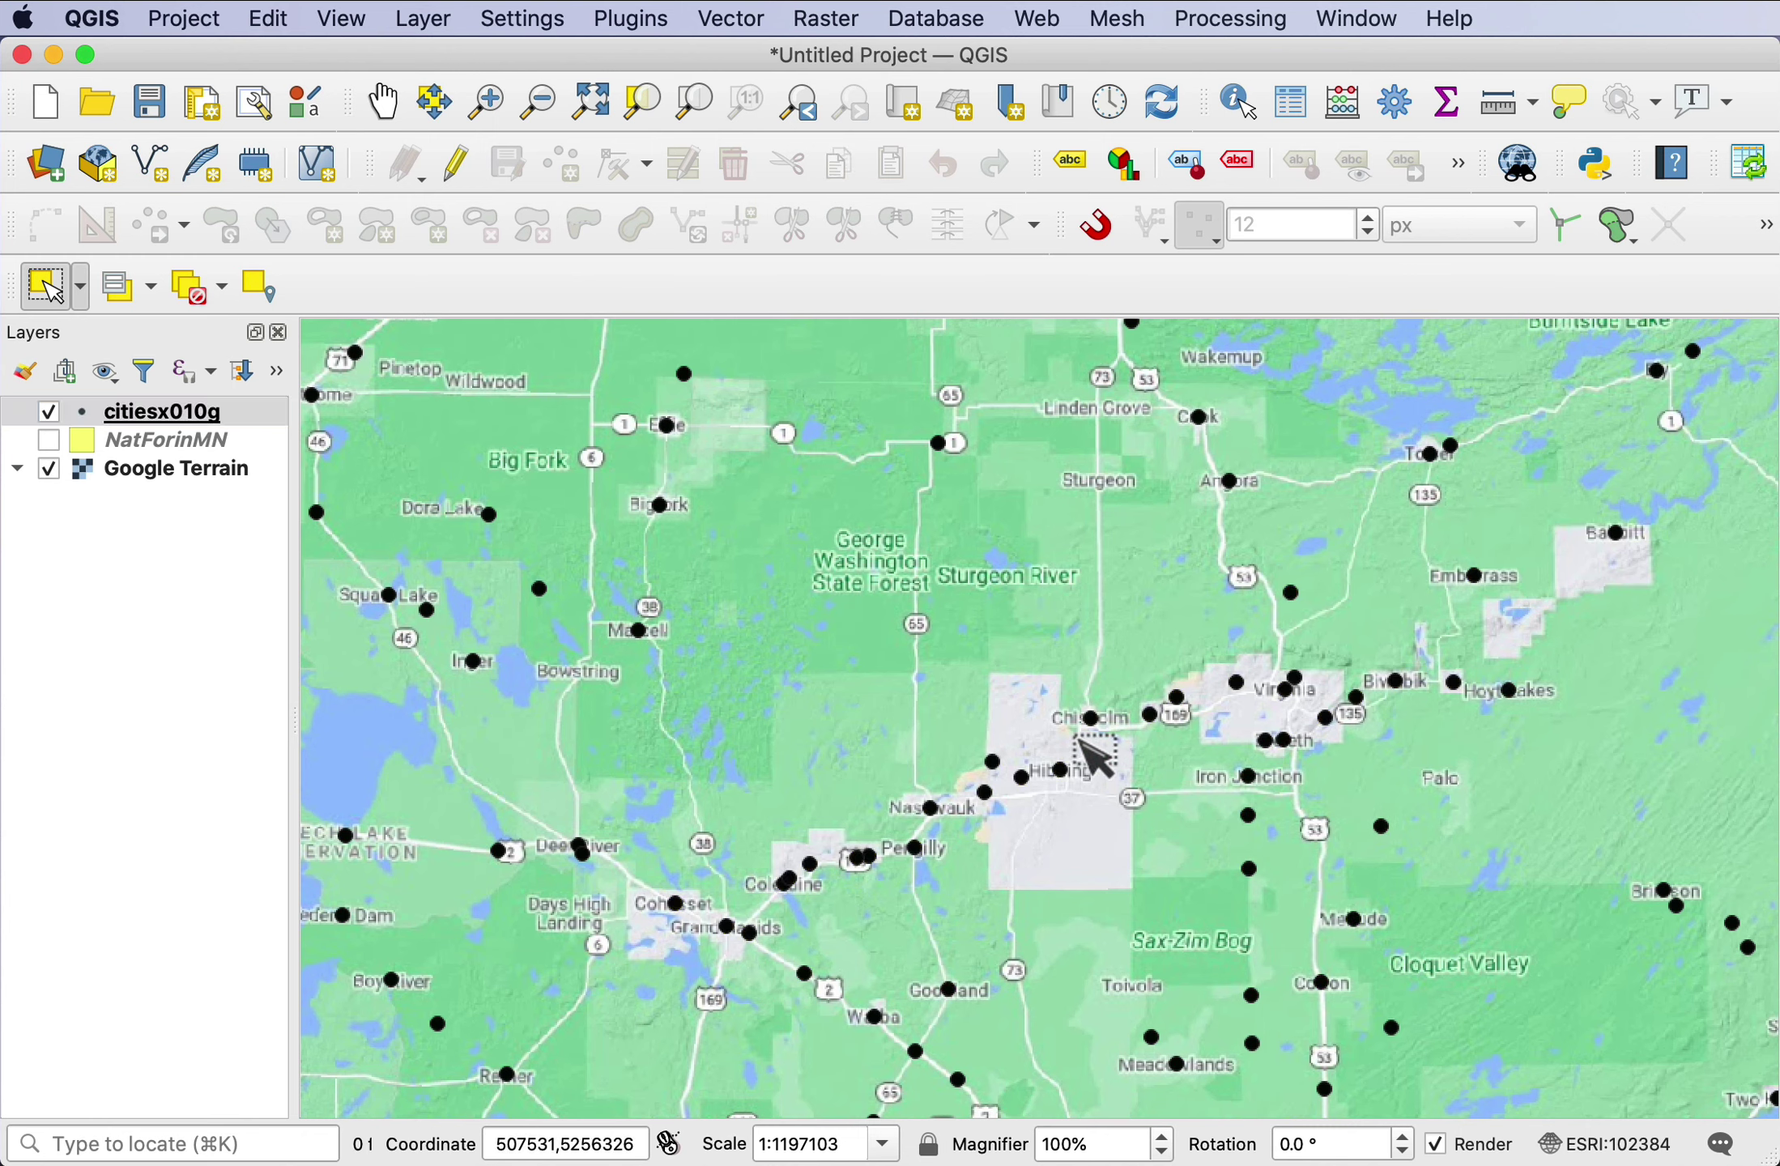
mouse_move(801, 606)
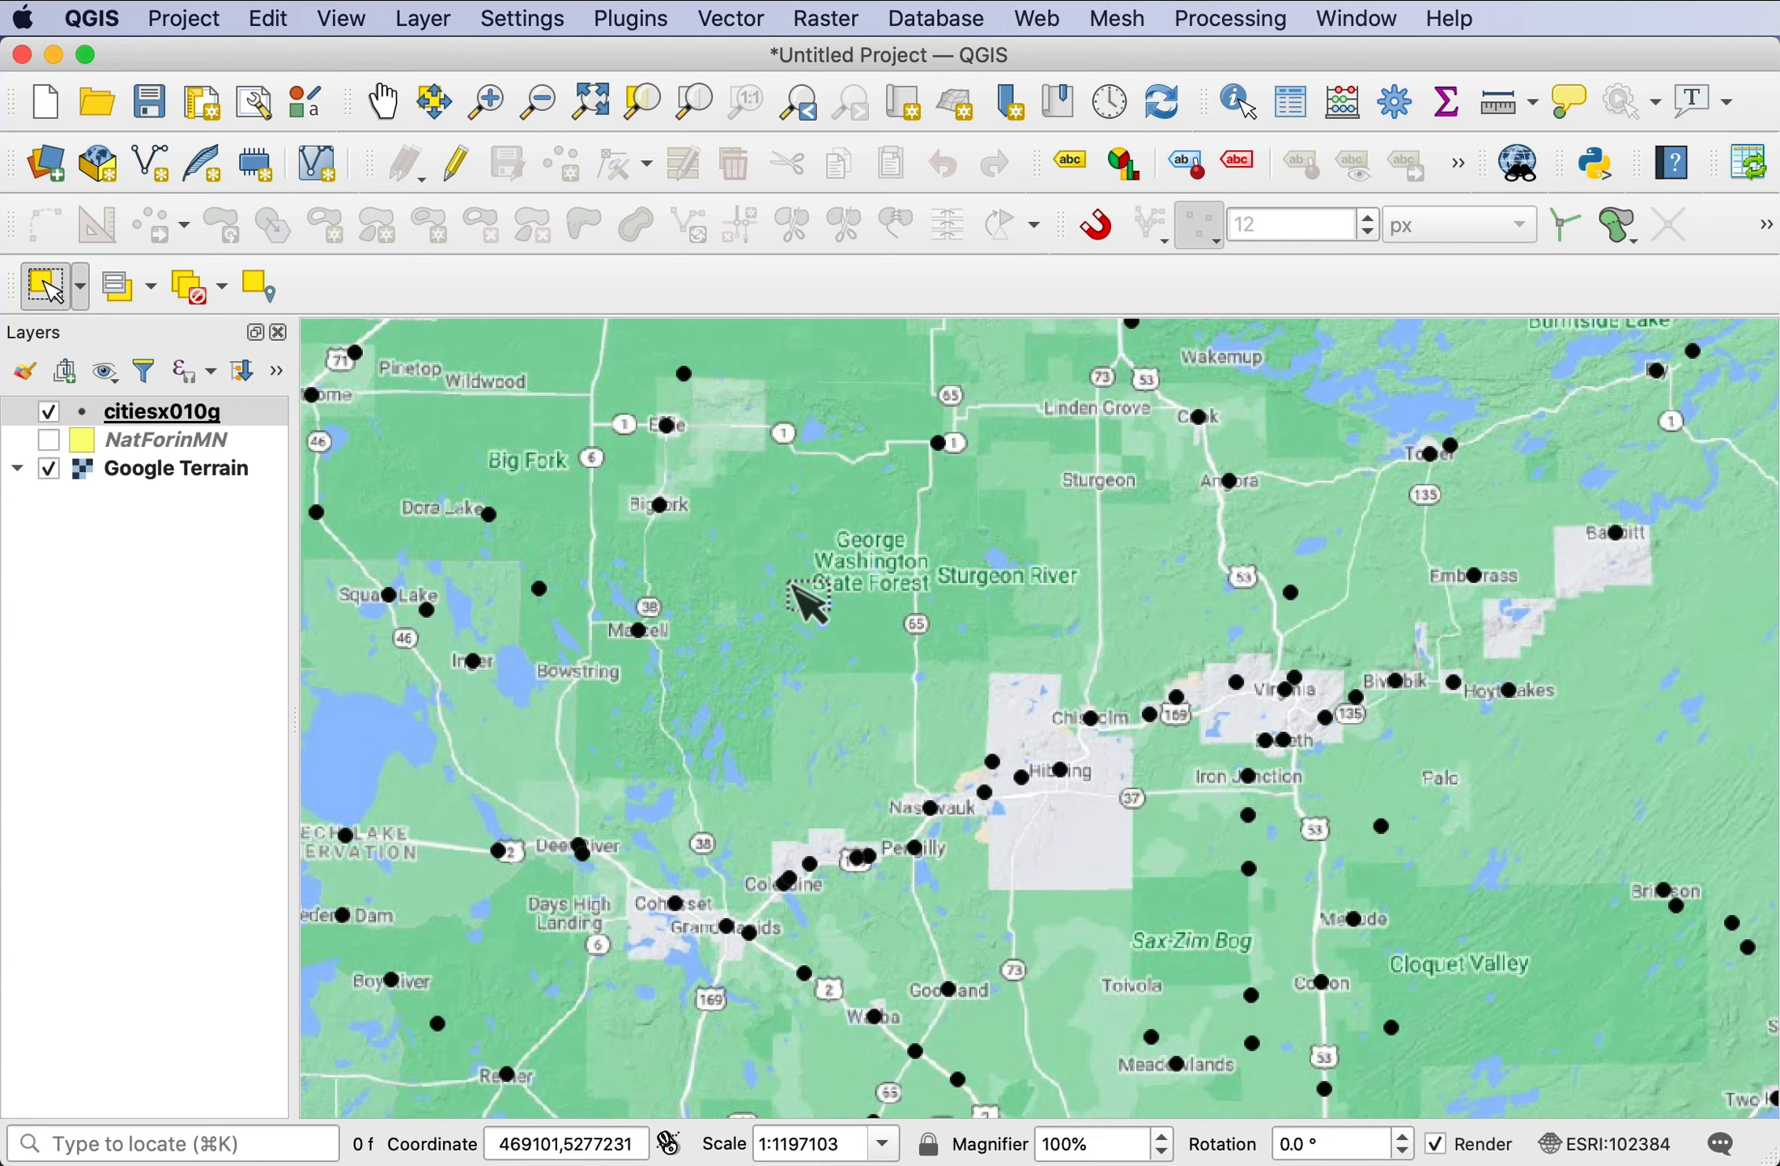
mouse_move(739, 692)
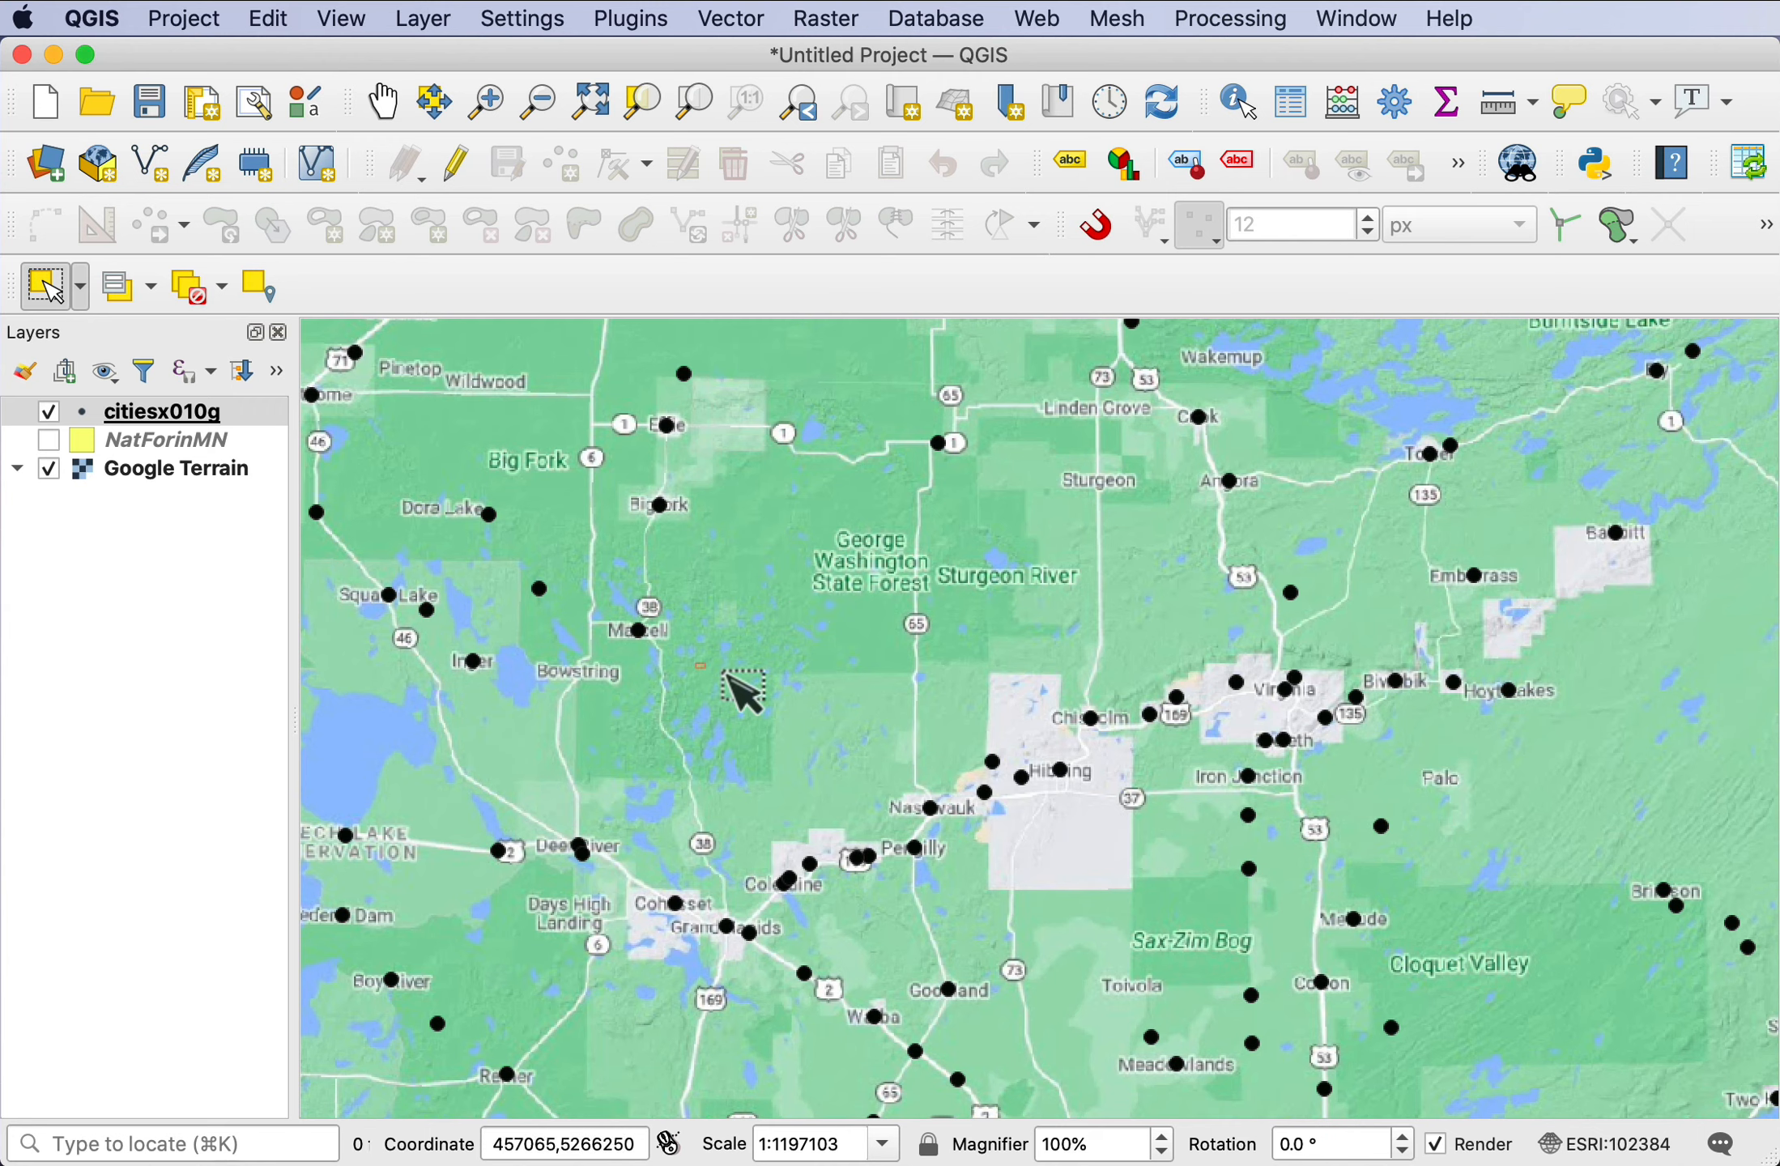
- Drag a box over the Hibbing–Virginia corridor to select its 19 cities
left_click_drag(744, 681, 1282, 897)
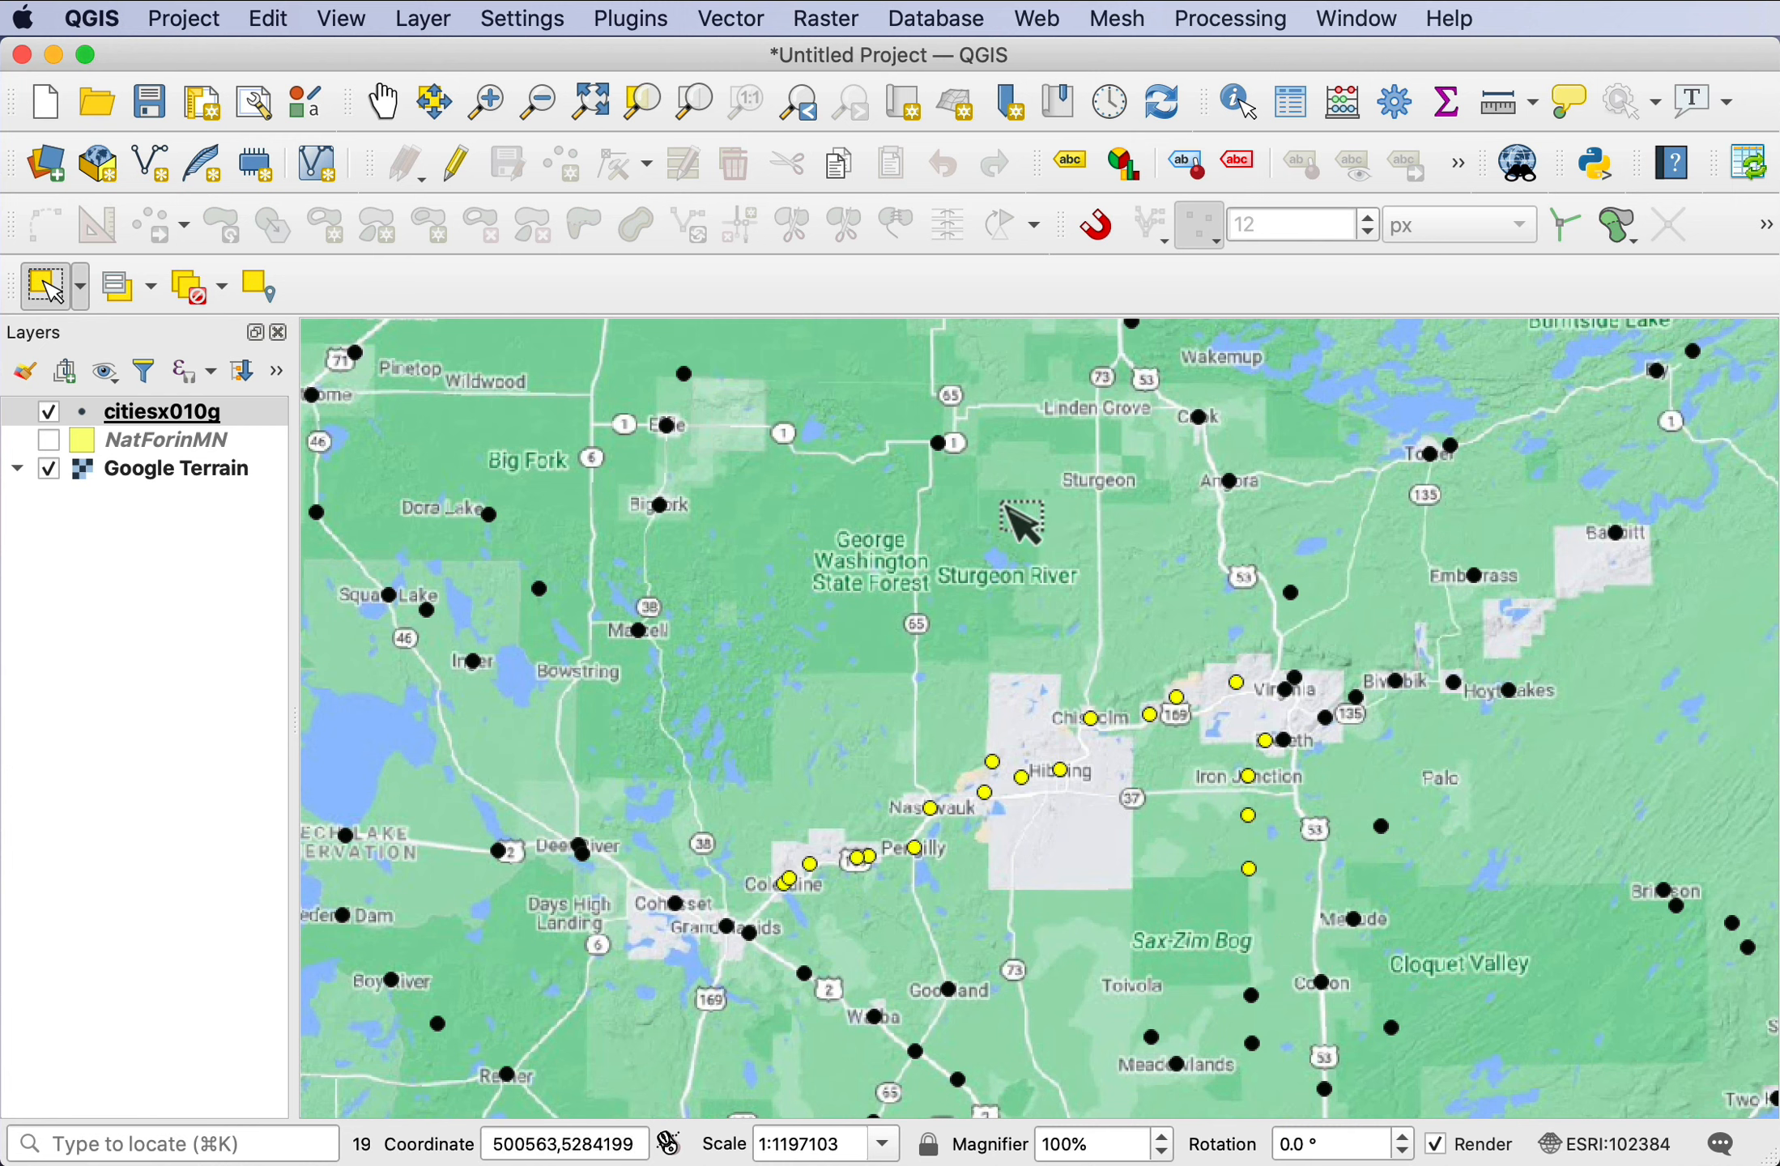
mouse_move(906, 400)
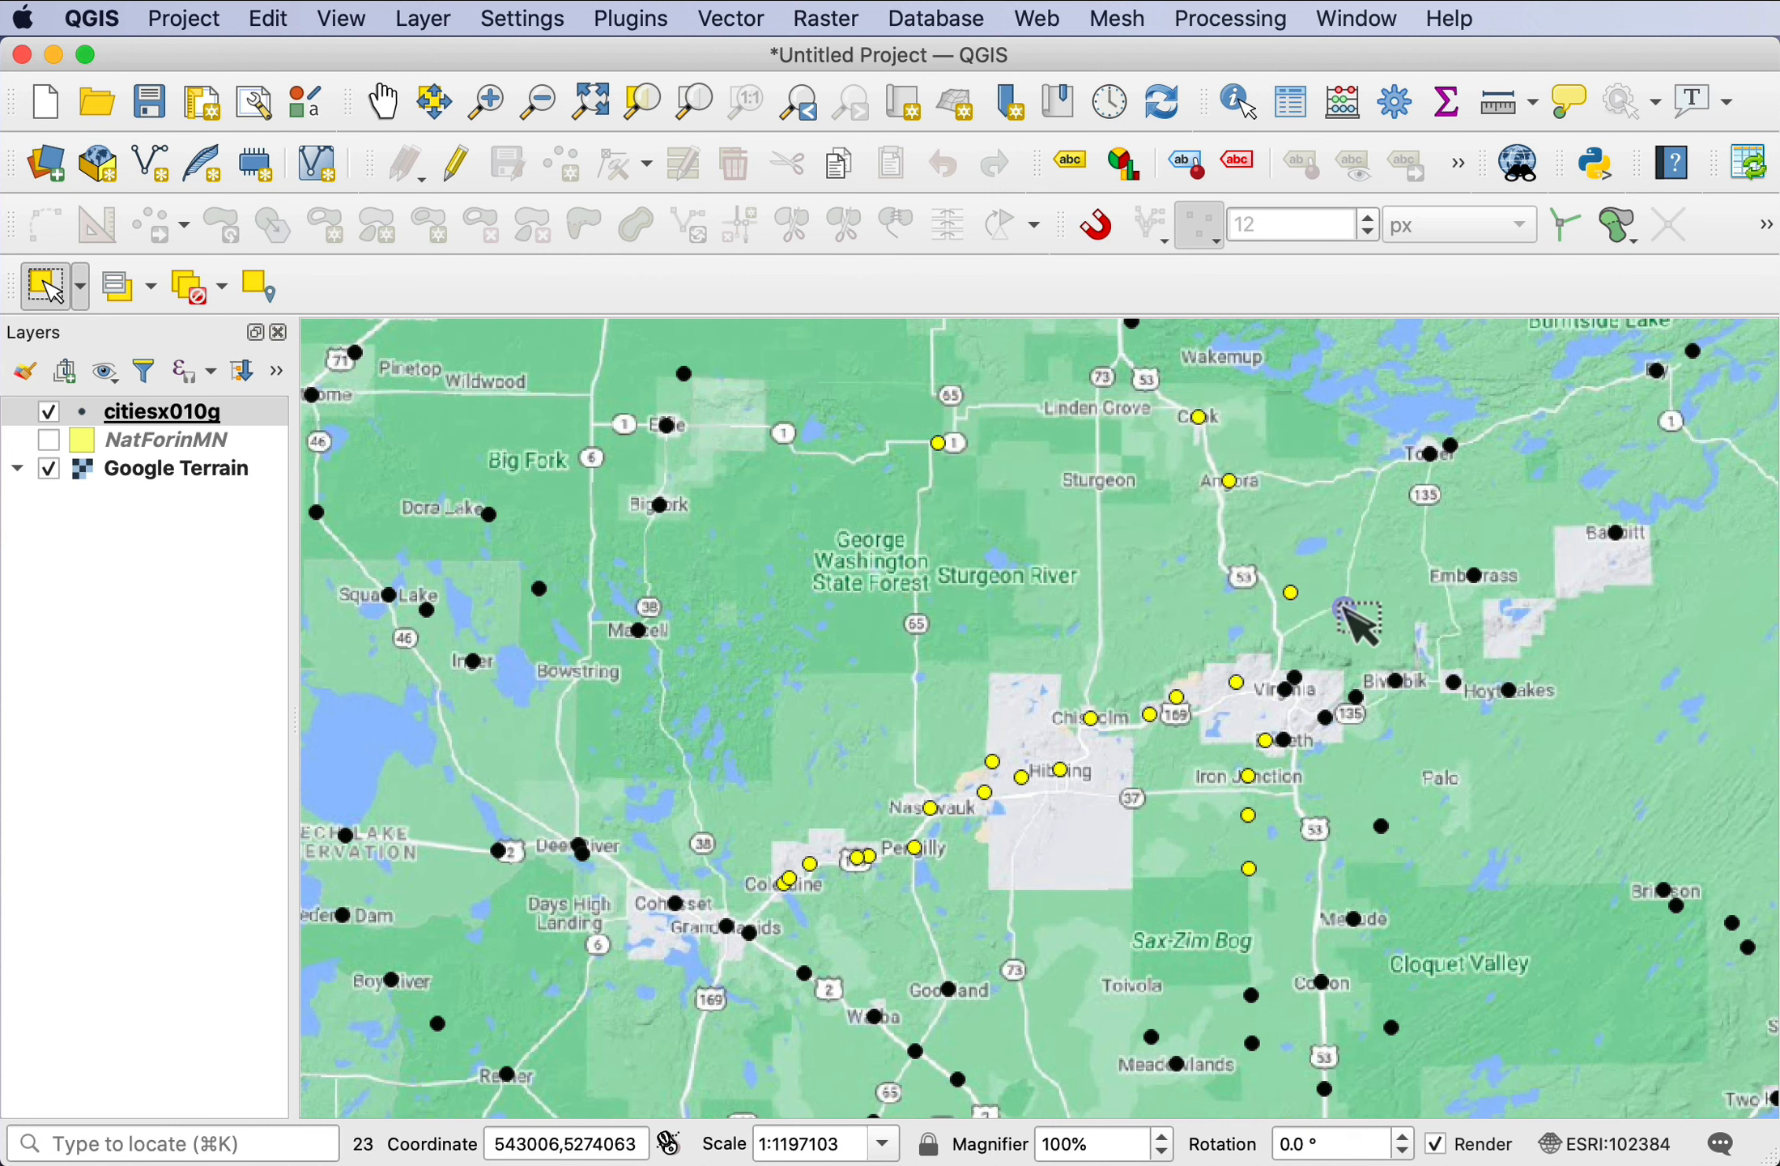
mouse_move(1096, 838)
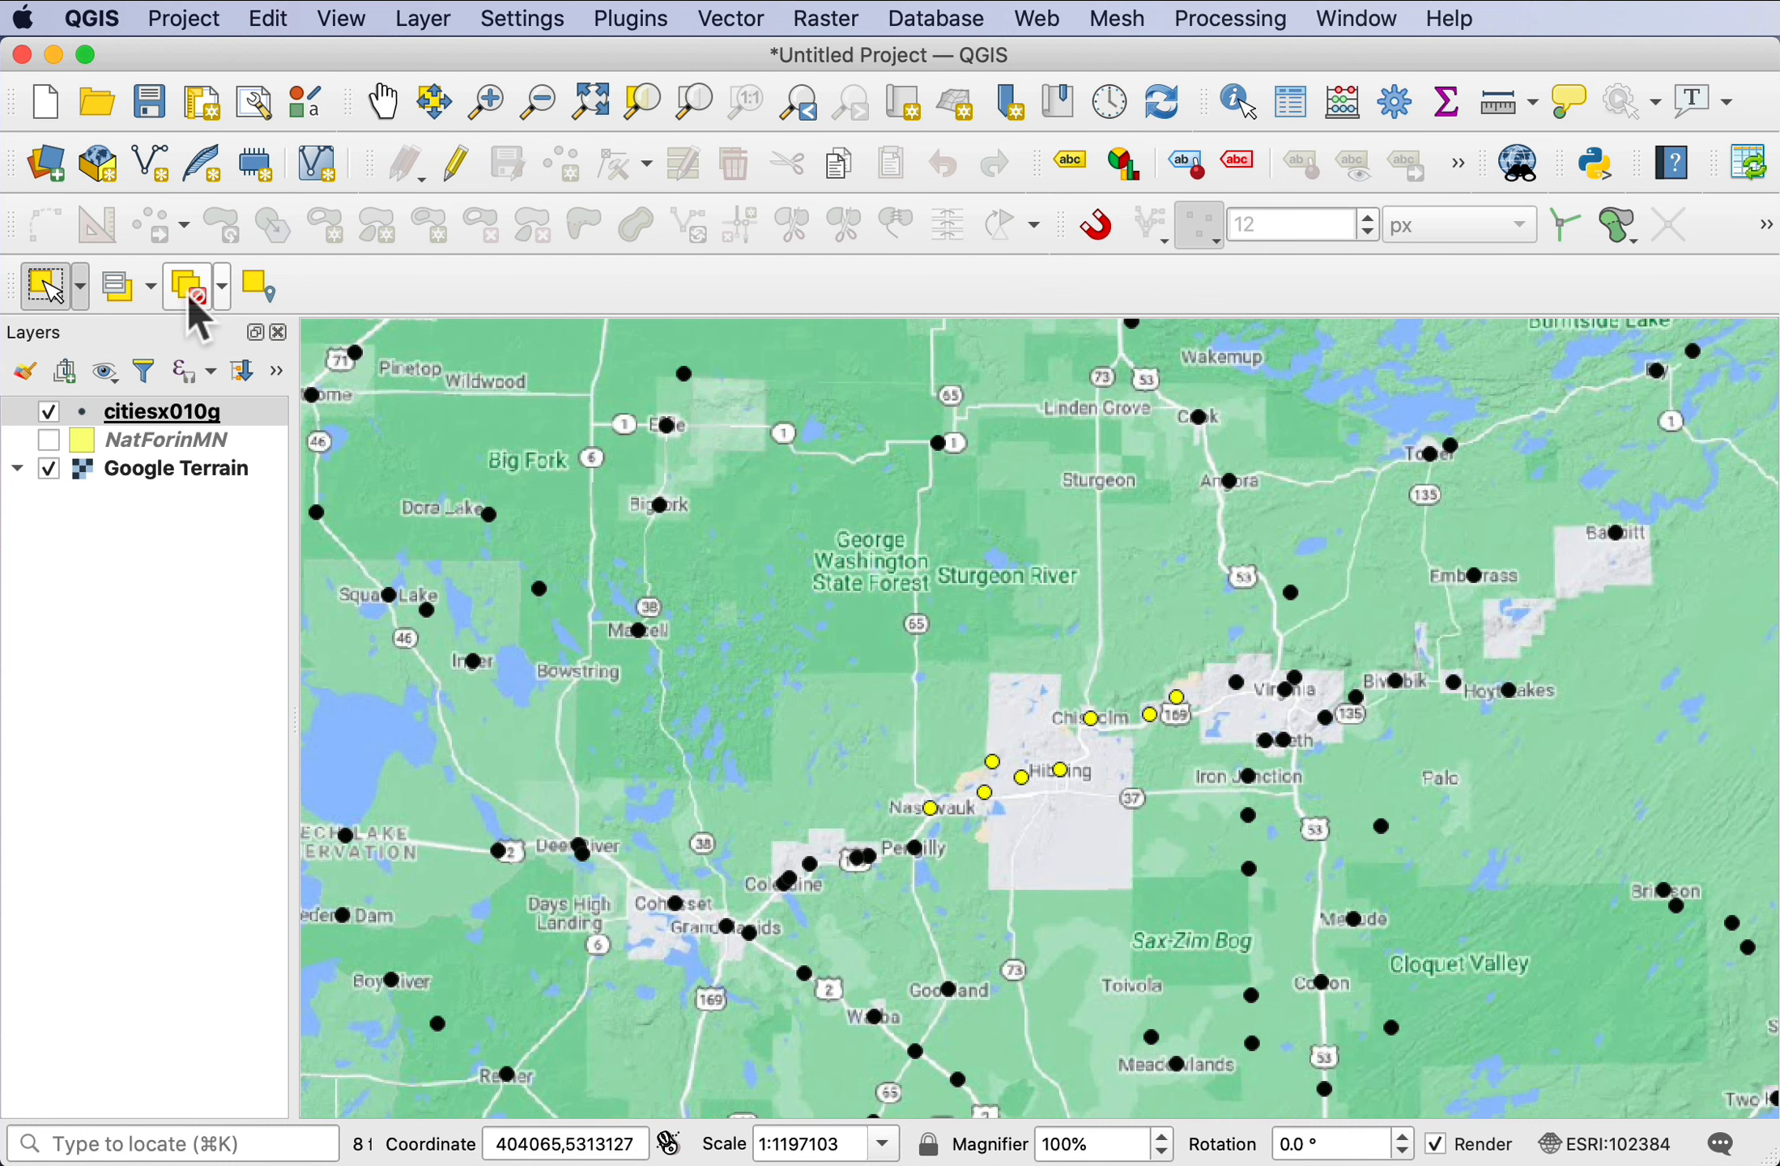
mouse_move(189, 288)
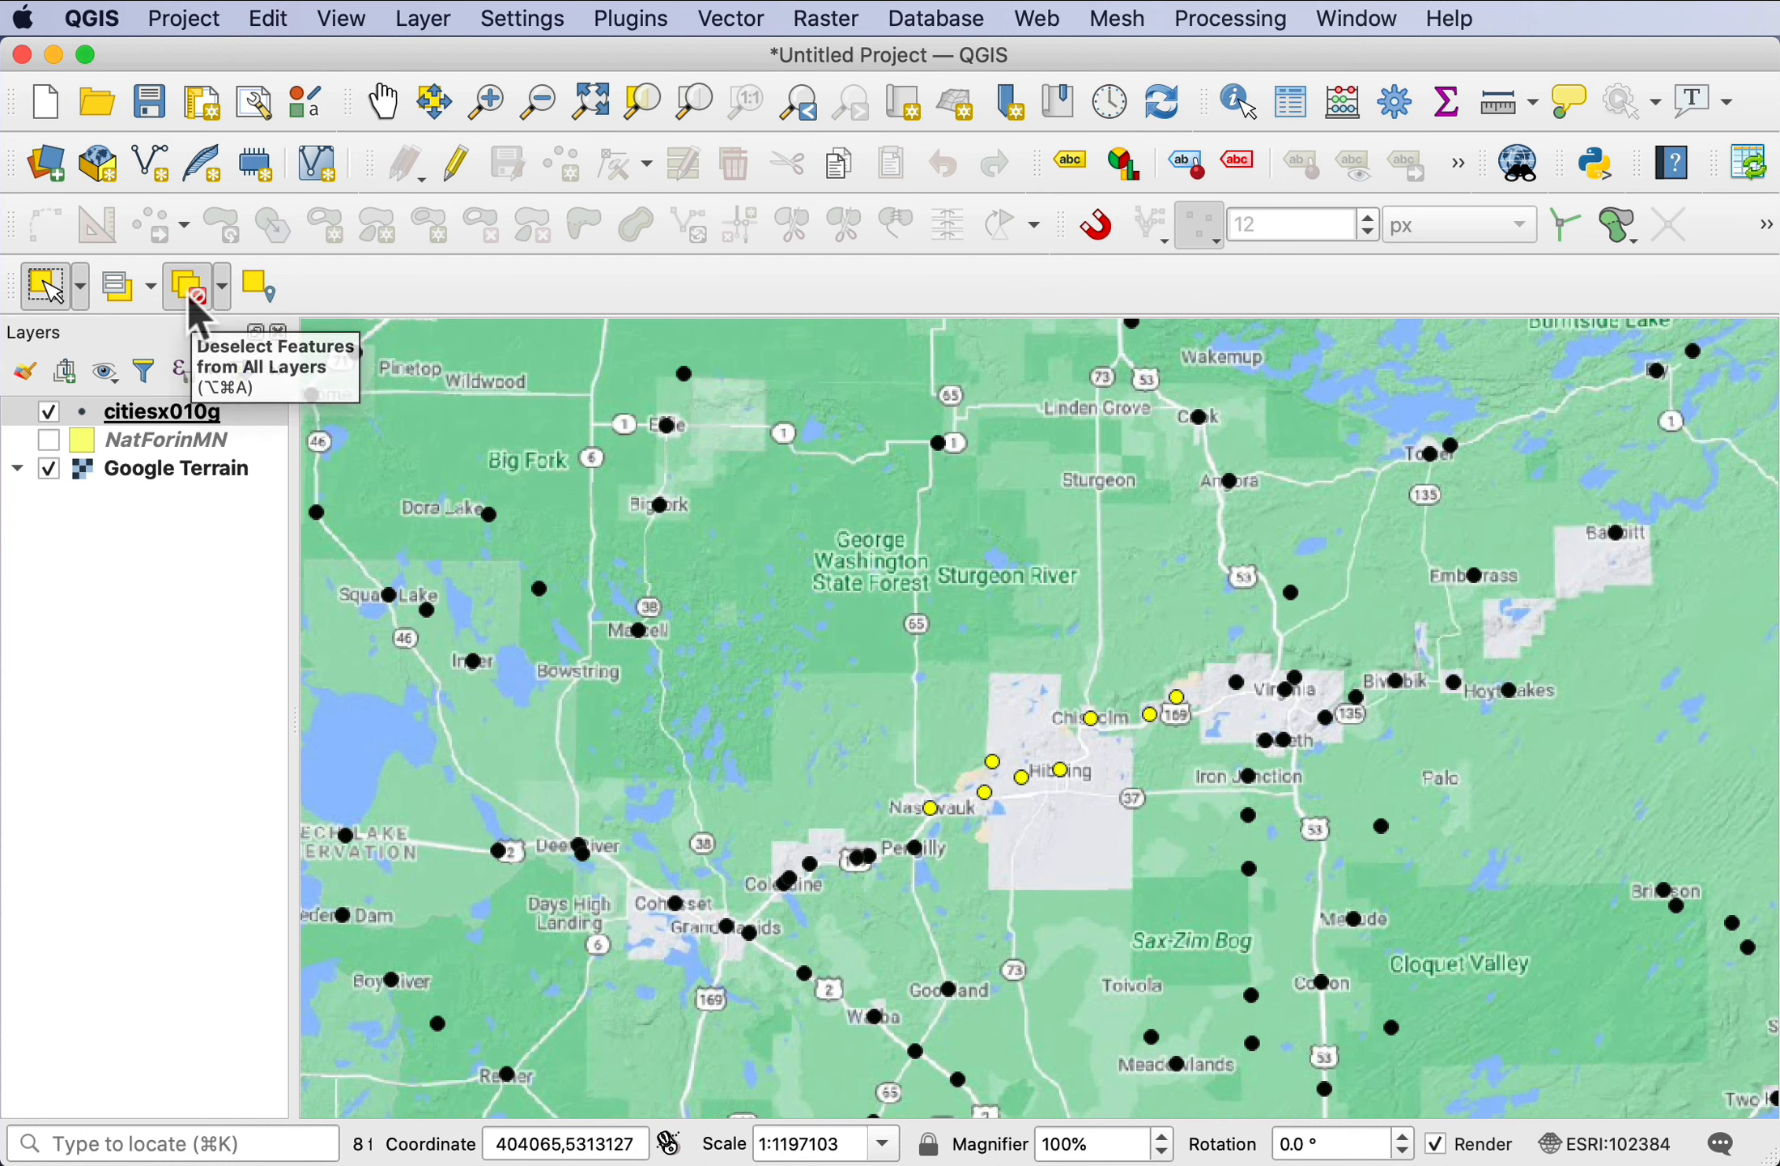
- Deselect features from all layers
left_click(187, 286)
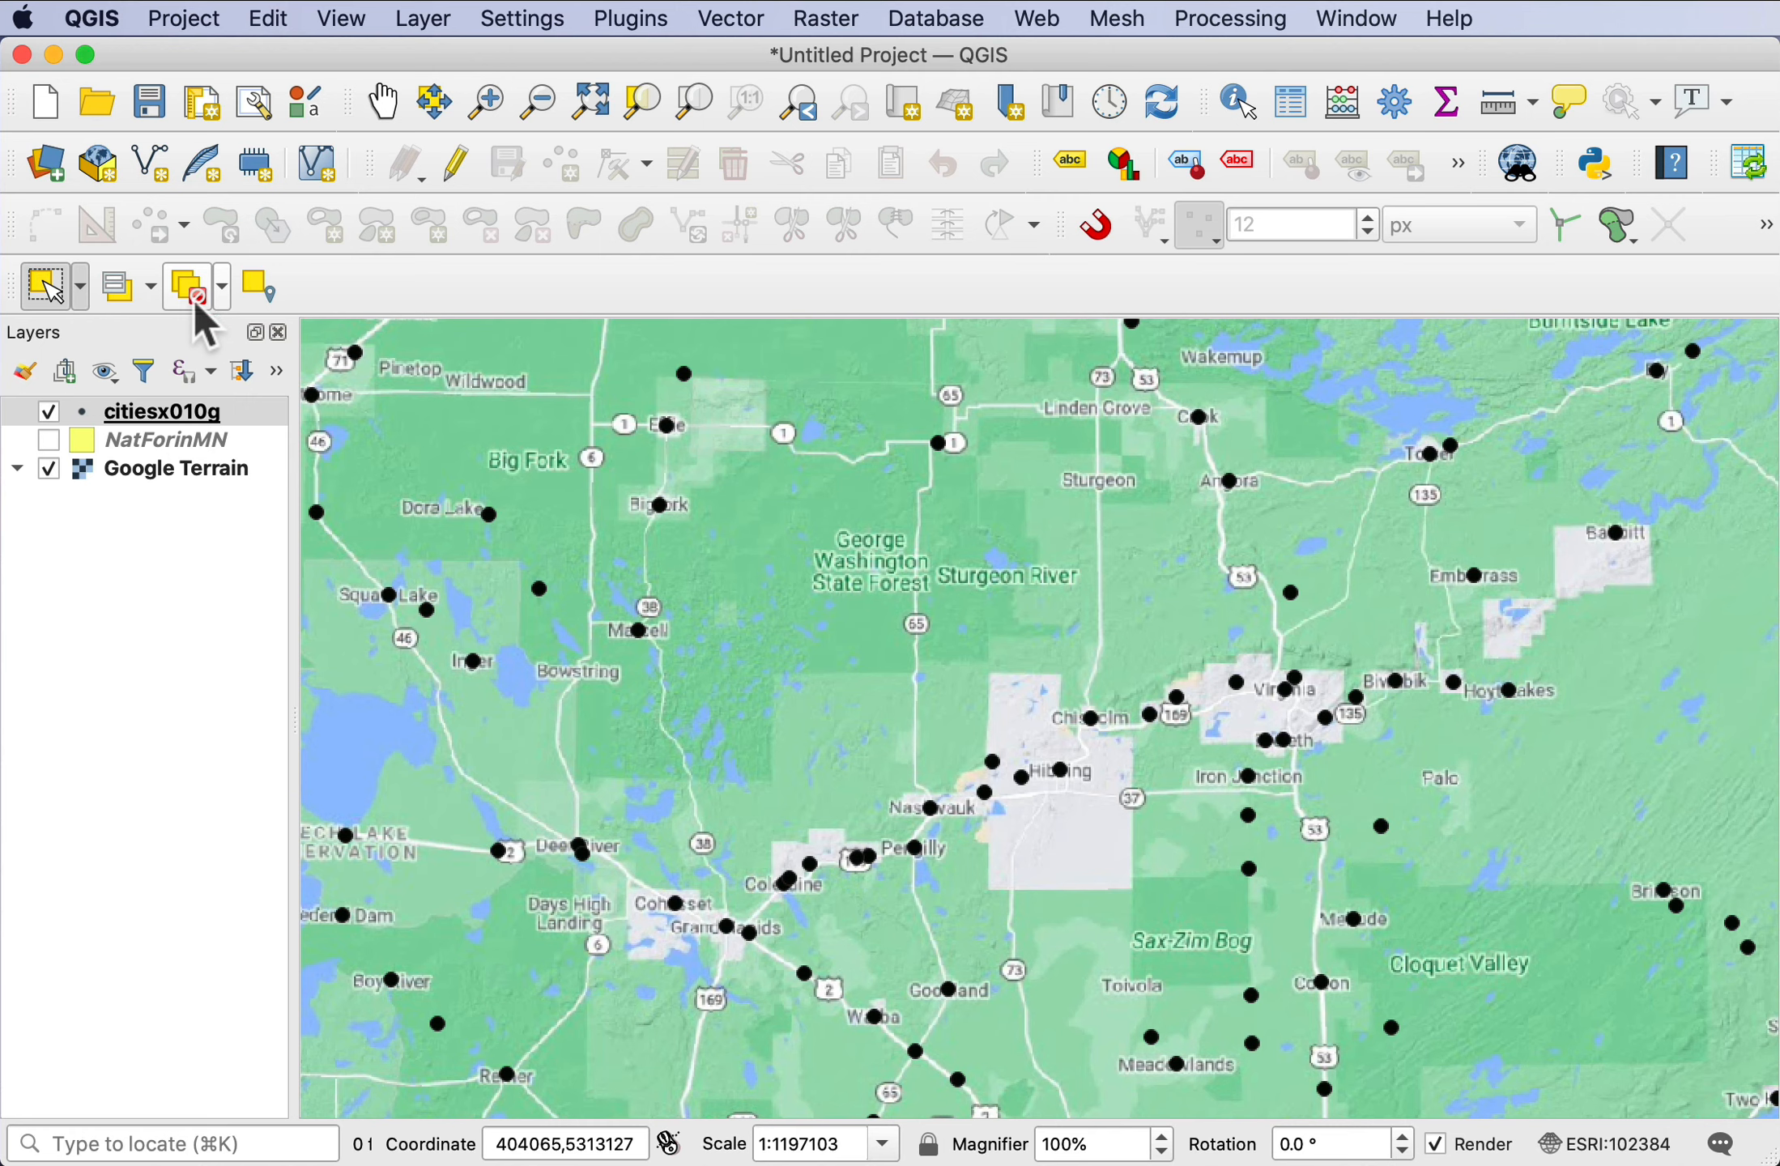
mouse_move(324, 328)
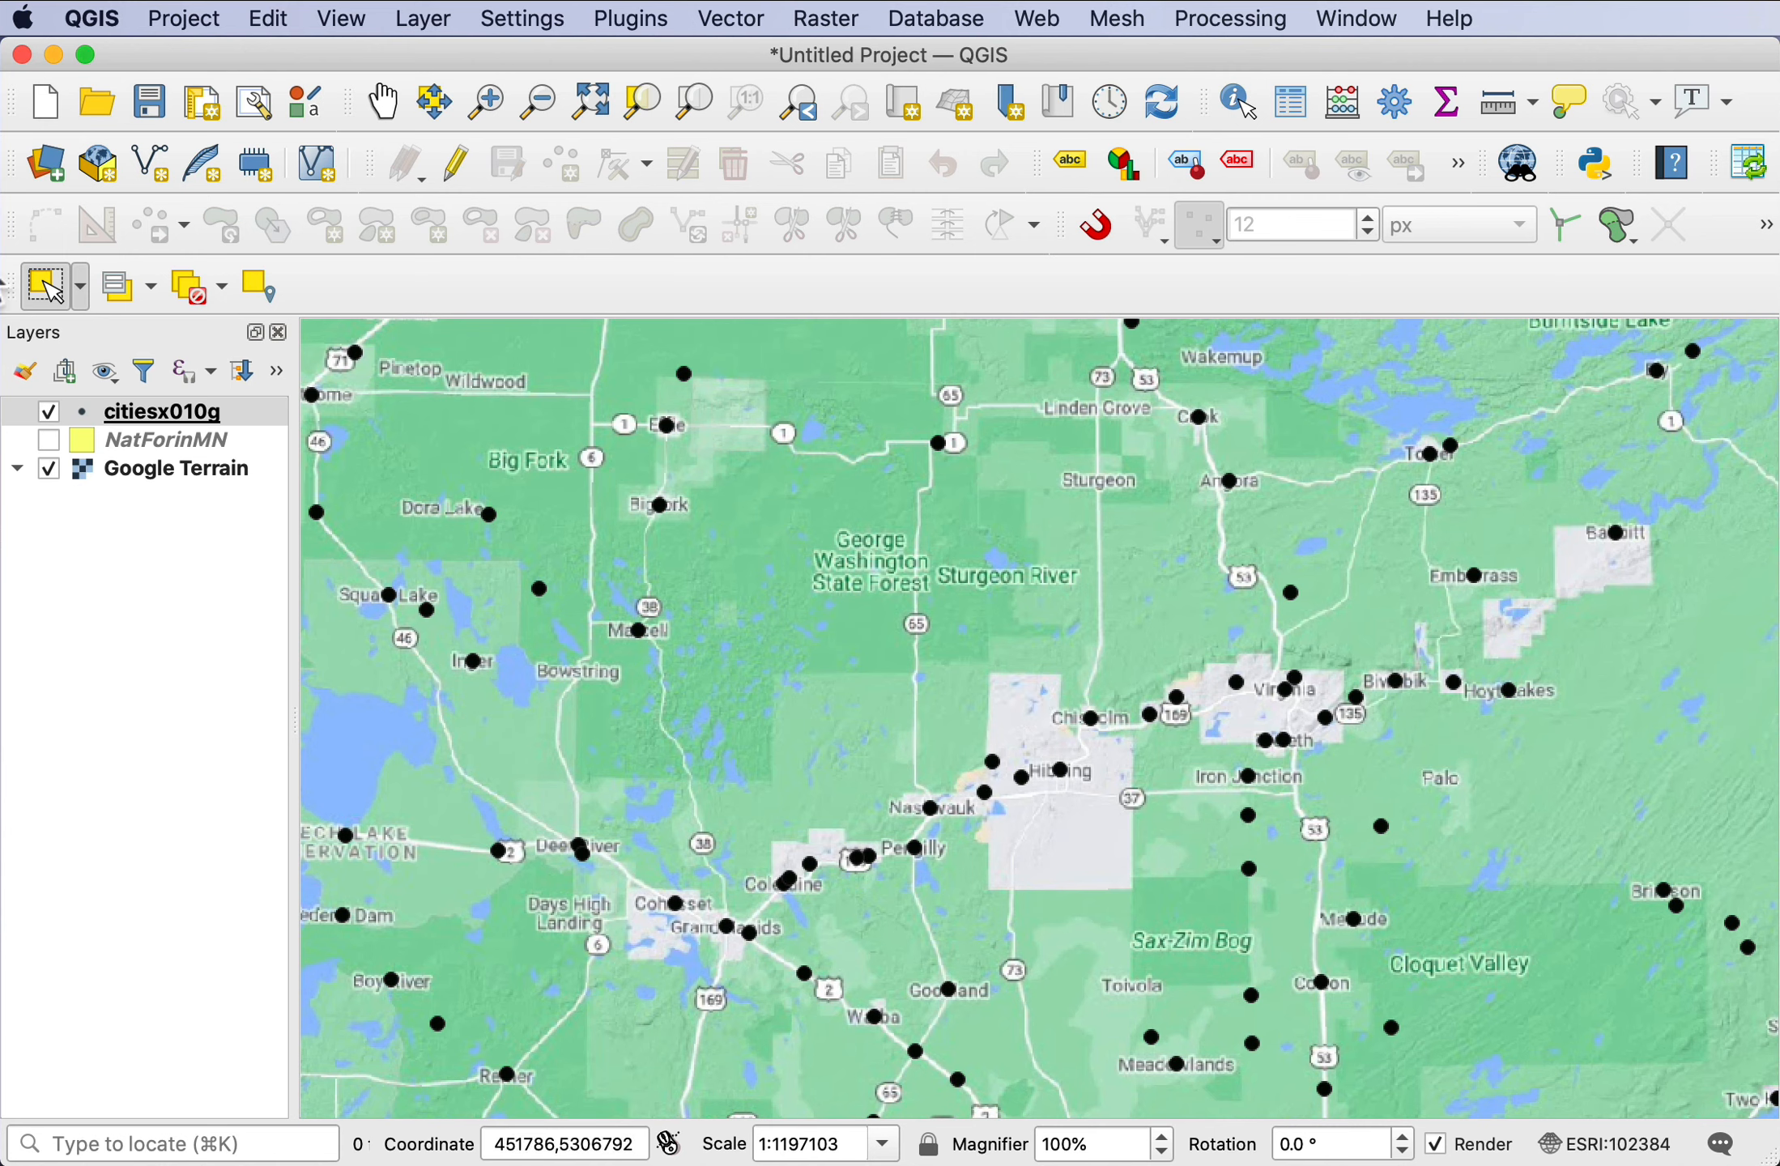
- Switch the selection tool to Select Features by Polygon
left_click(76, 285)
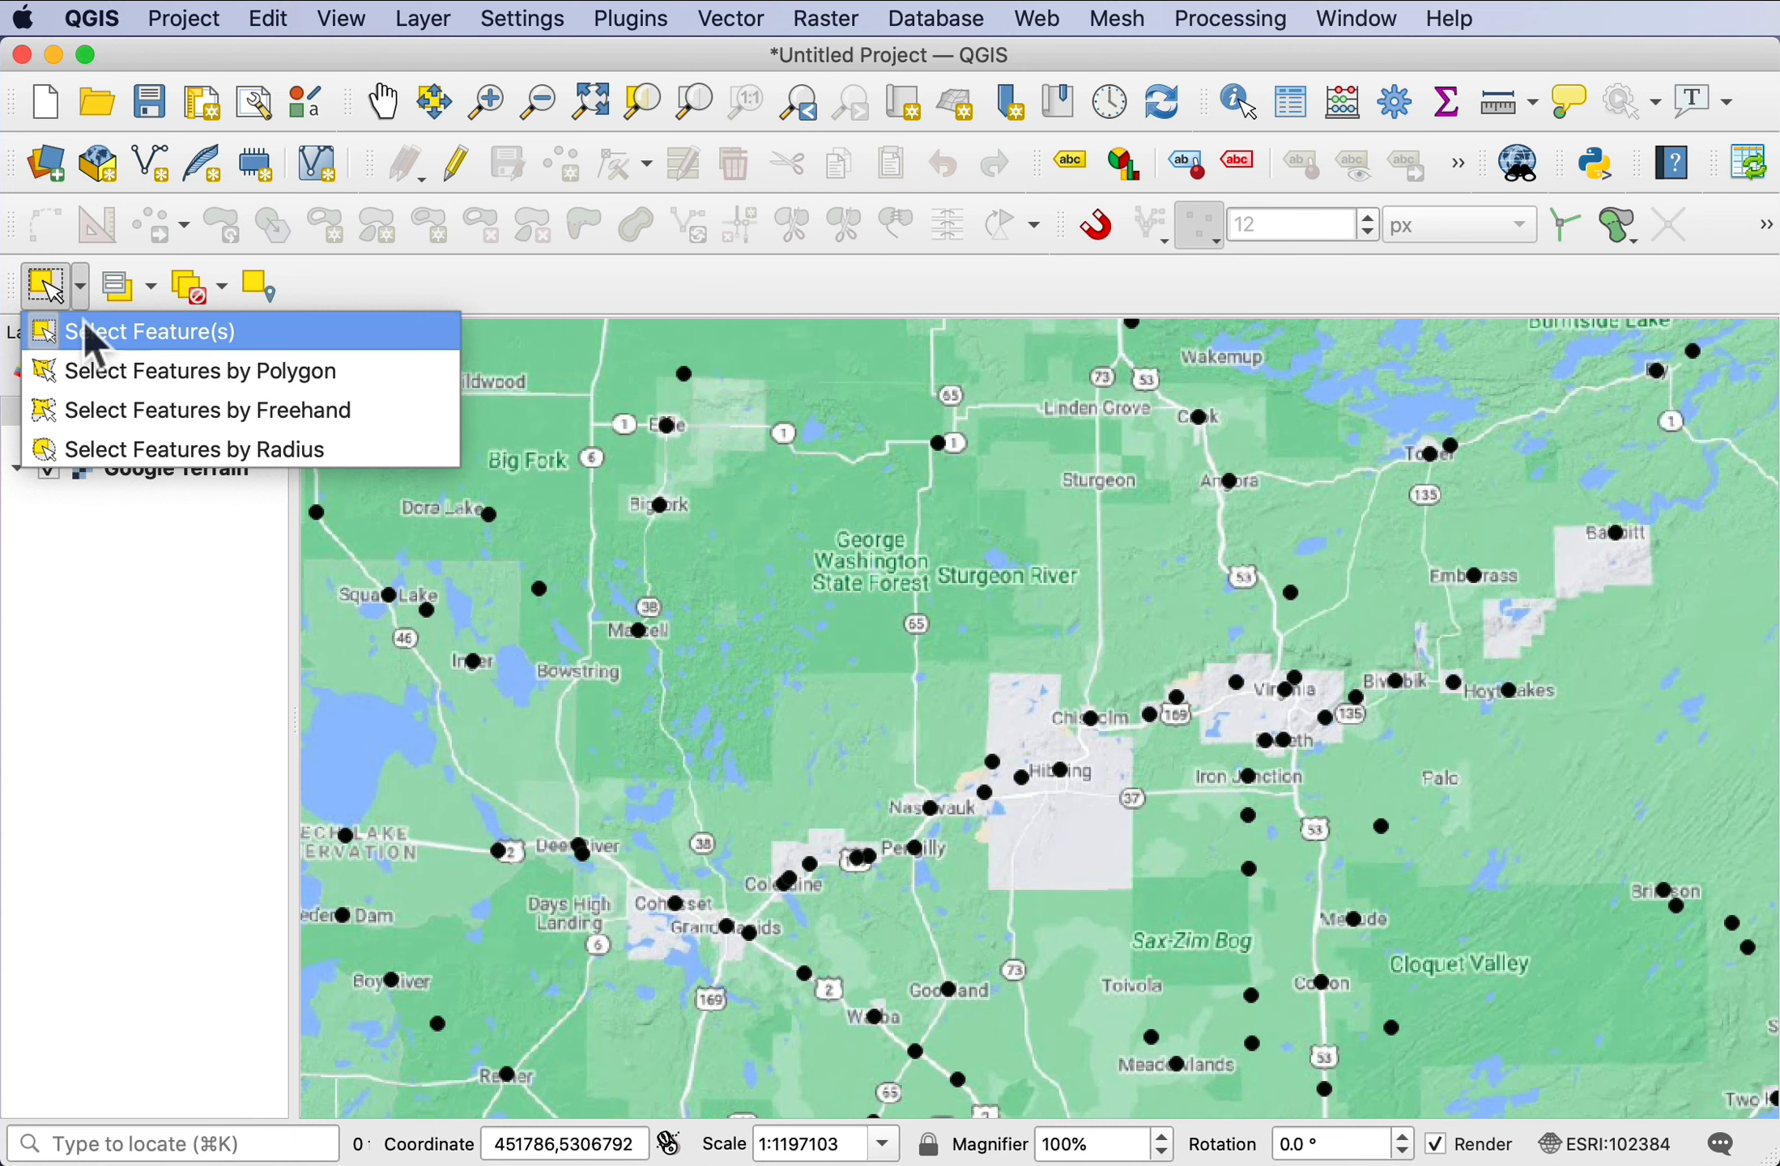
mouse_move(95, 371)
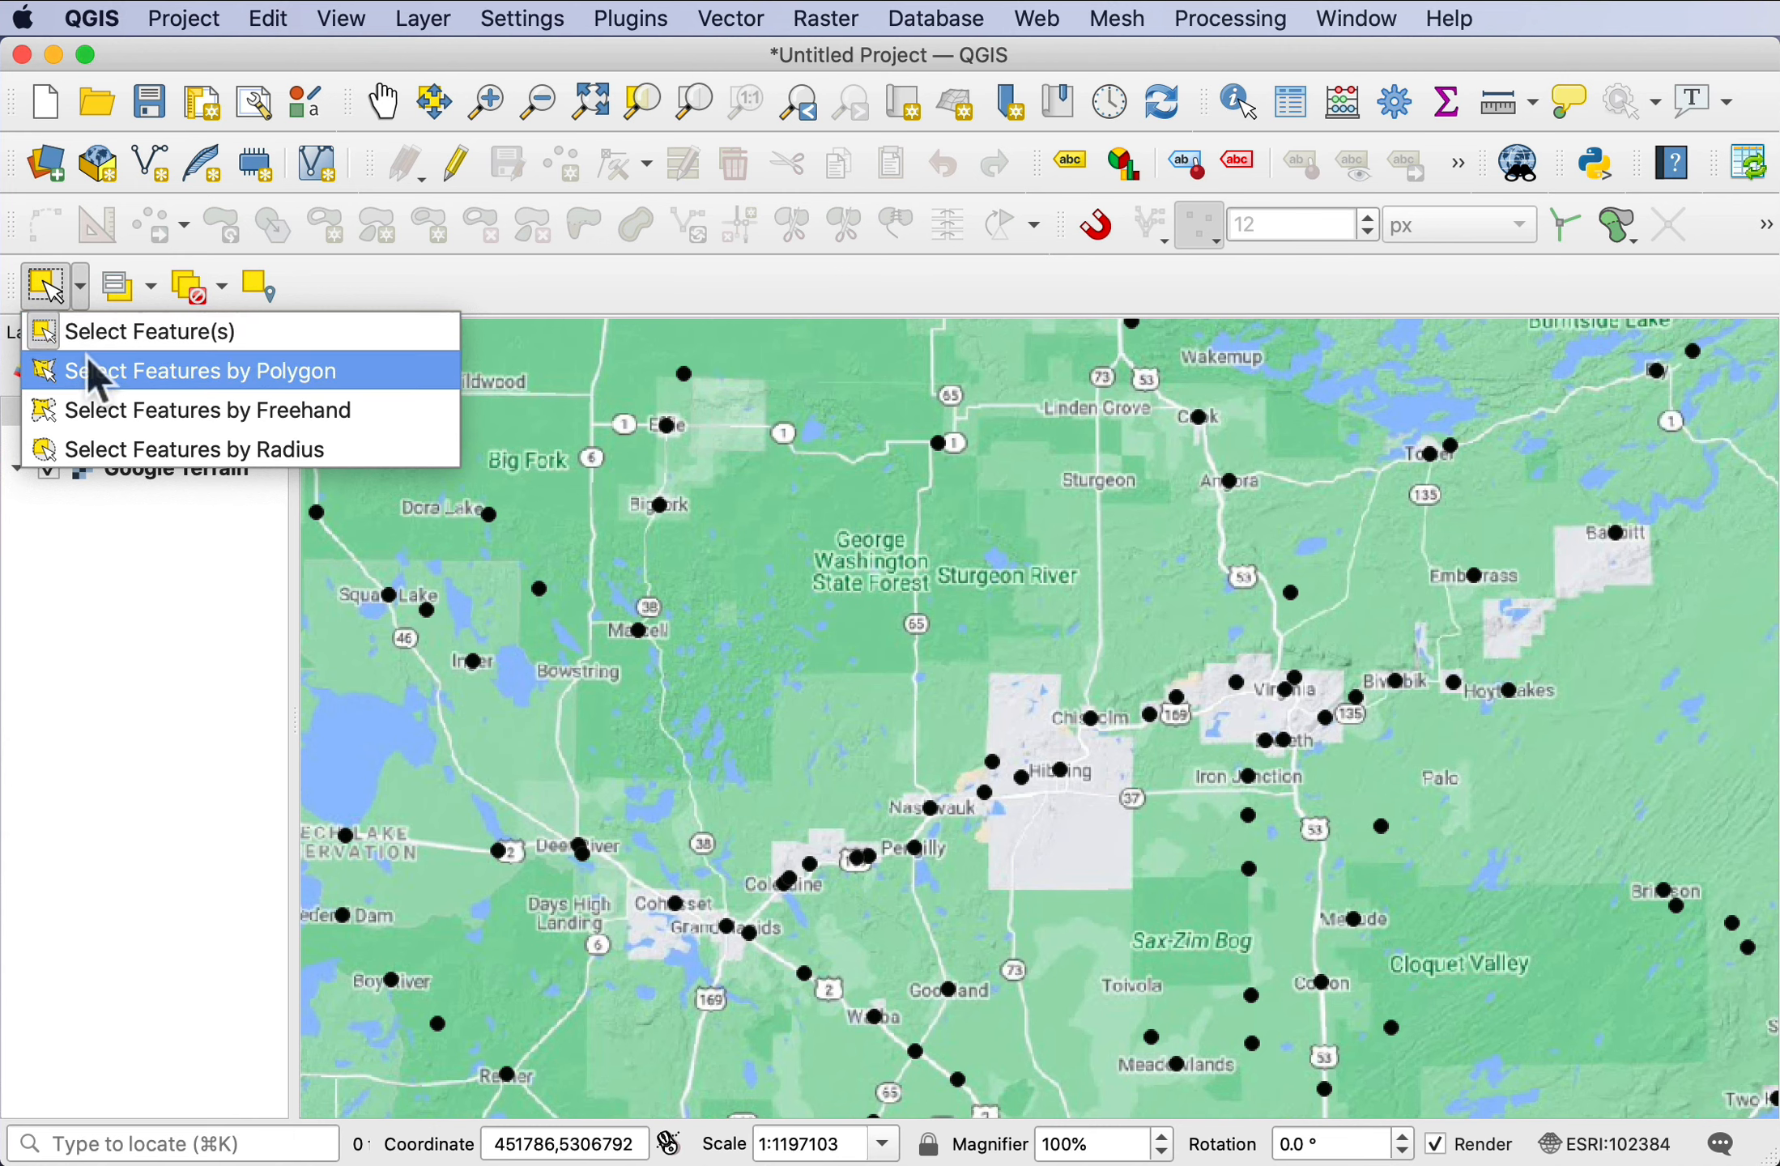
left_click(198, 370)
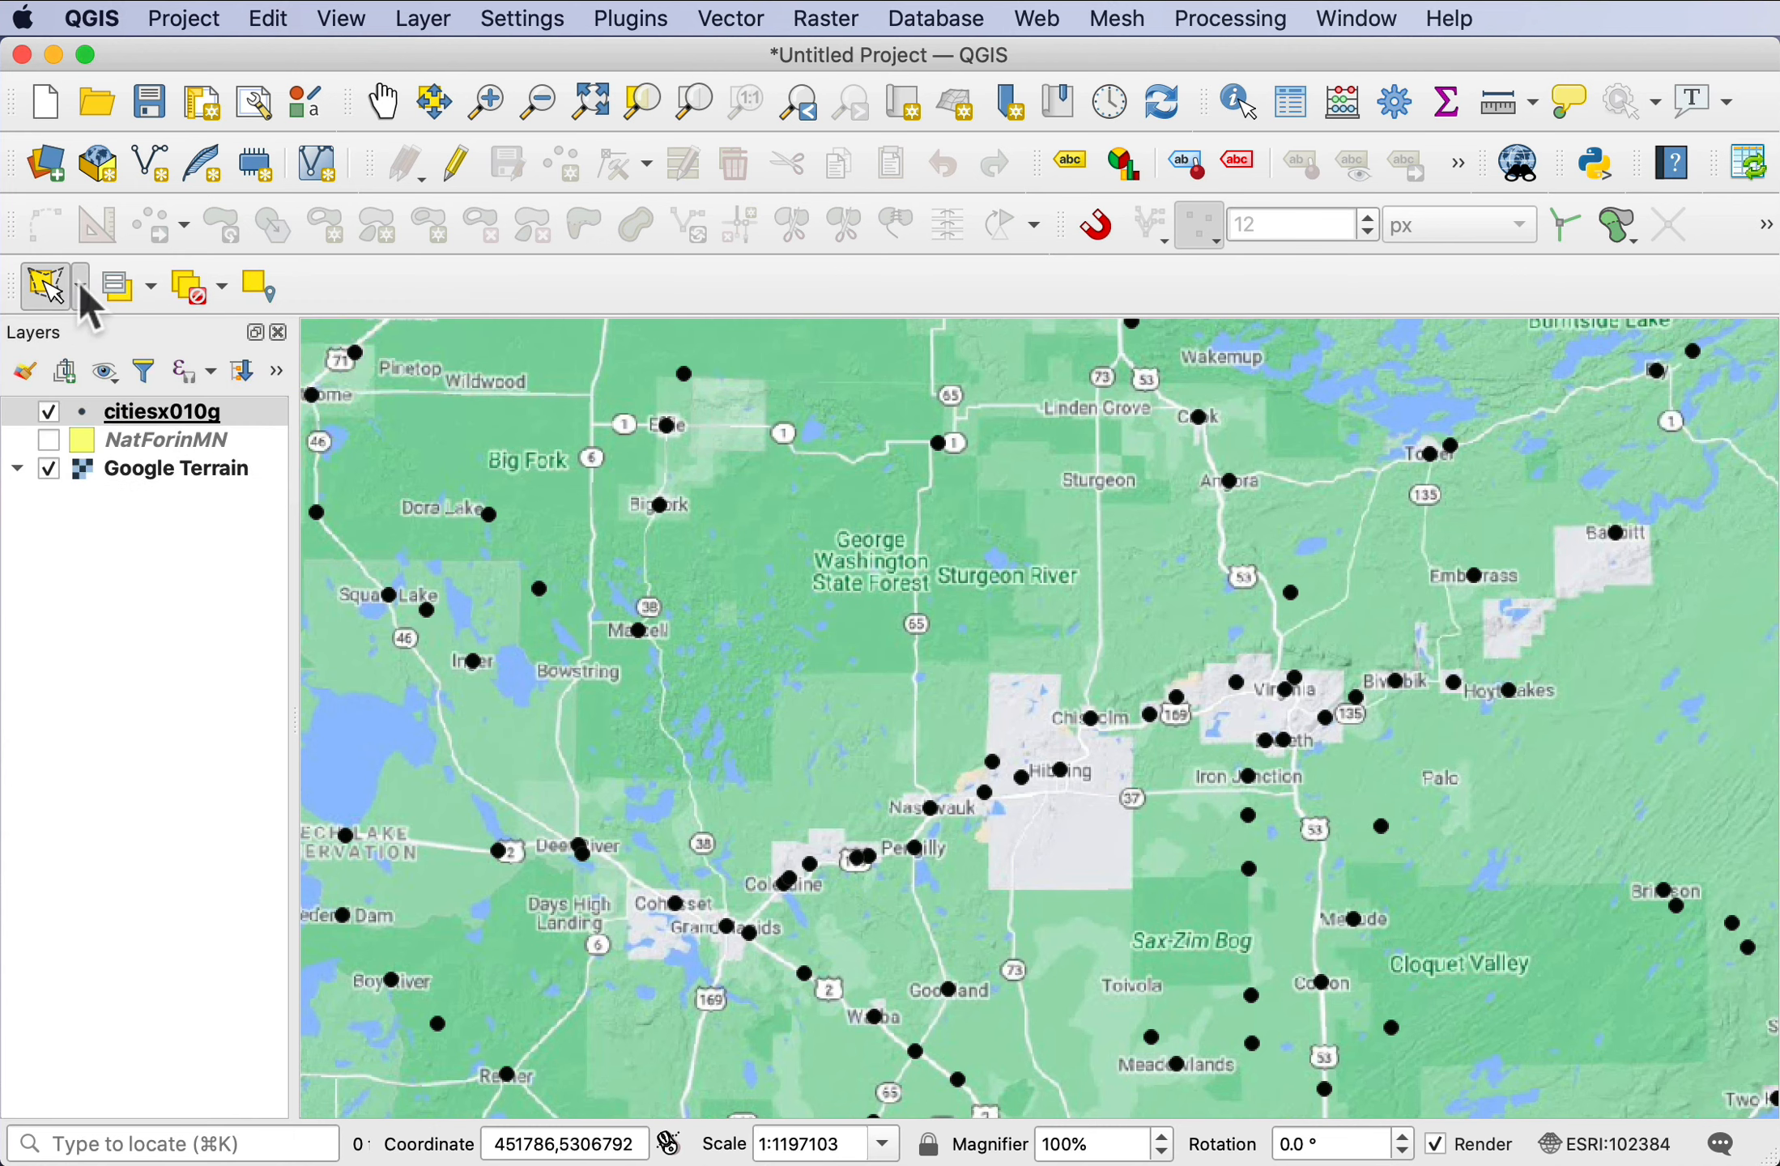
left_click(77, 285)
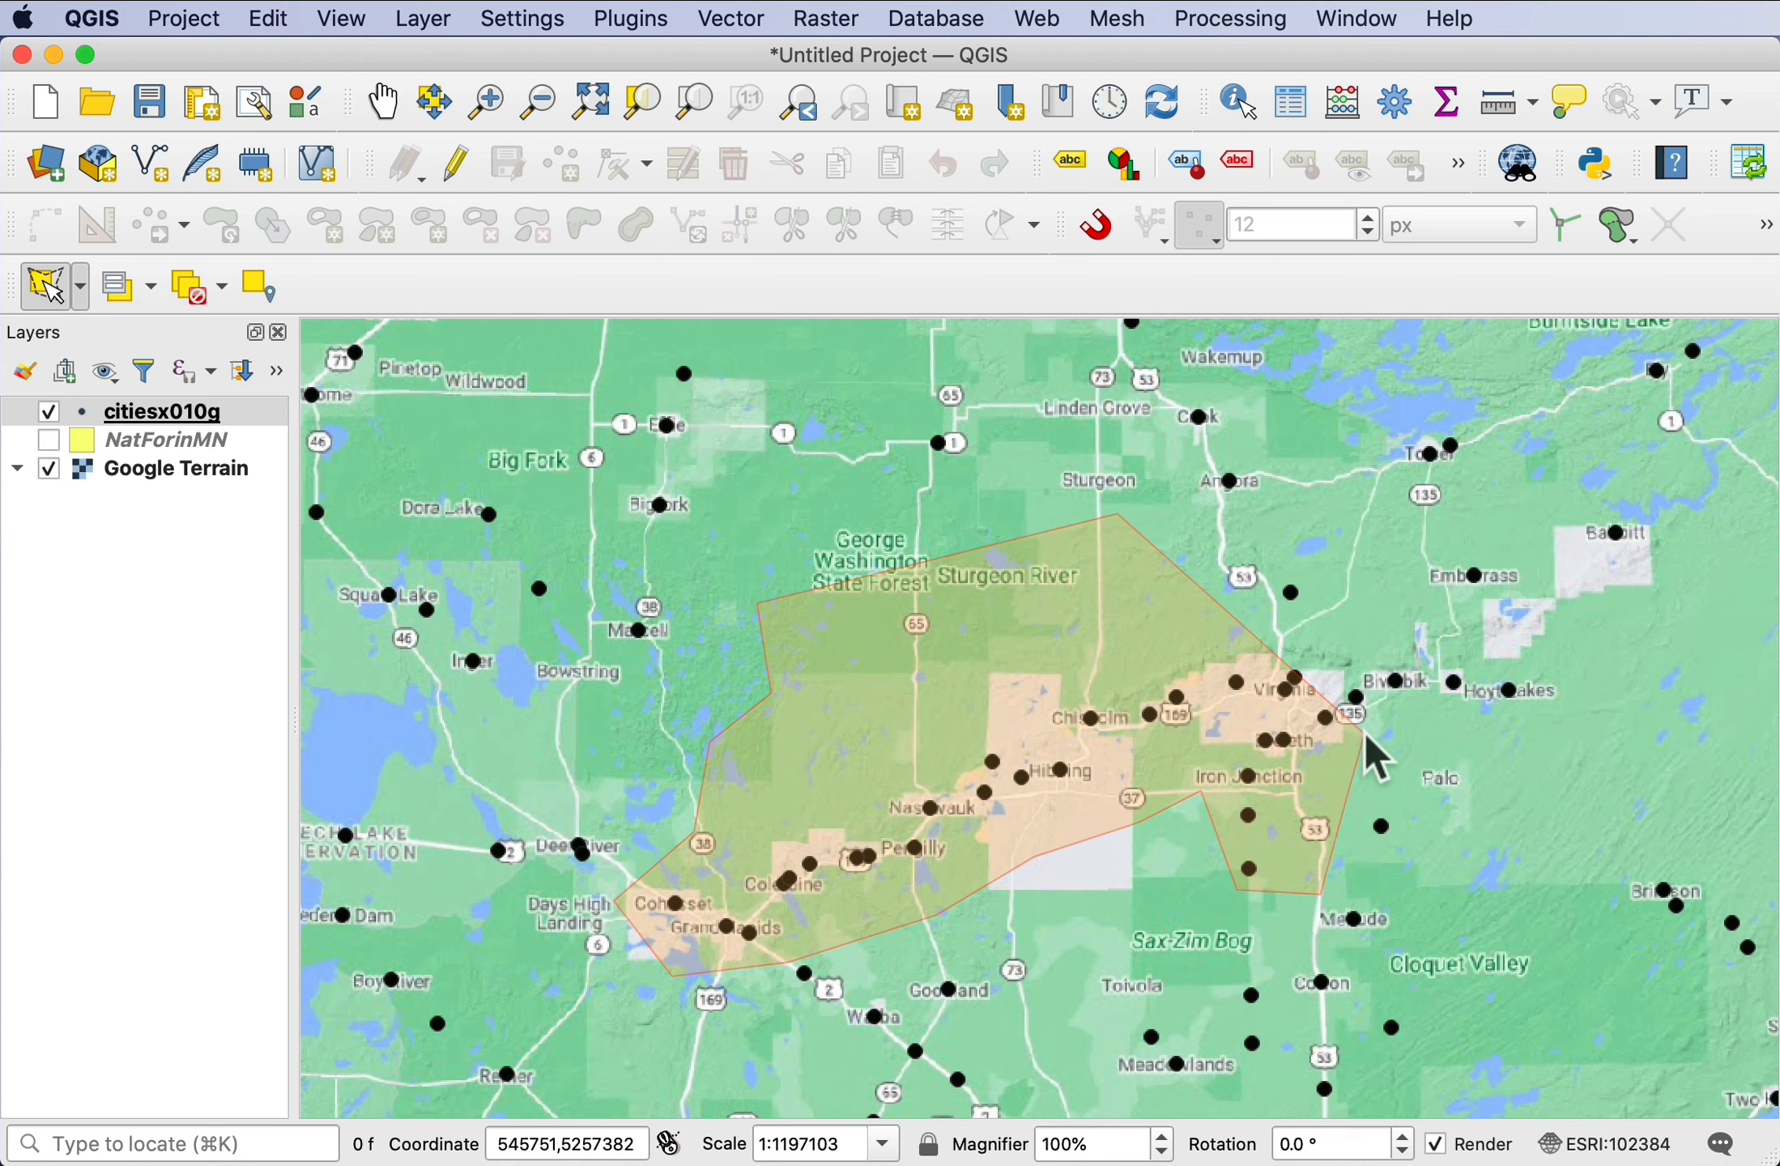
mouse_move(1305, 565)
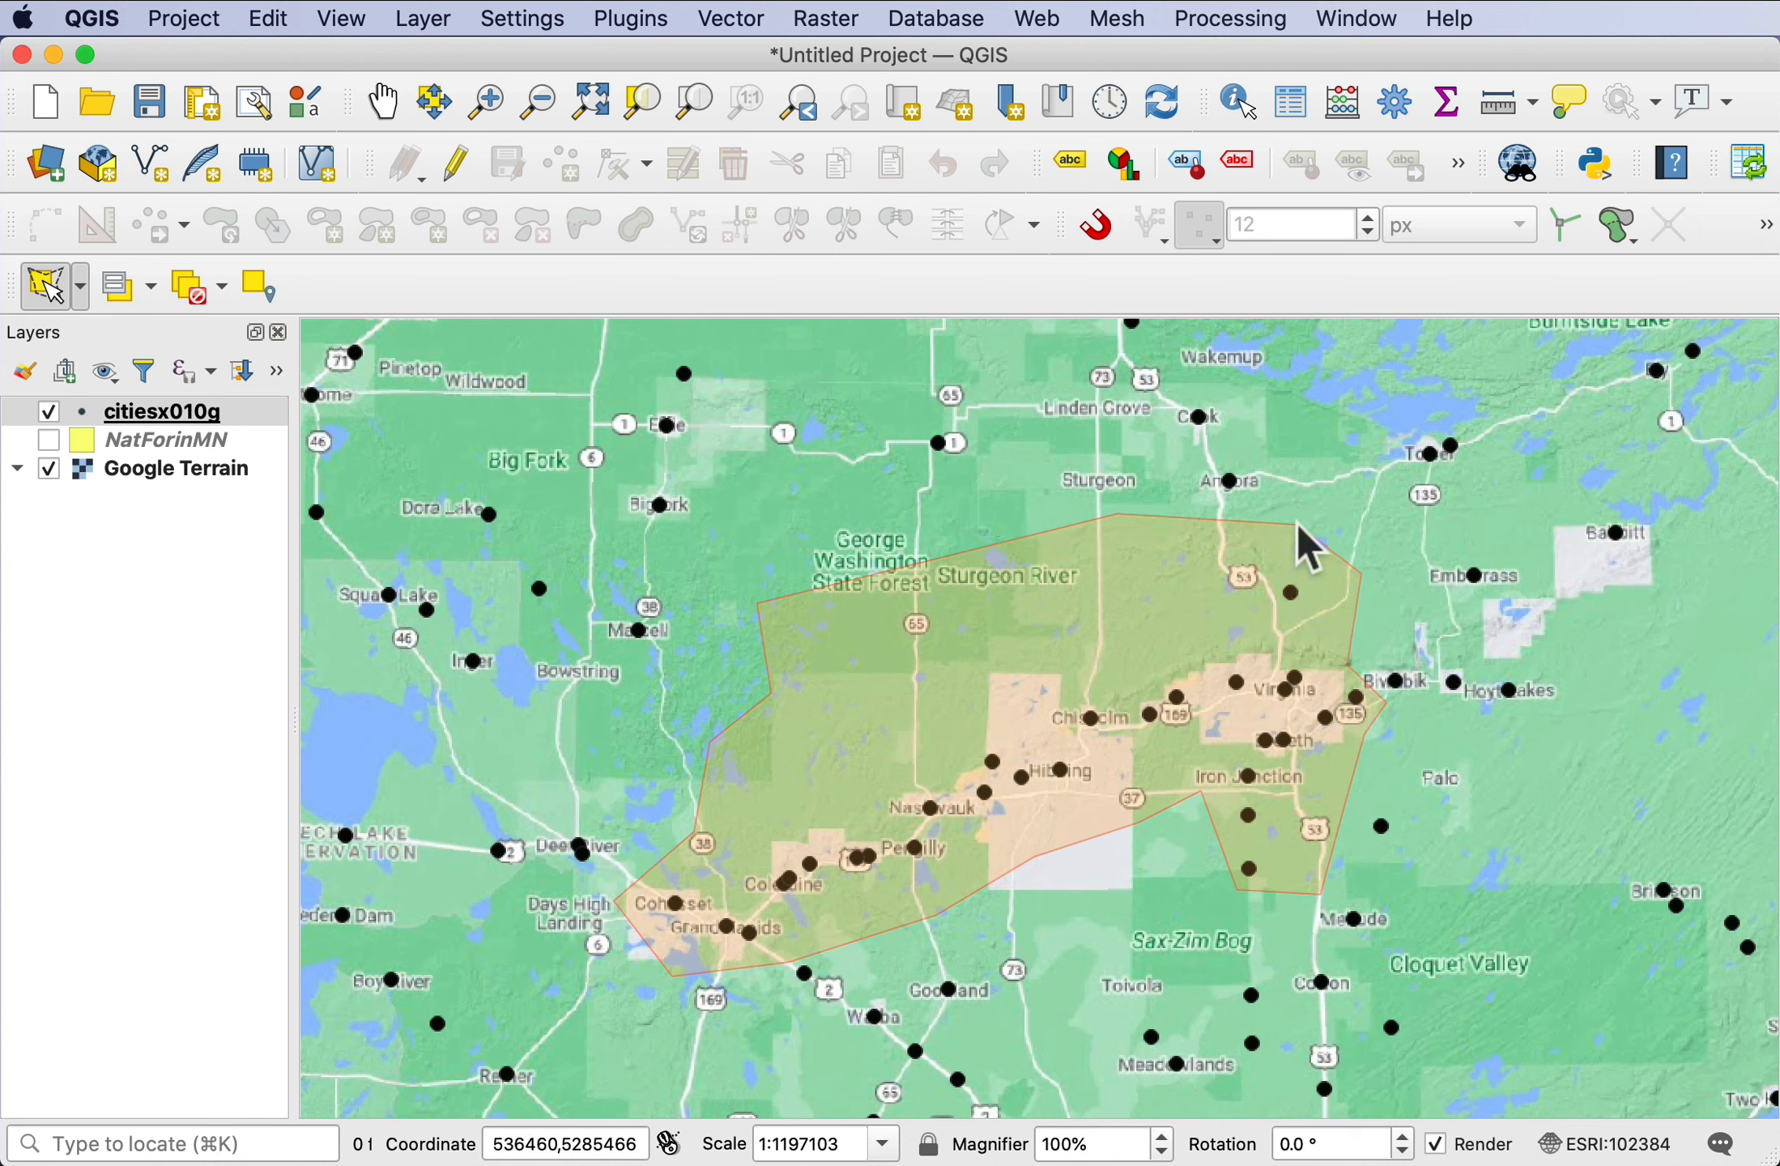
mouse_move(1106, 508)
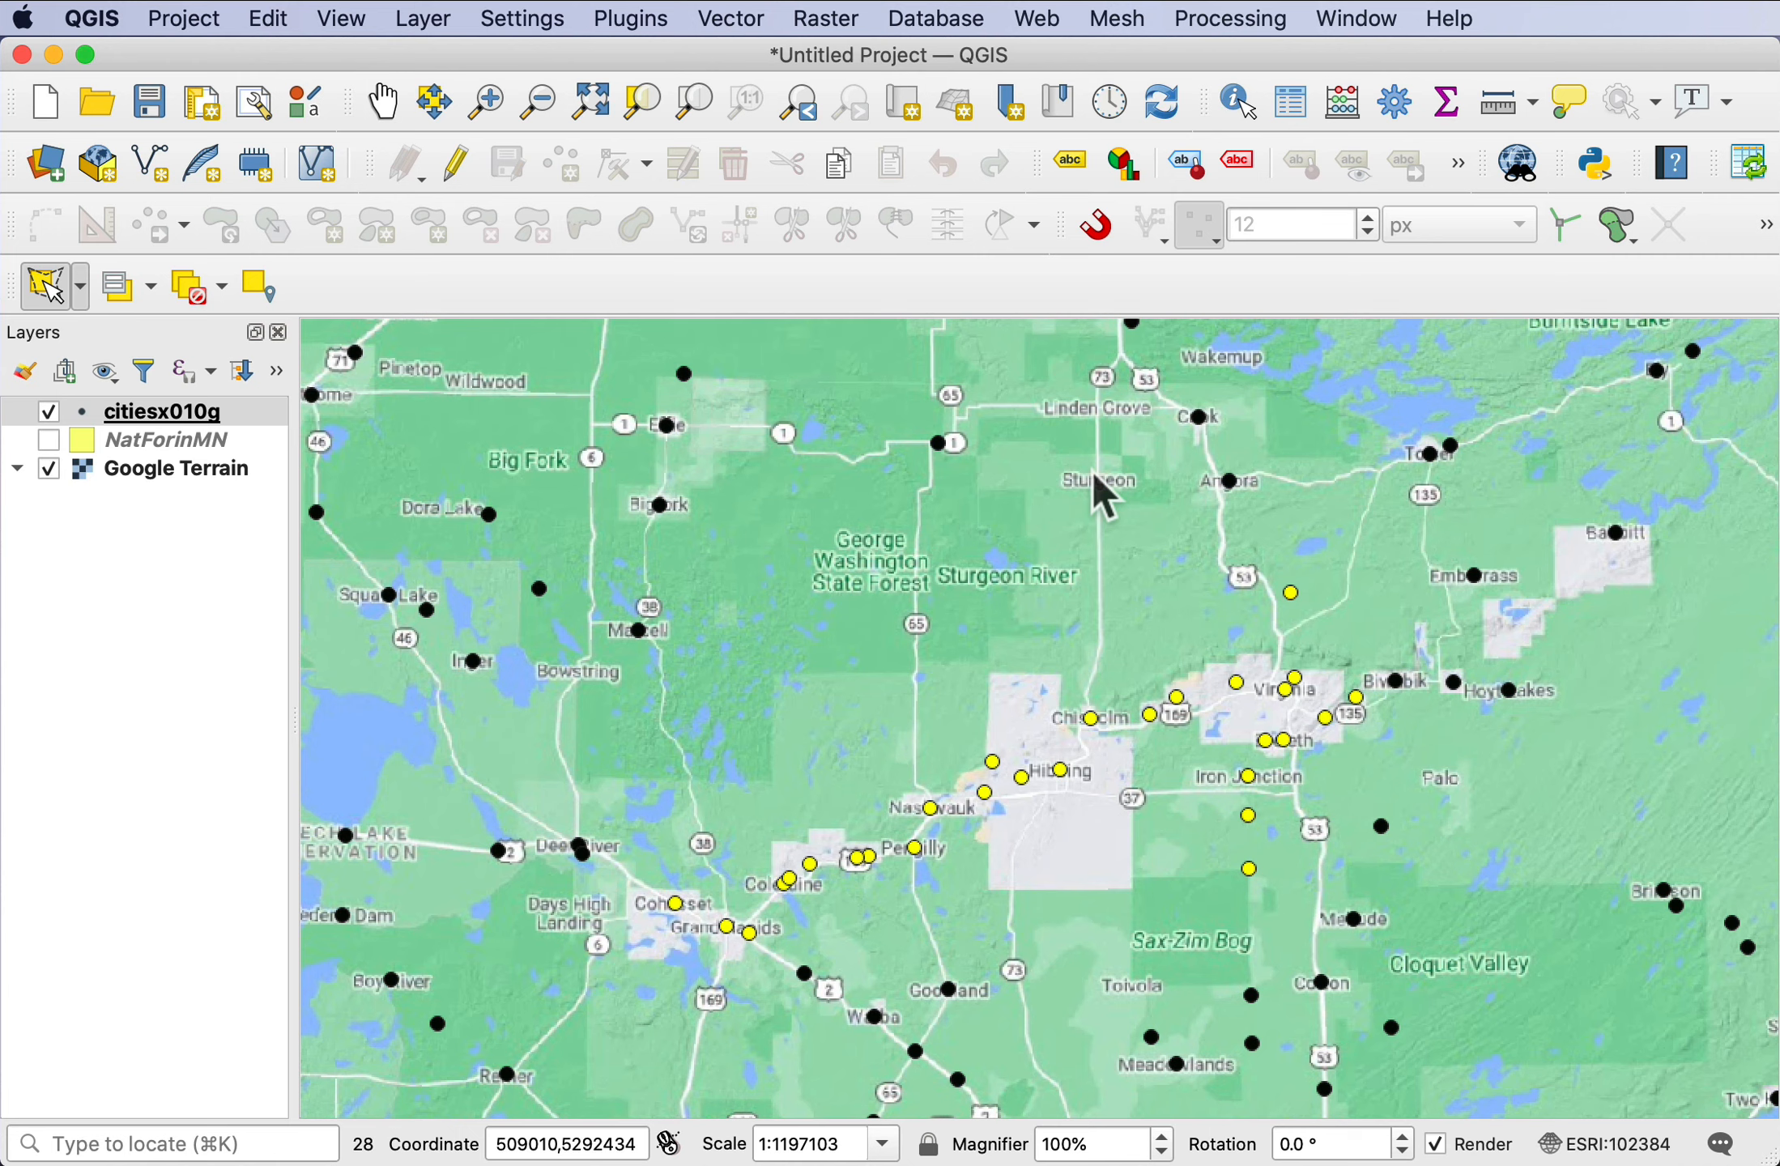
mouse_move(921, 981)
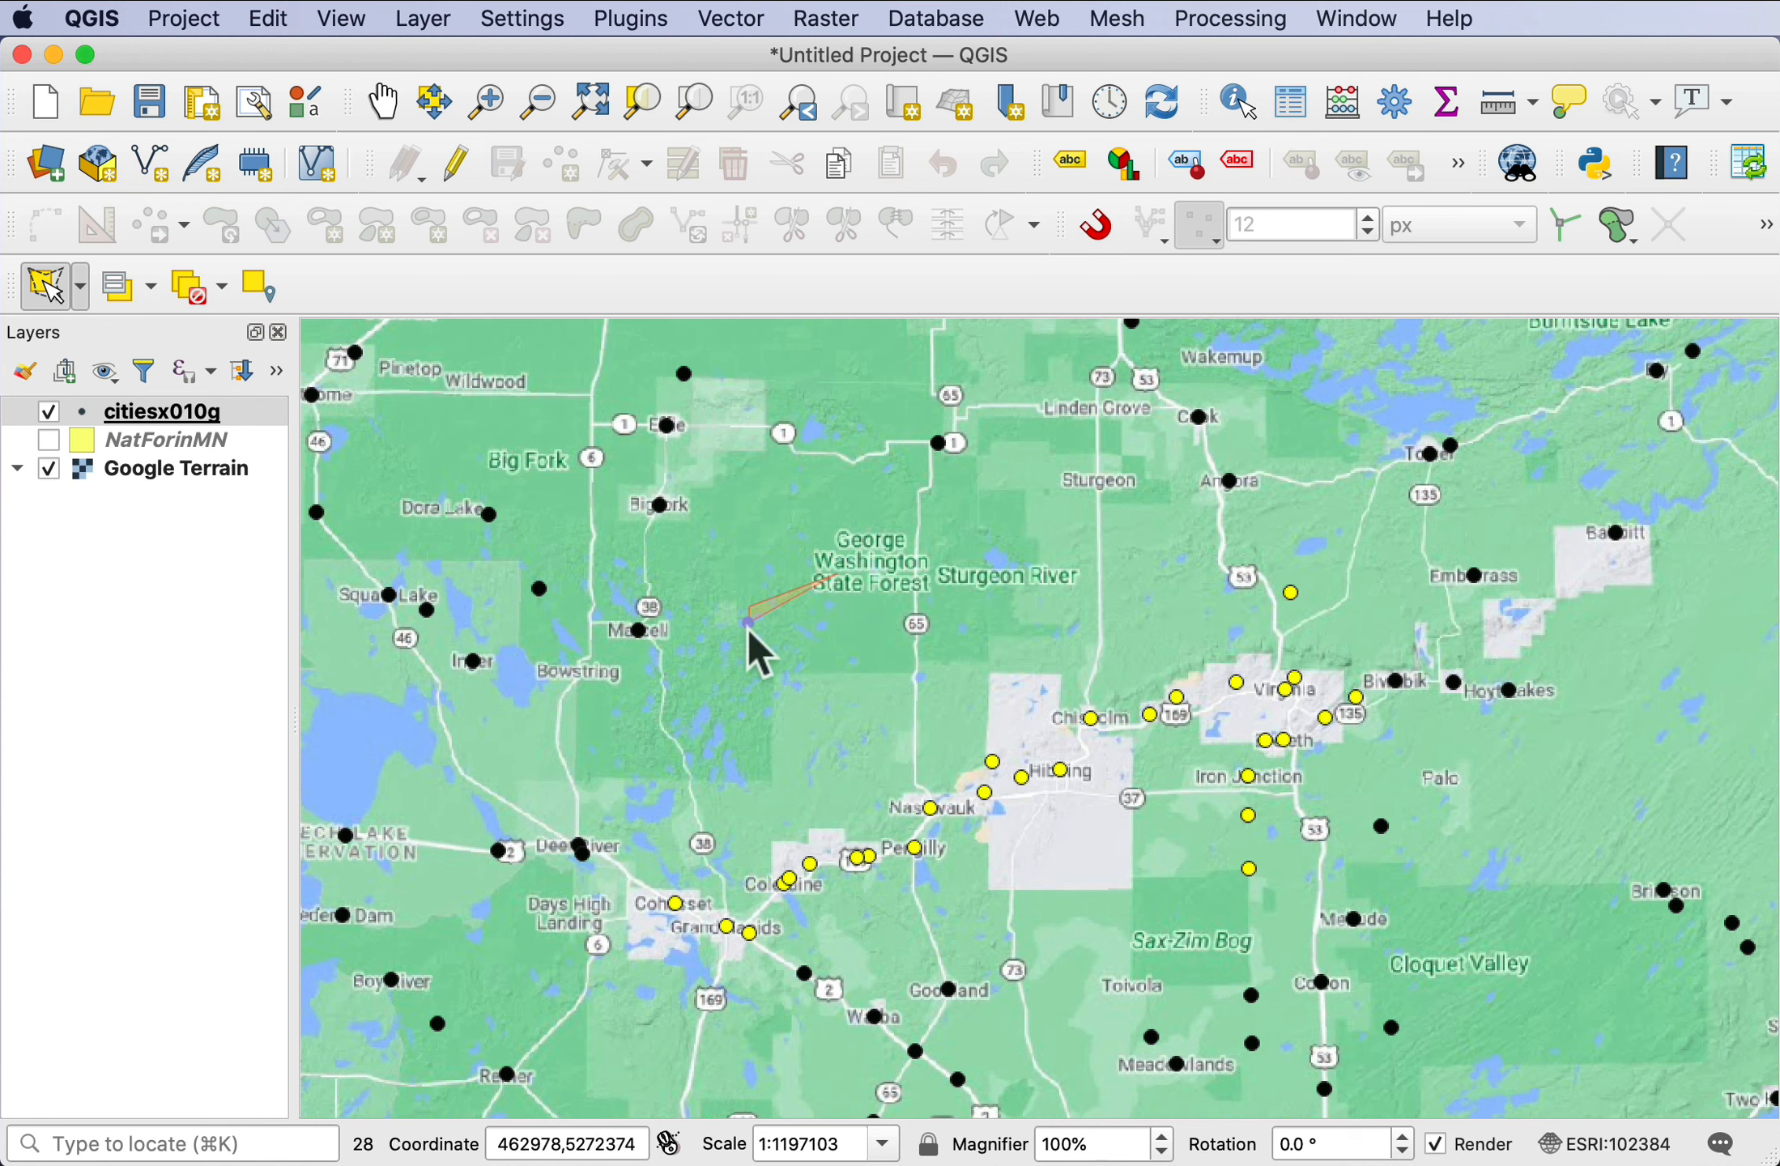
- Clear the polygon selection of 28 Iron Range cities
left_click(916, 582)
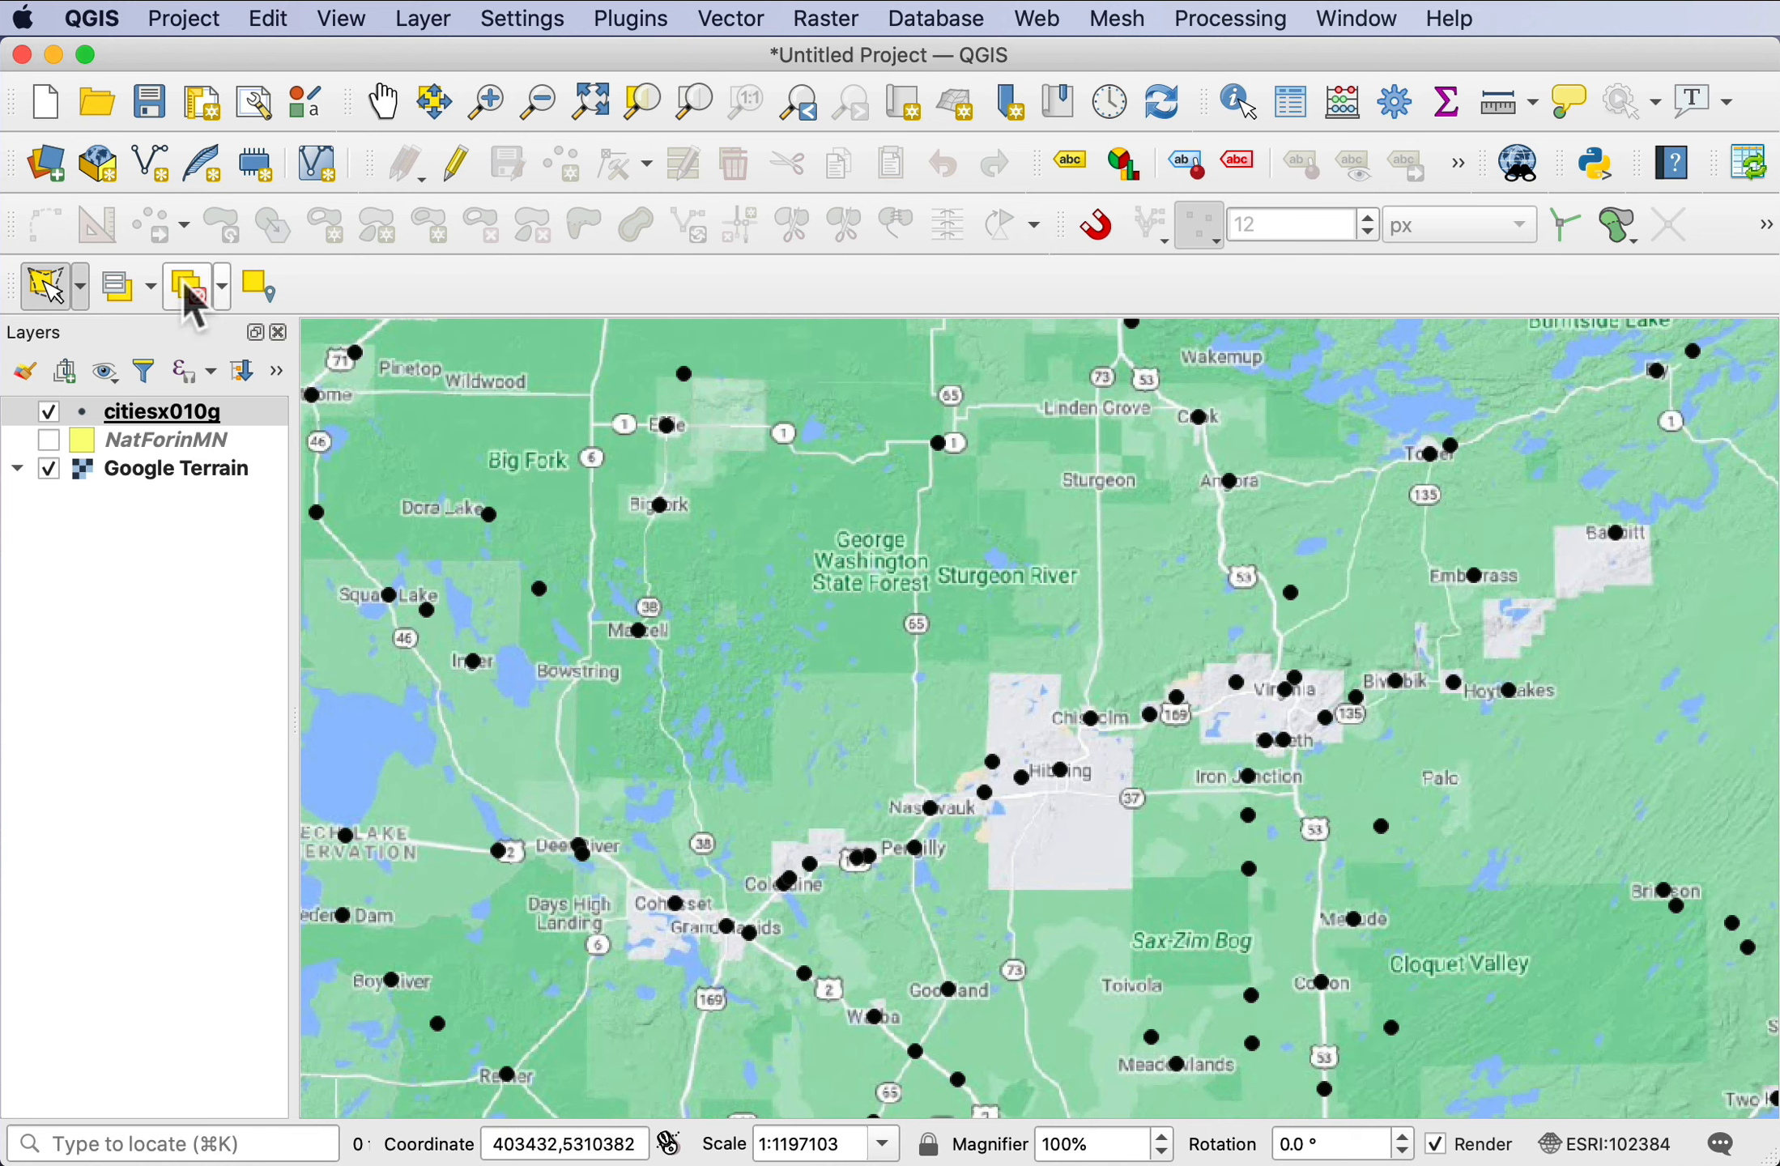
mouse_move(50, 287)
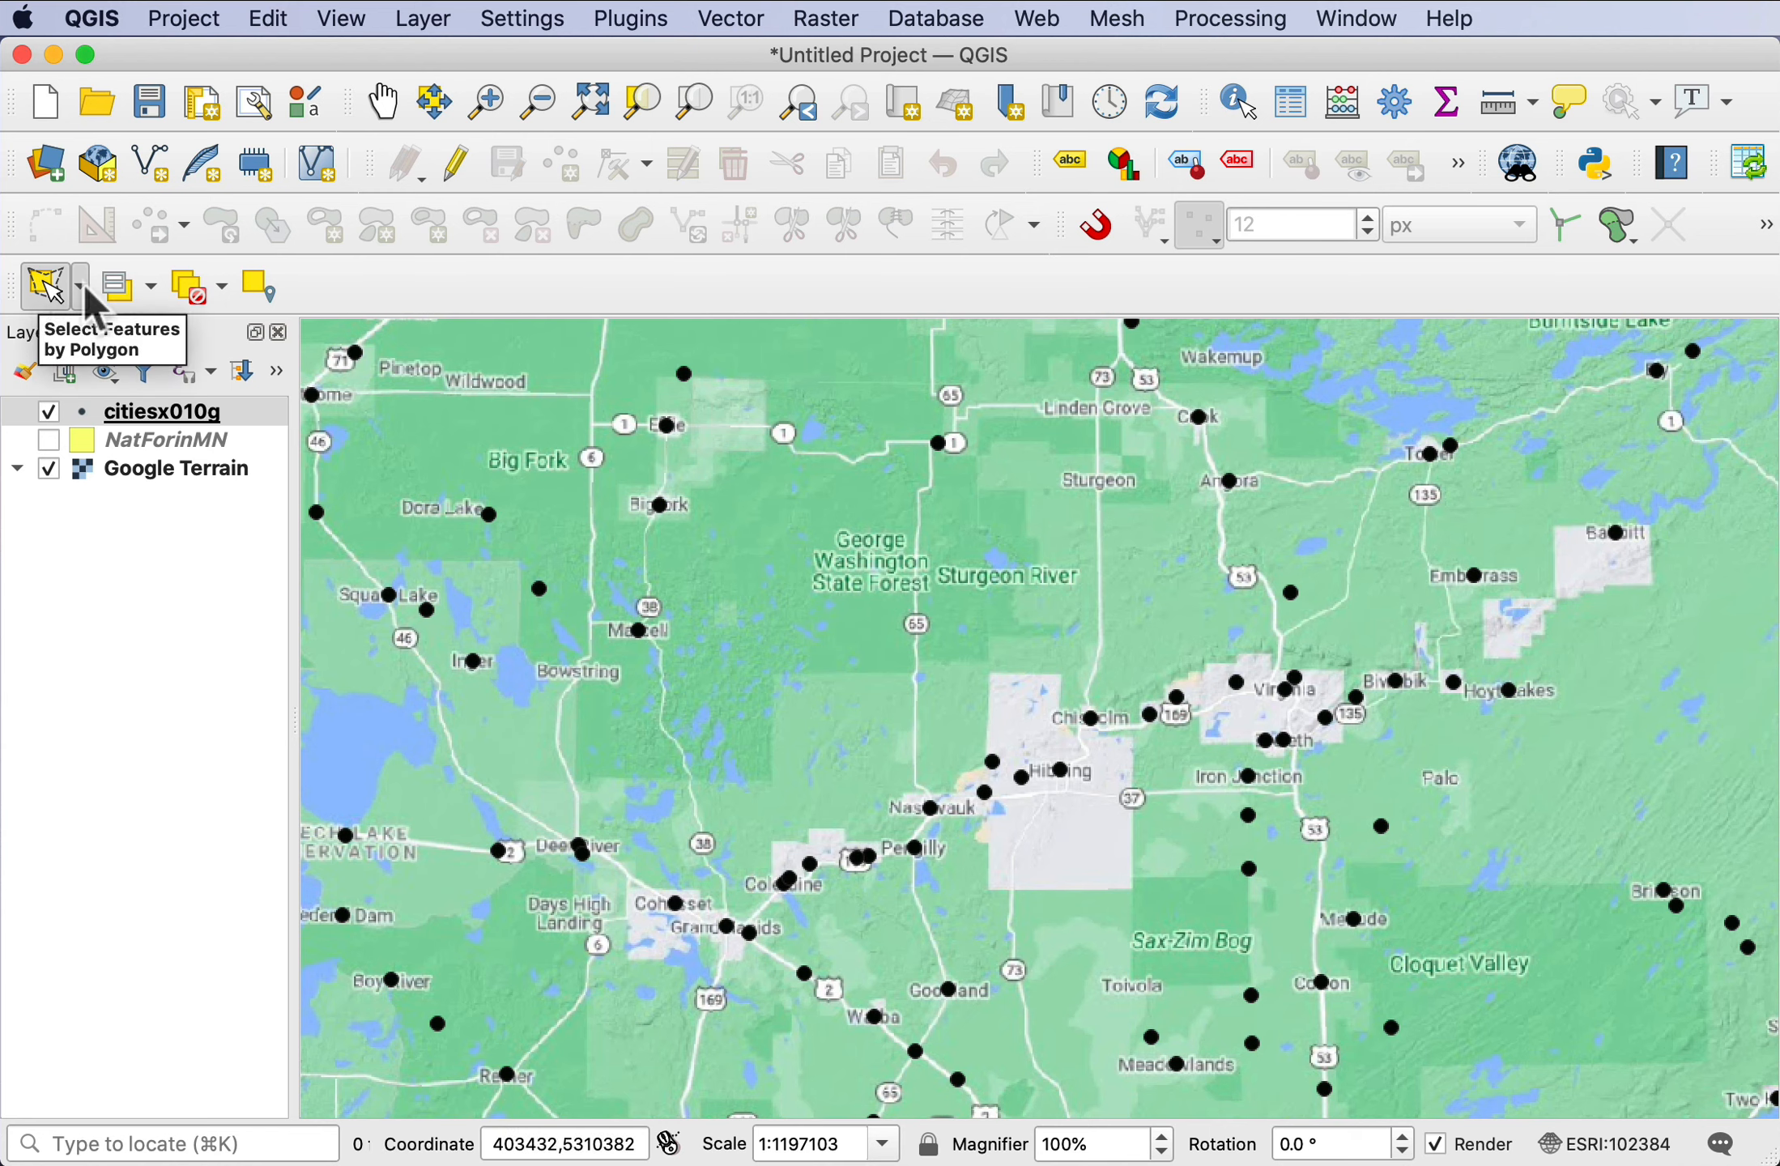
- Draw a polygon selecting 31 cities from Grand Rapids to Hoyt Lakes
left_click(78, 285)
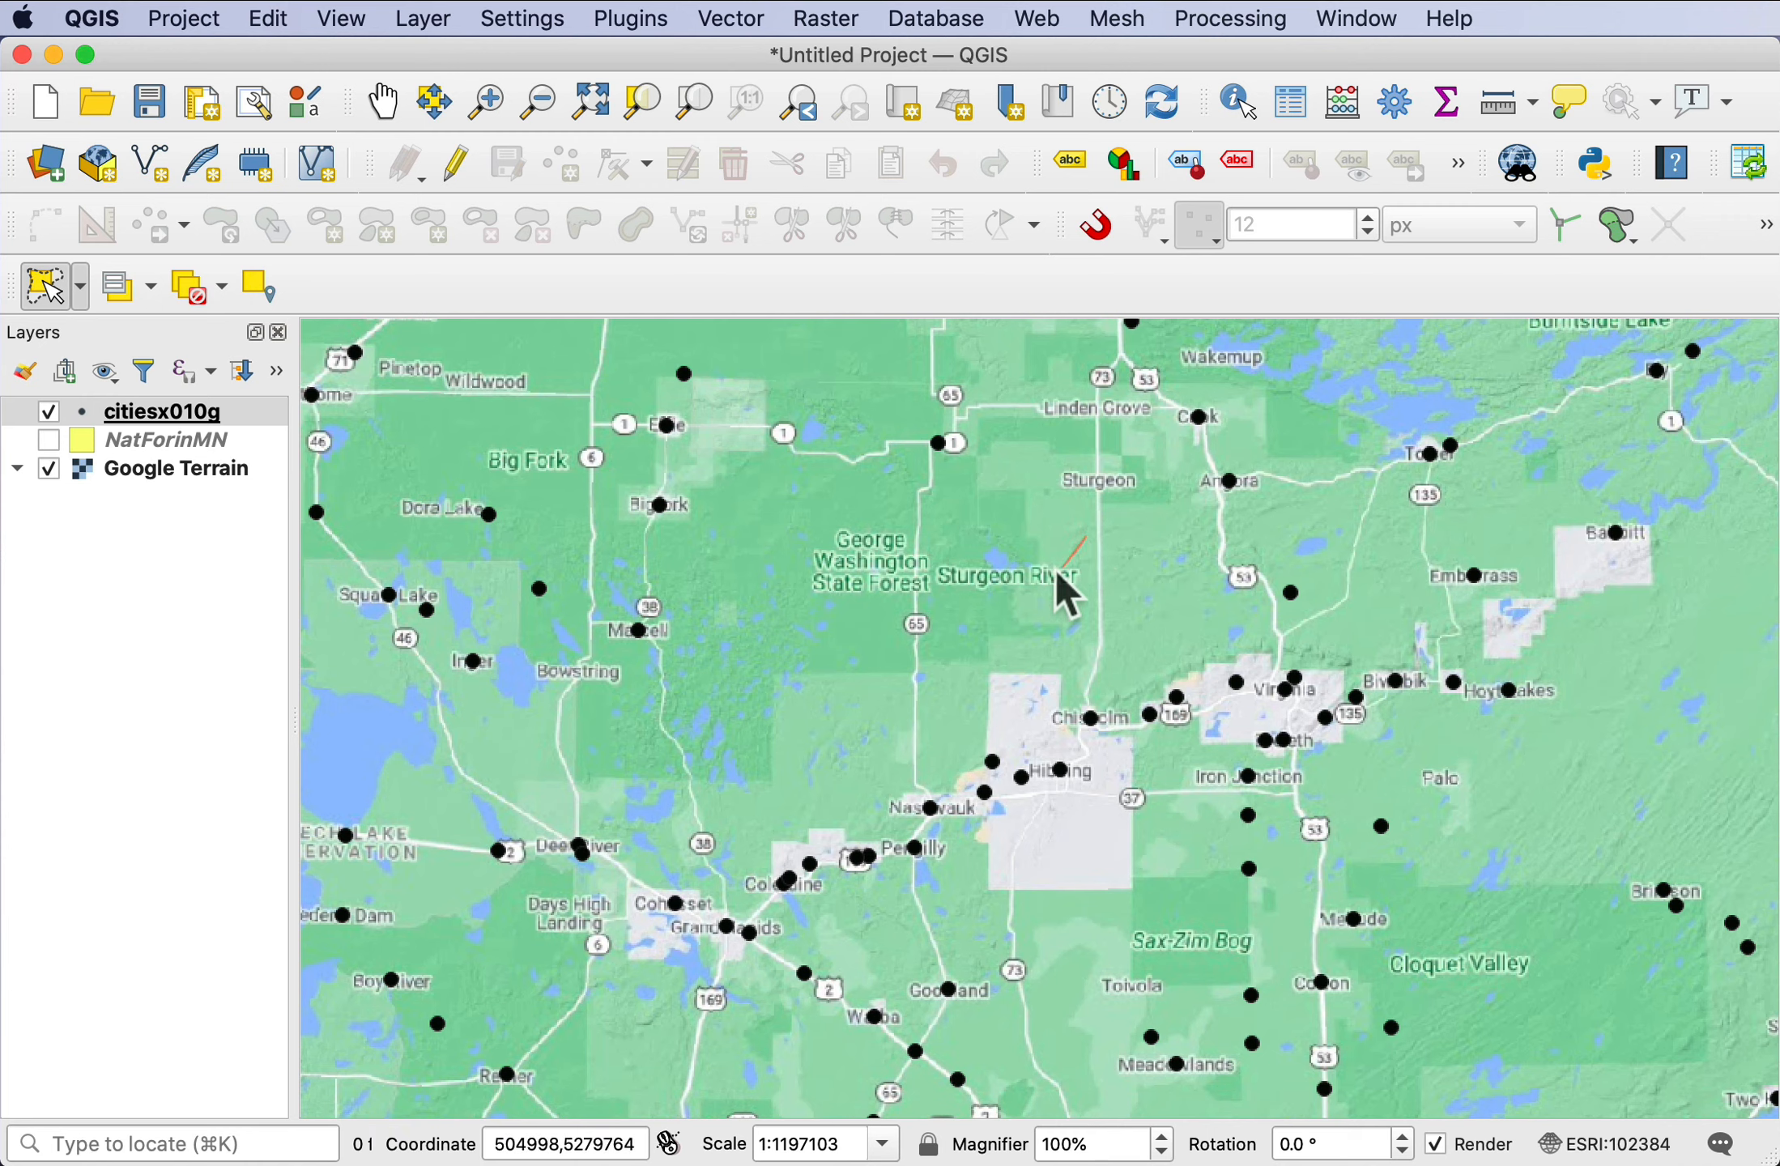
left_click_drag(1073, 556, 664, 846)
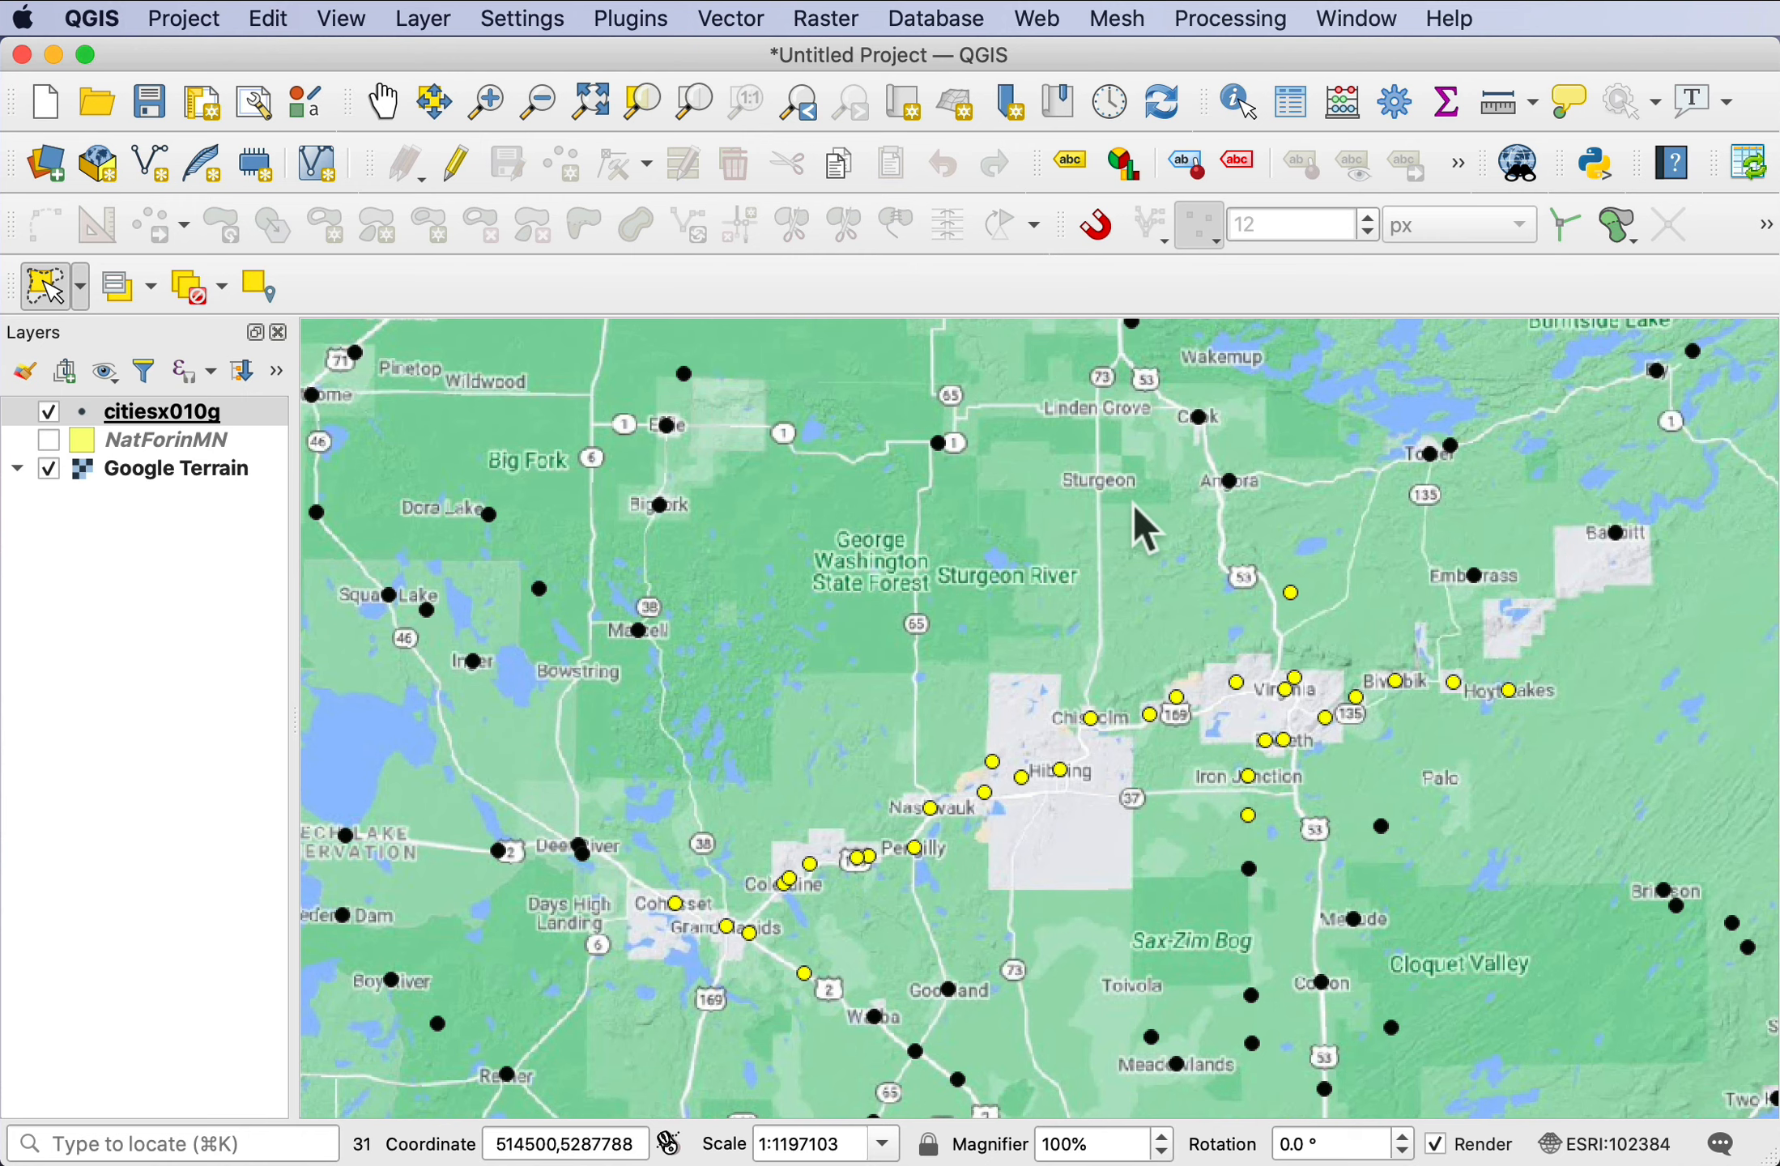
mouse_move(1326, 885)
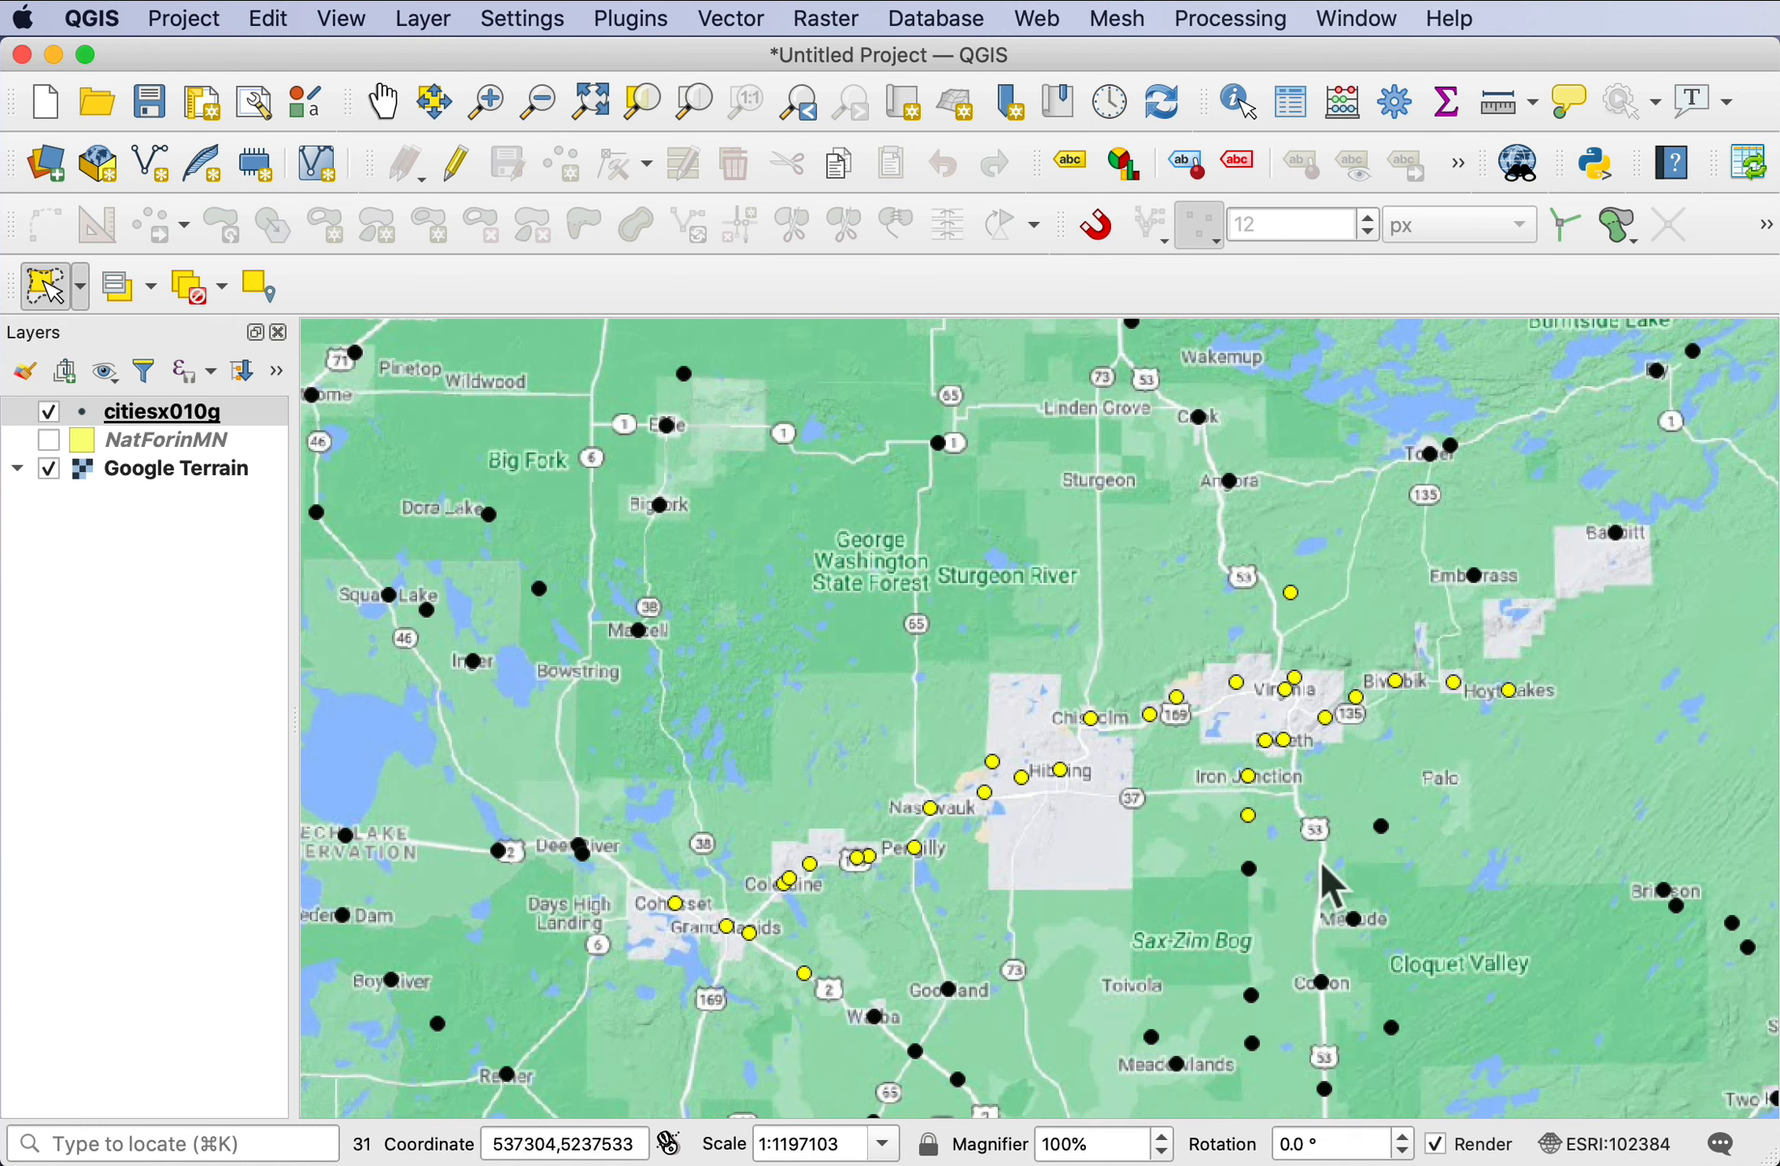
mouse_move(634, 873)
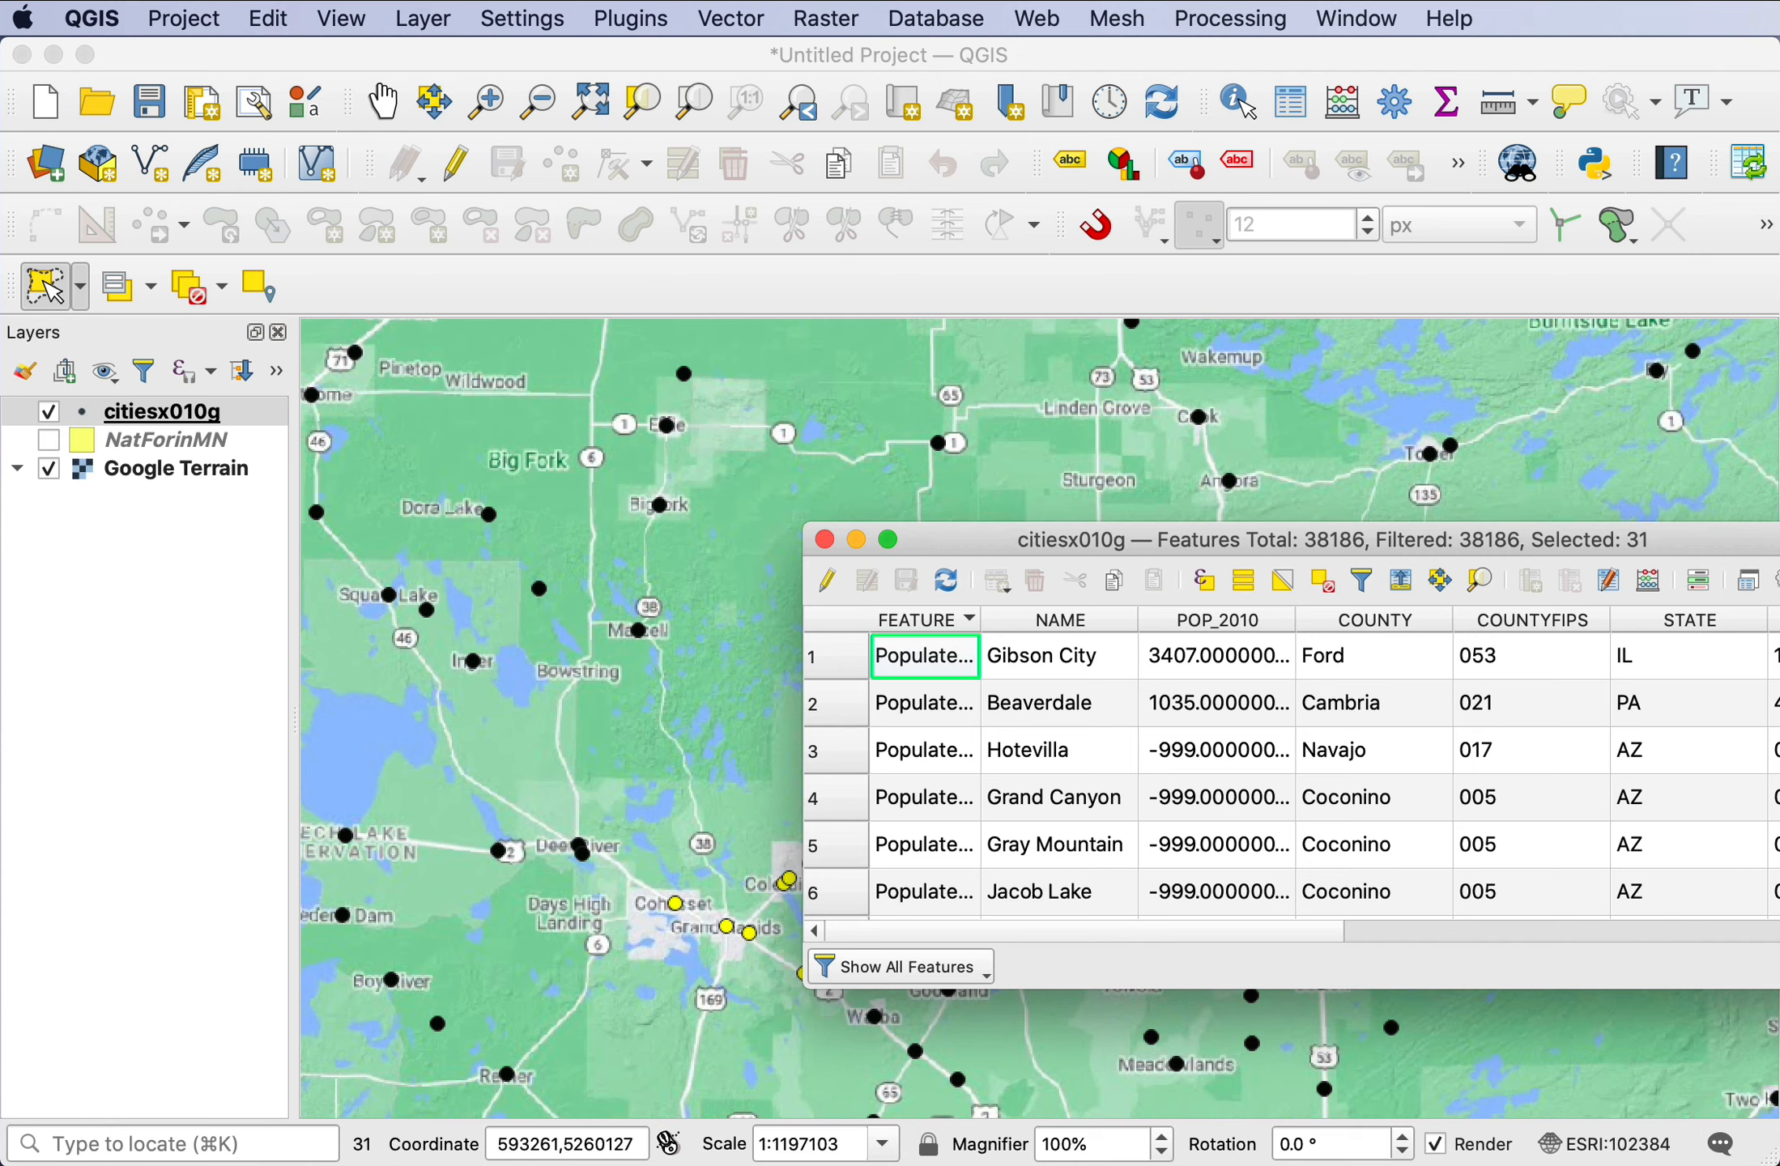
mouse_move(1532, 589)
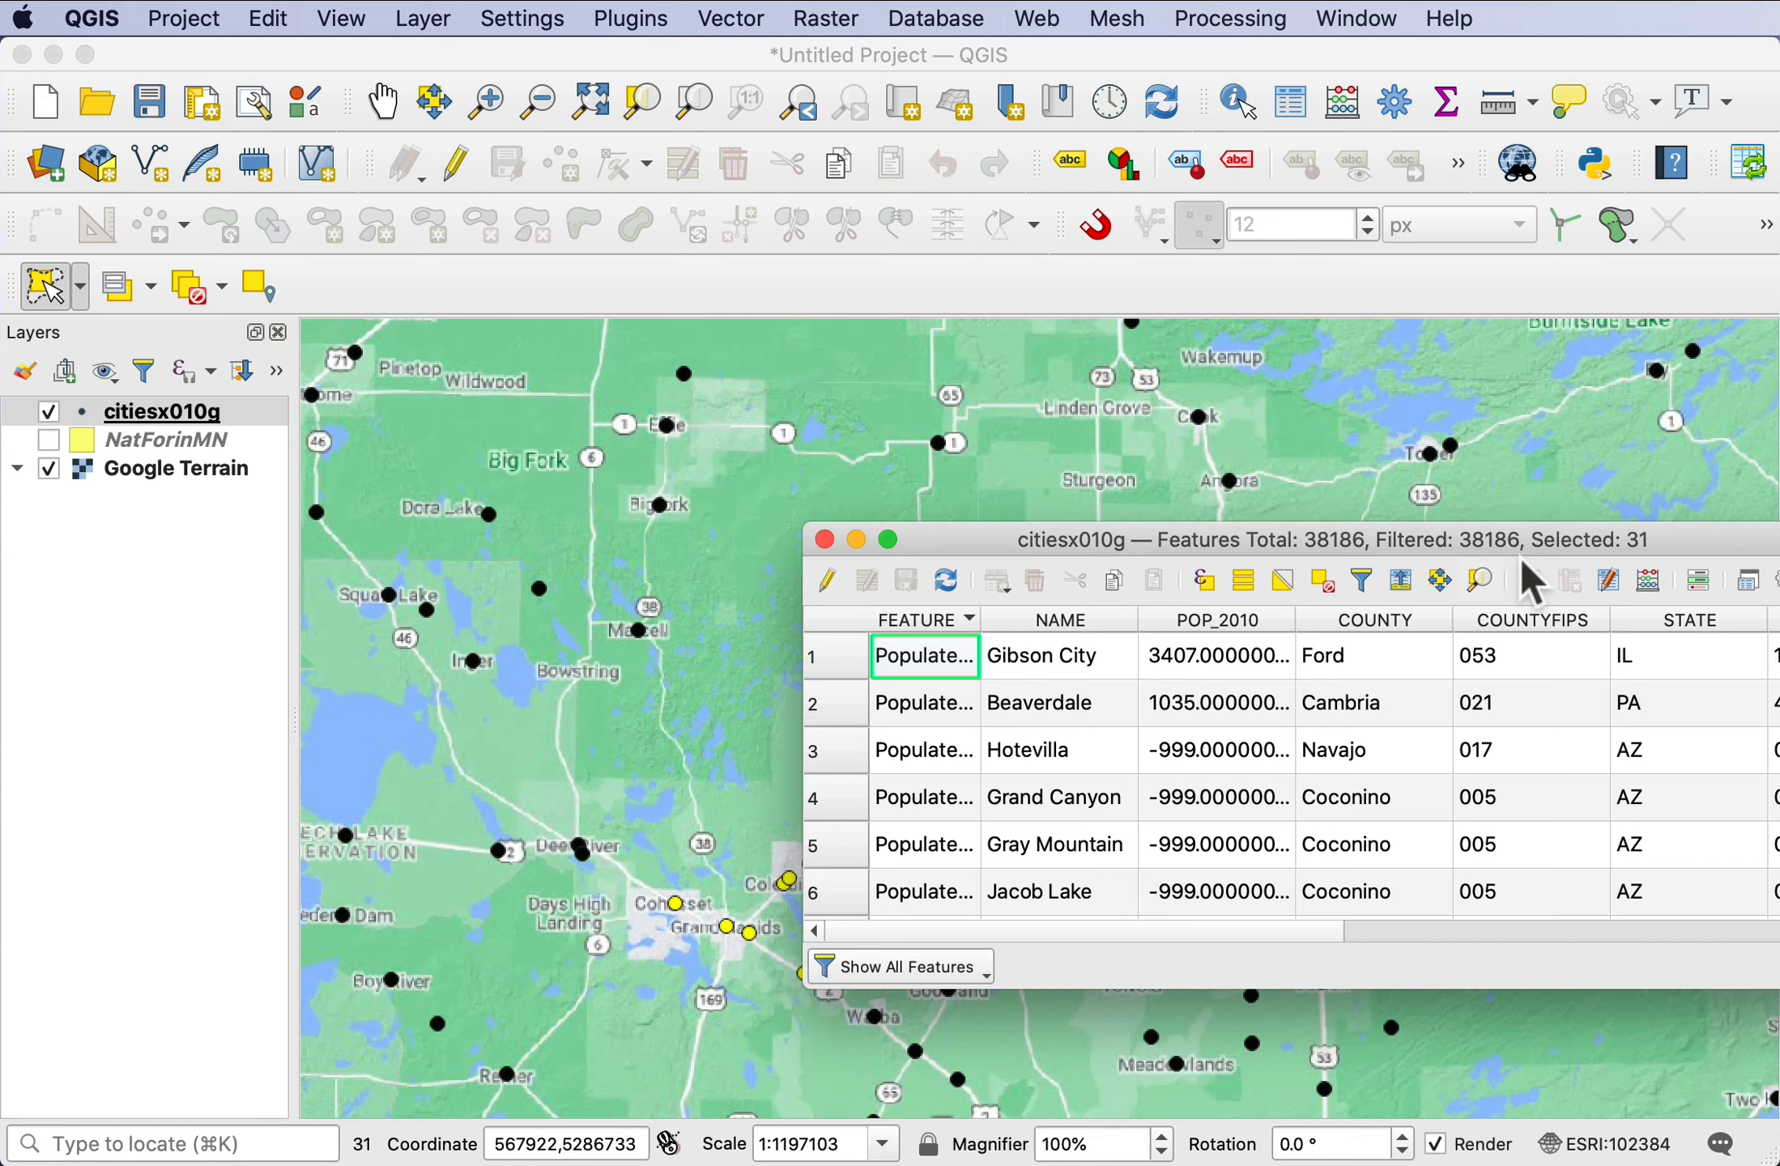
mouse_move(989, 619)
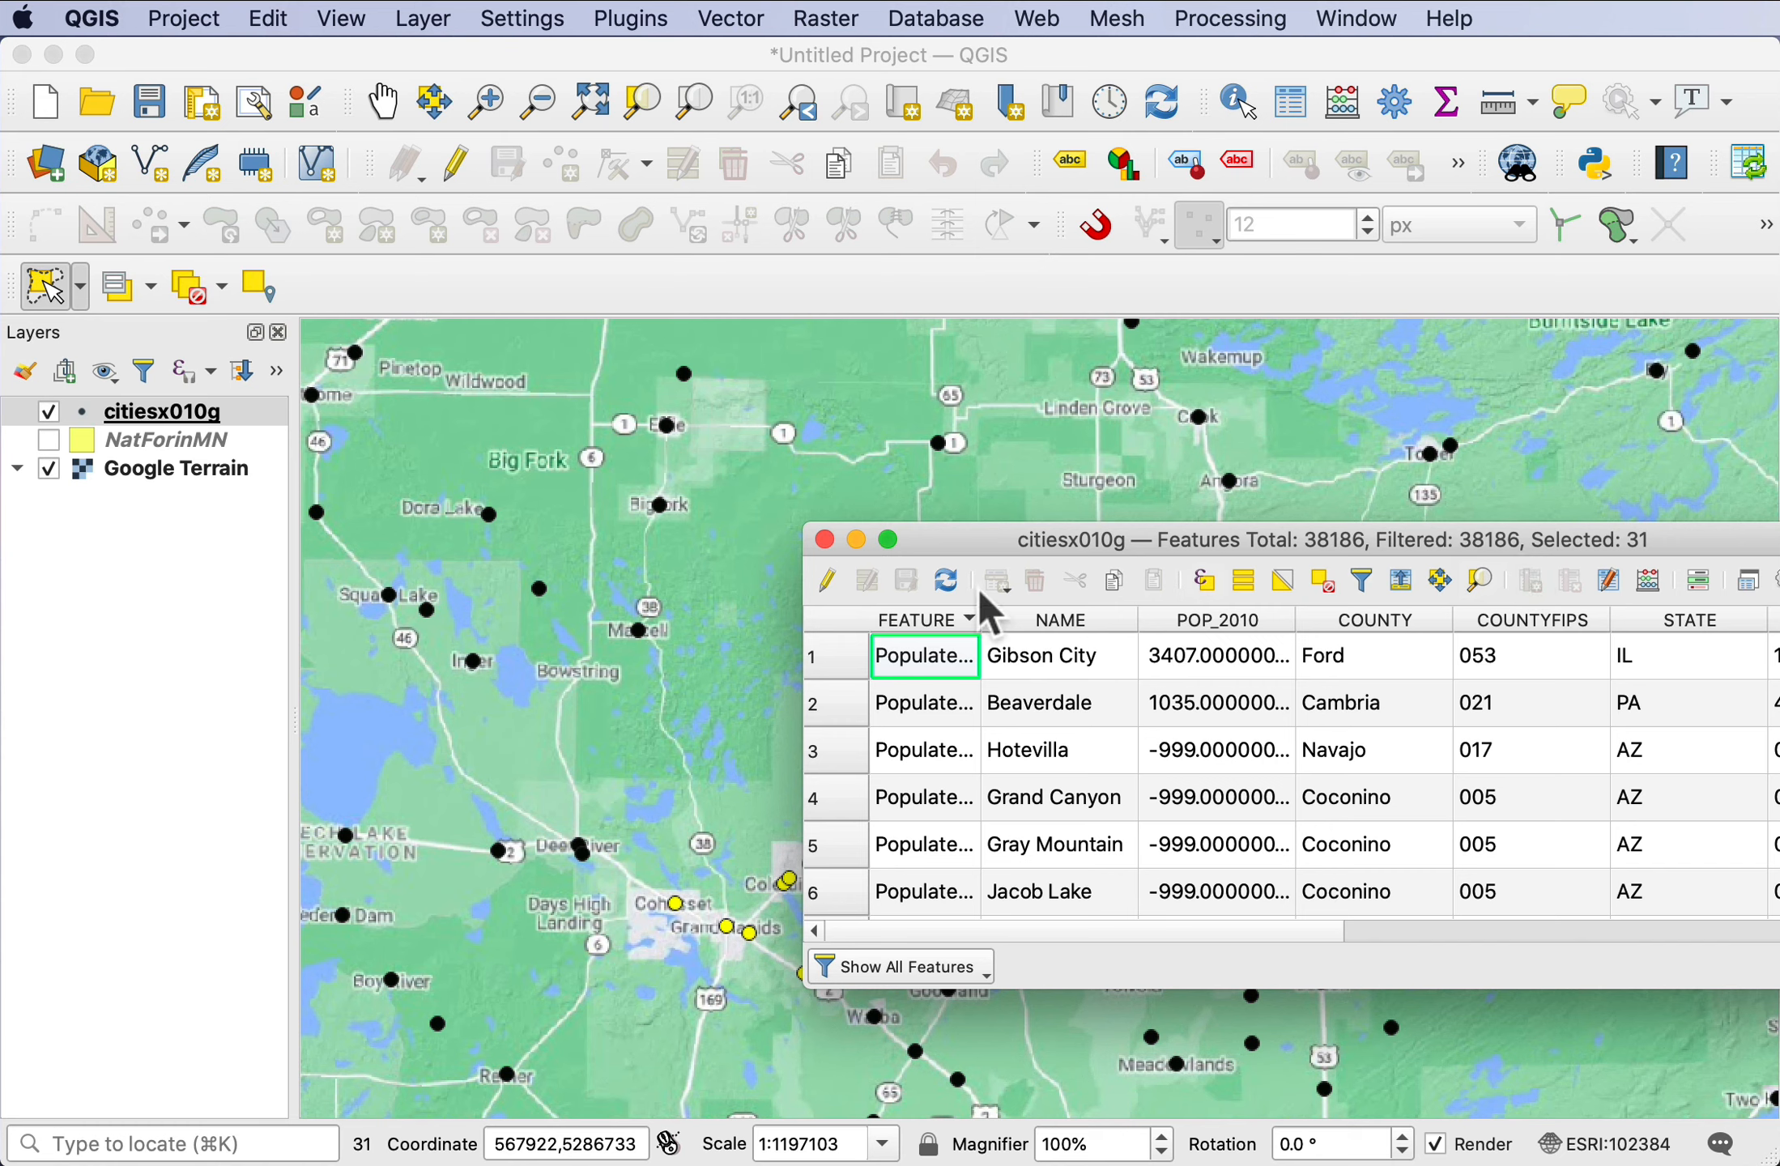
mouse_move(956, 1006)
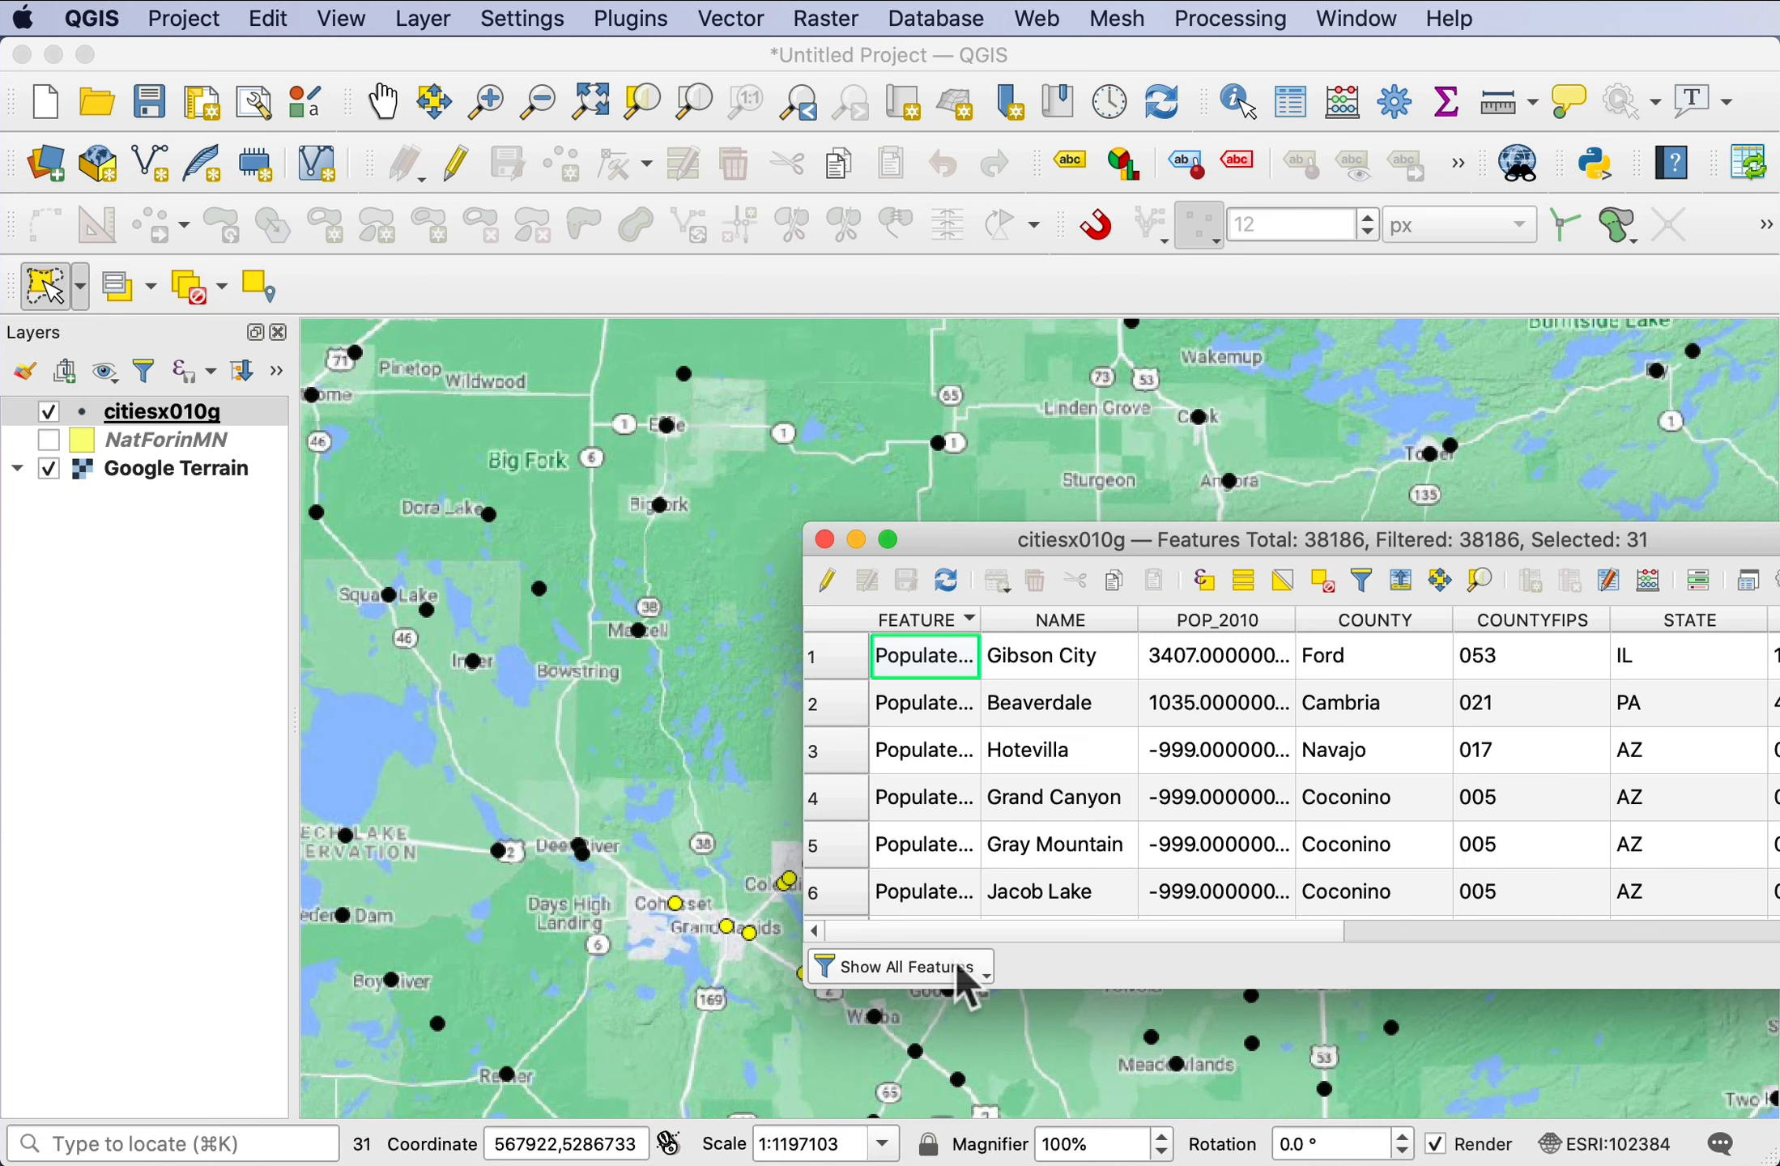
- Show only selected features, leaving Craigville, Bigfork and Effie, then close the table
left_click(900, 967)
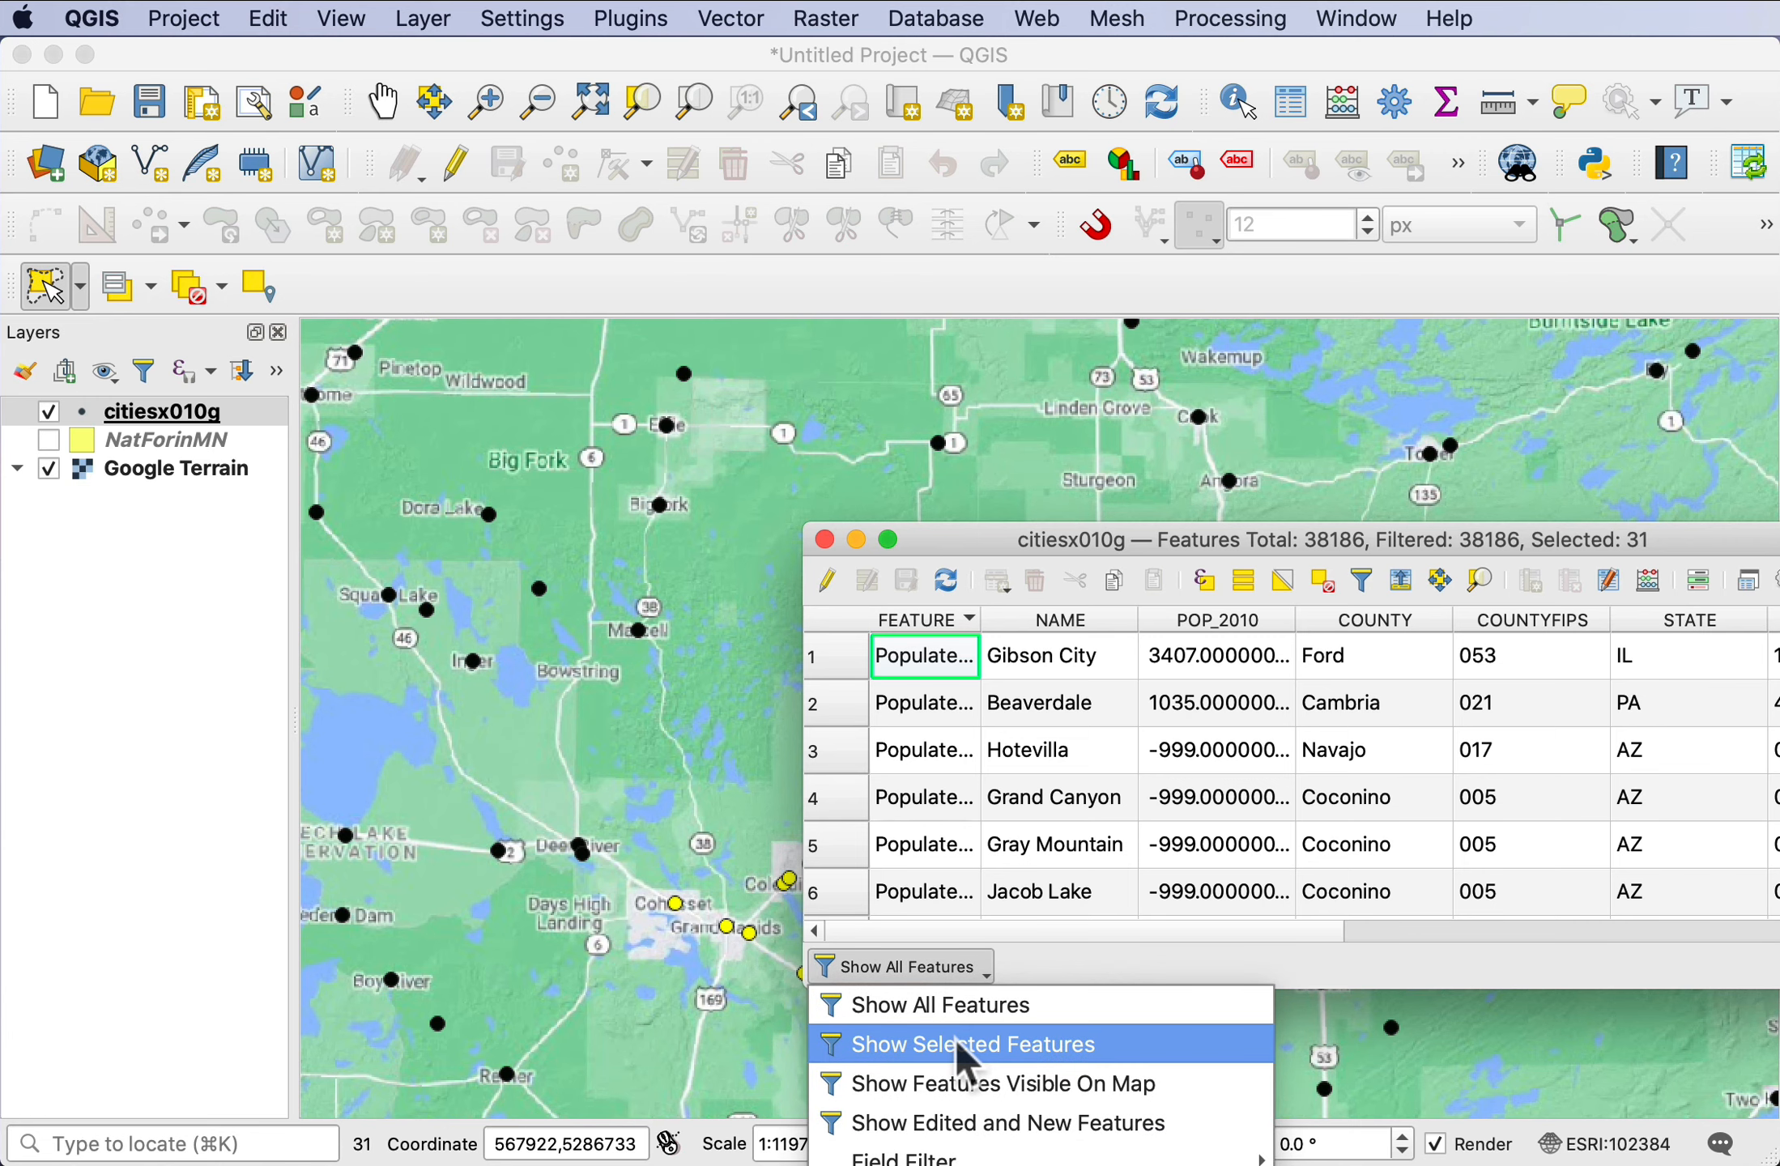
left_click(972, 1045)
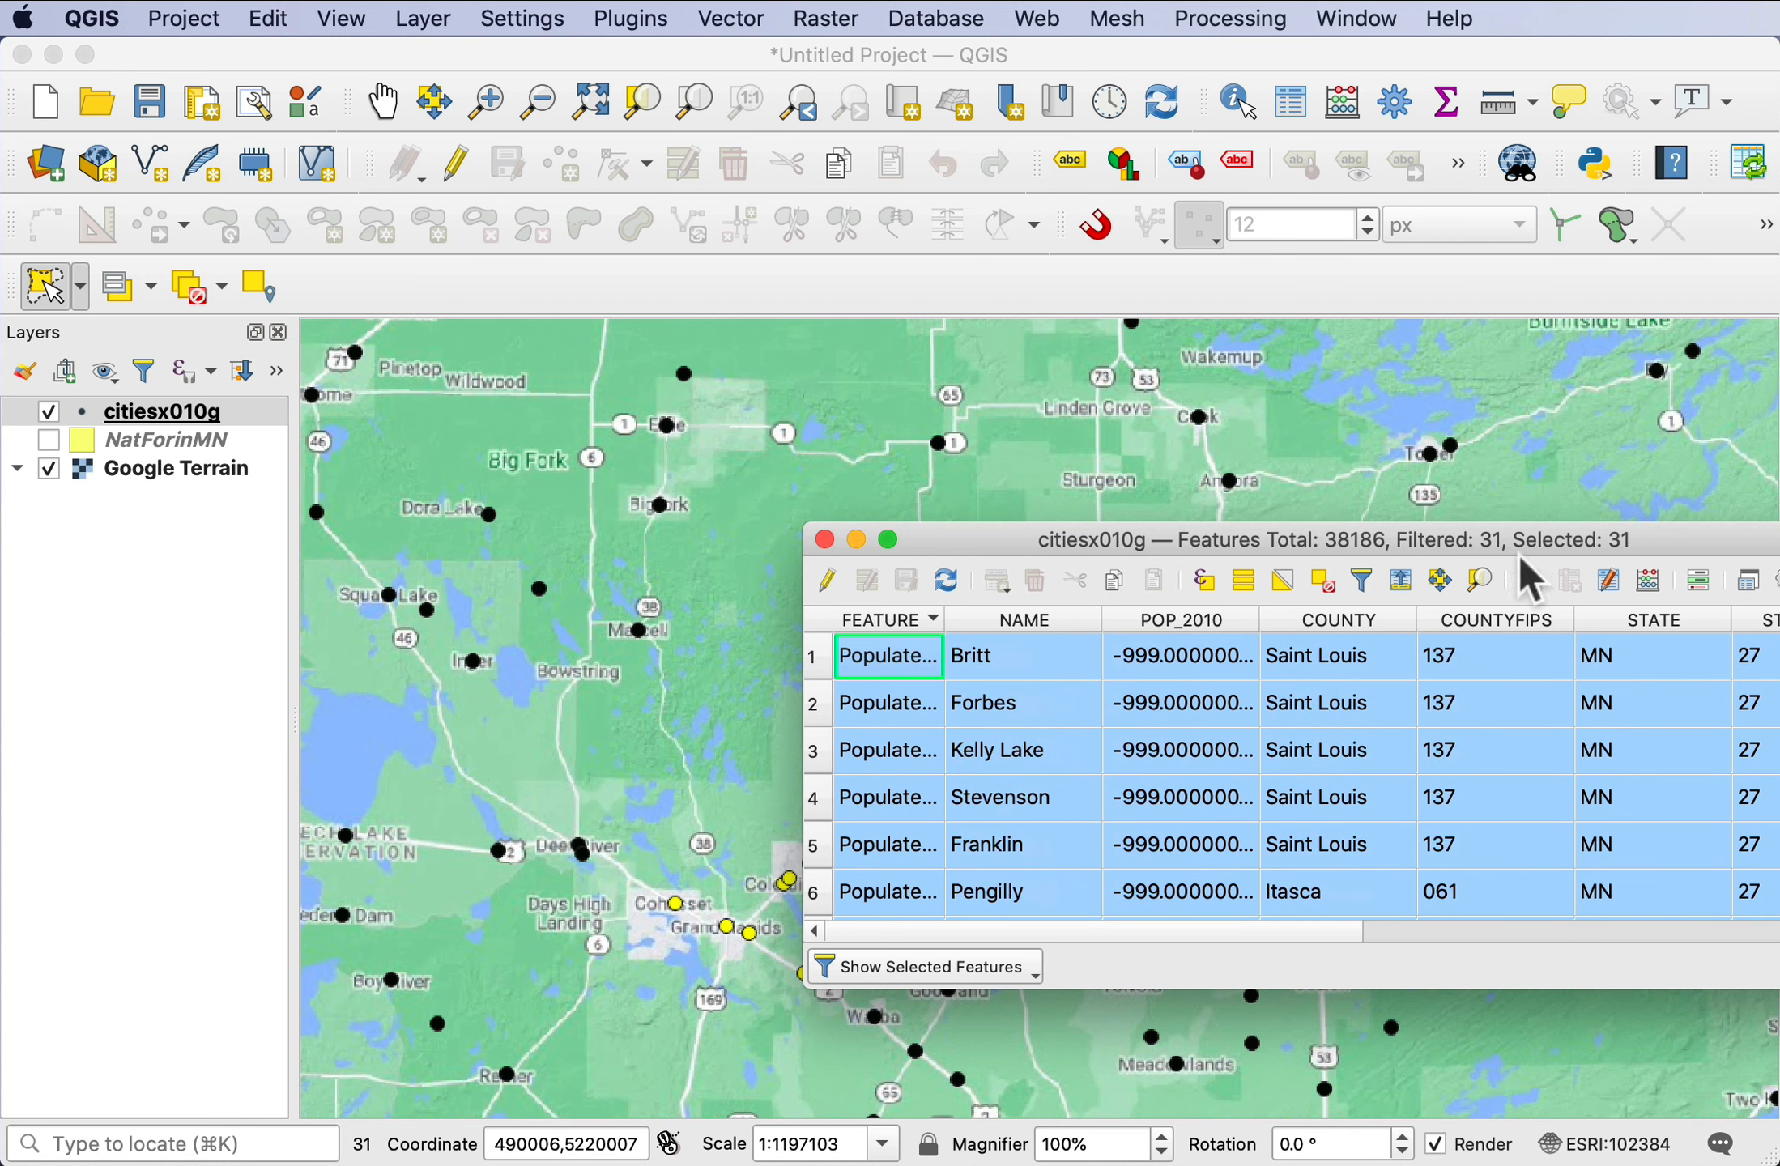
mouse_move(1358, 572)
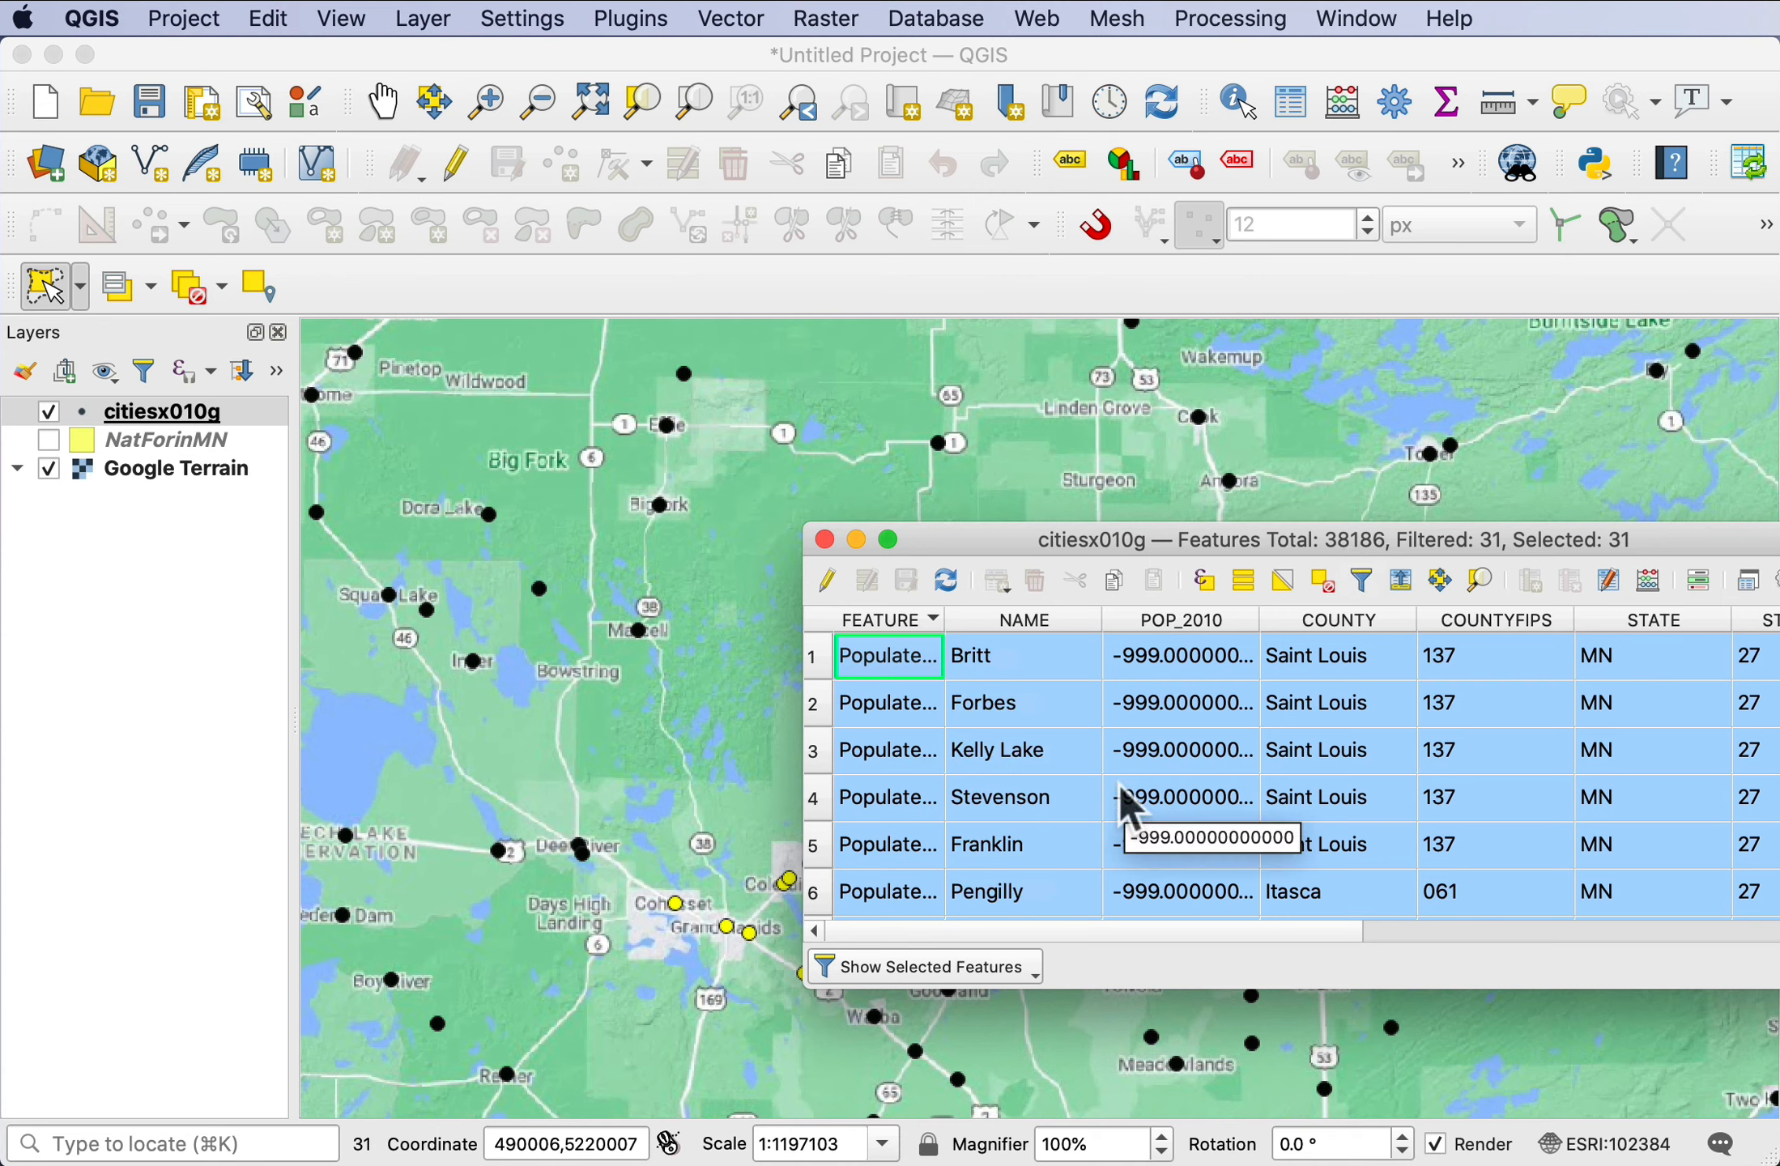
mouse_move(737, 438)
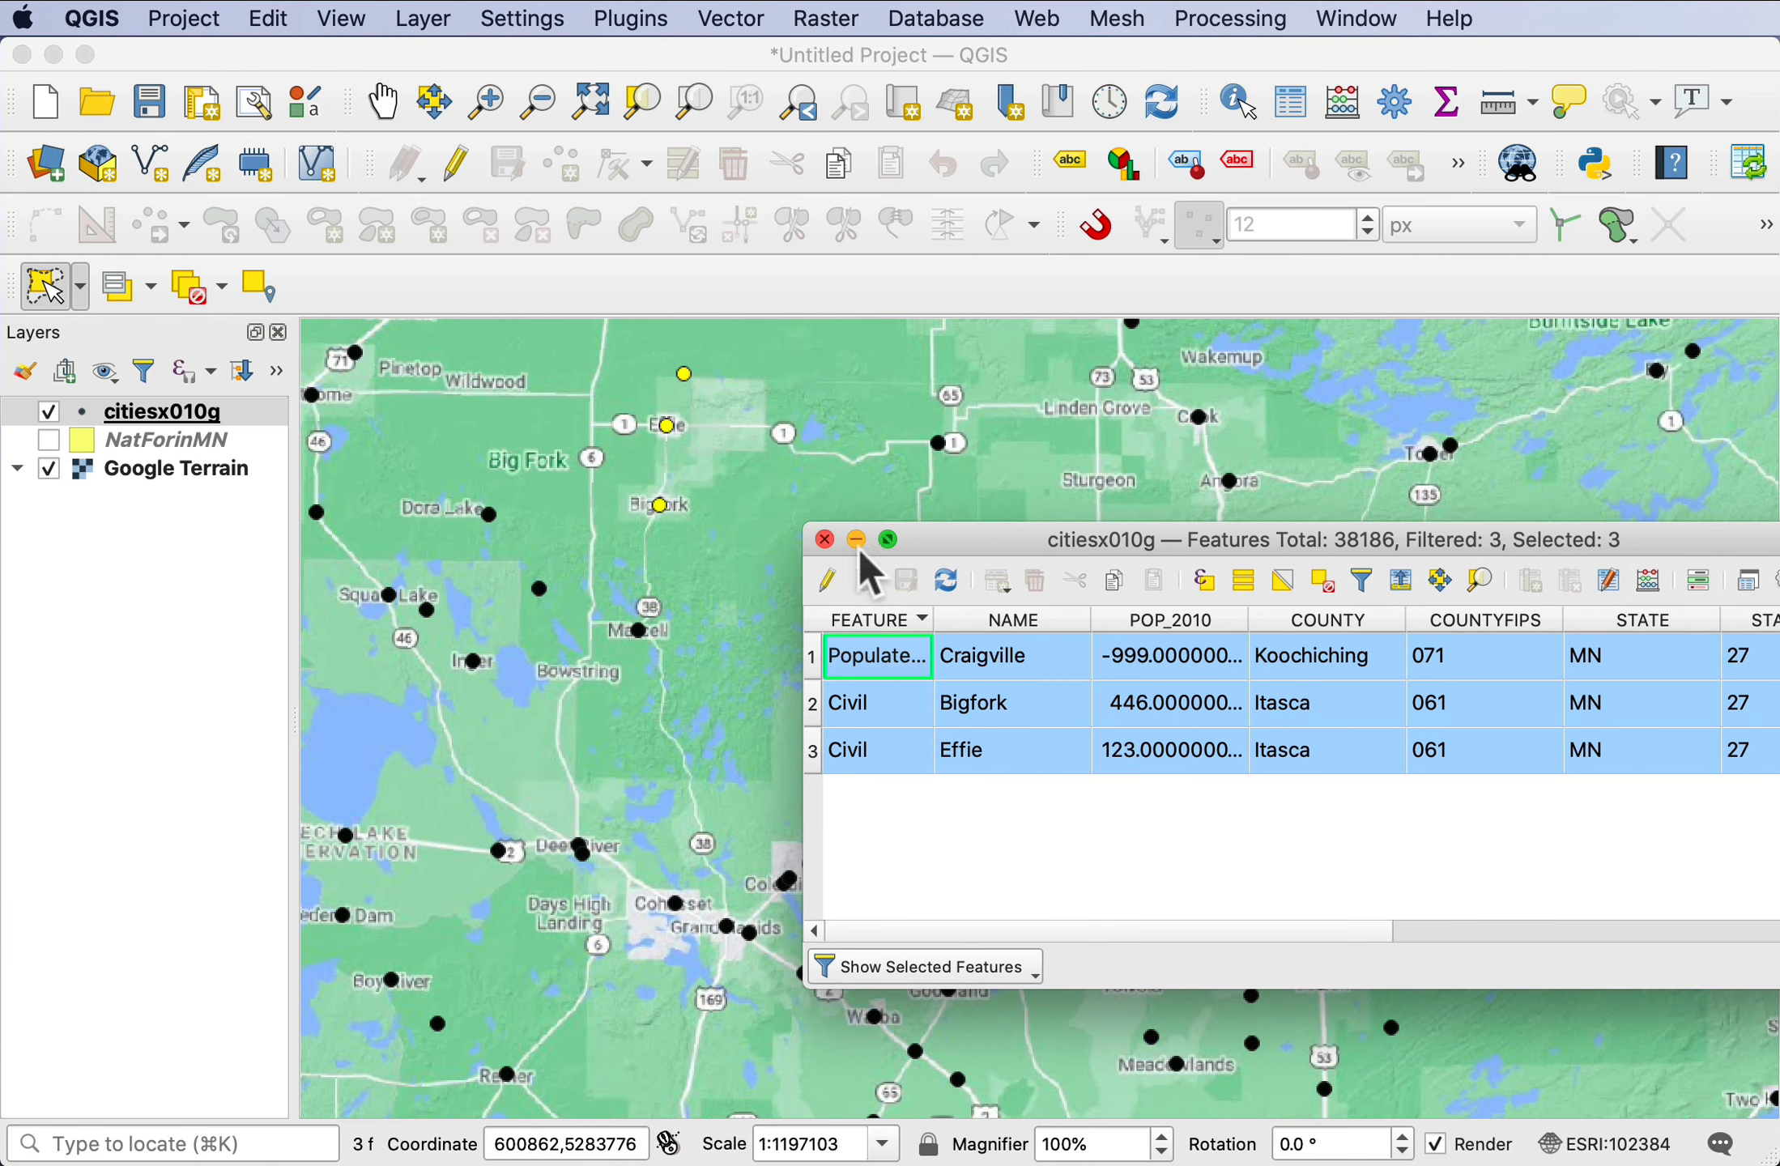
left_click(823, 540)
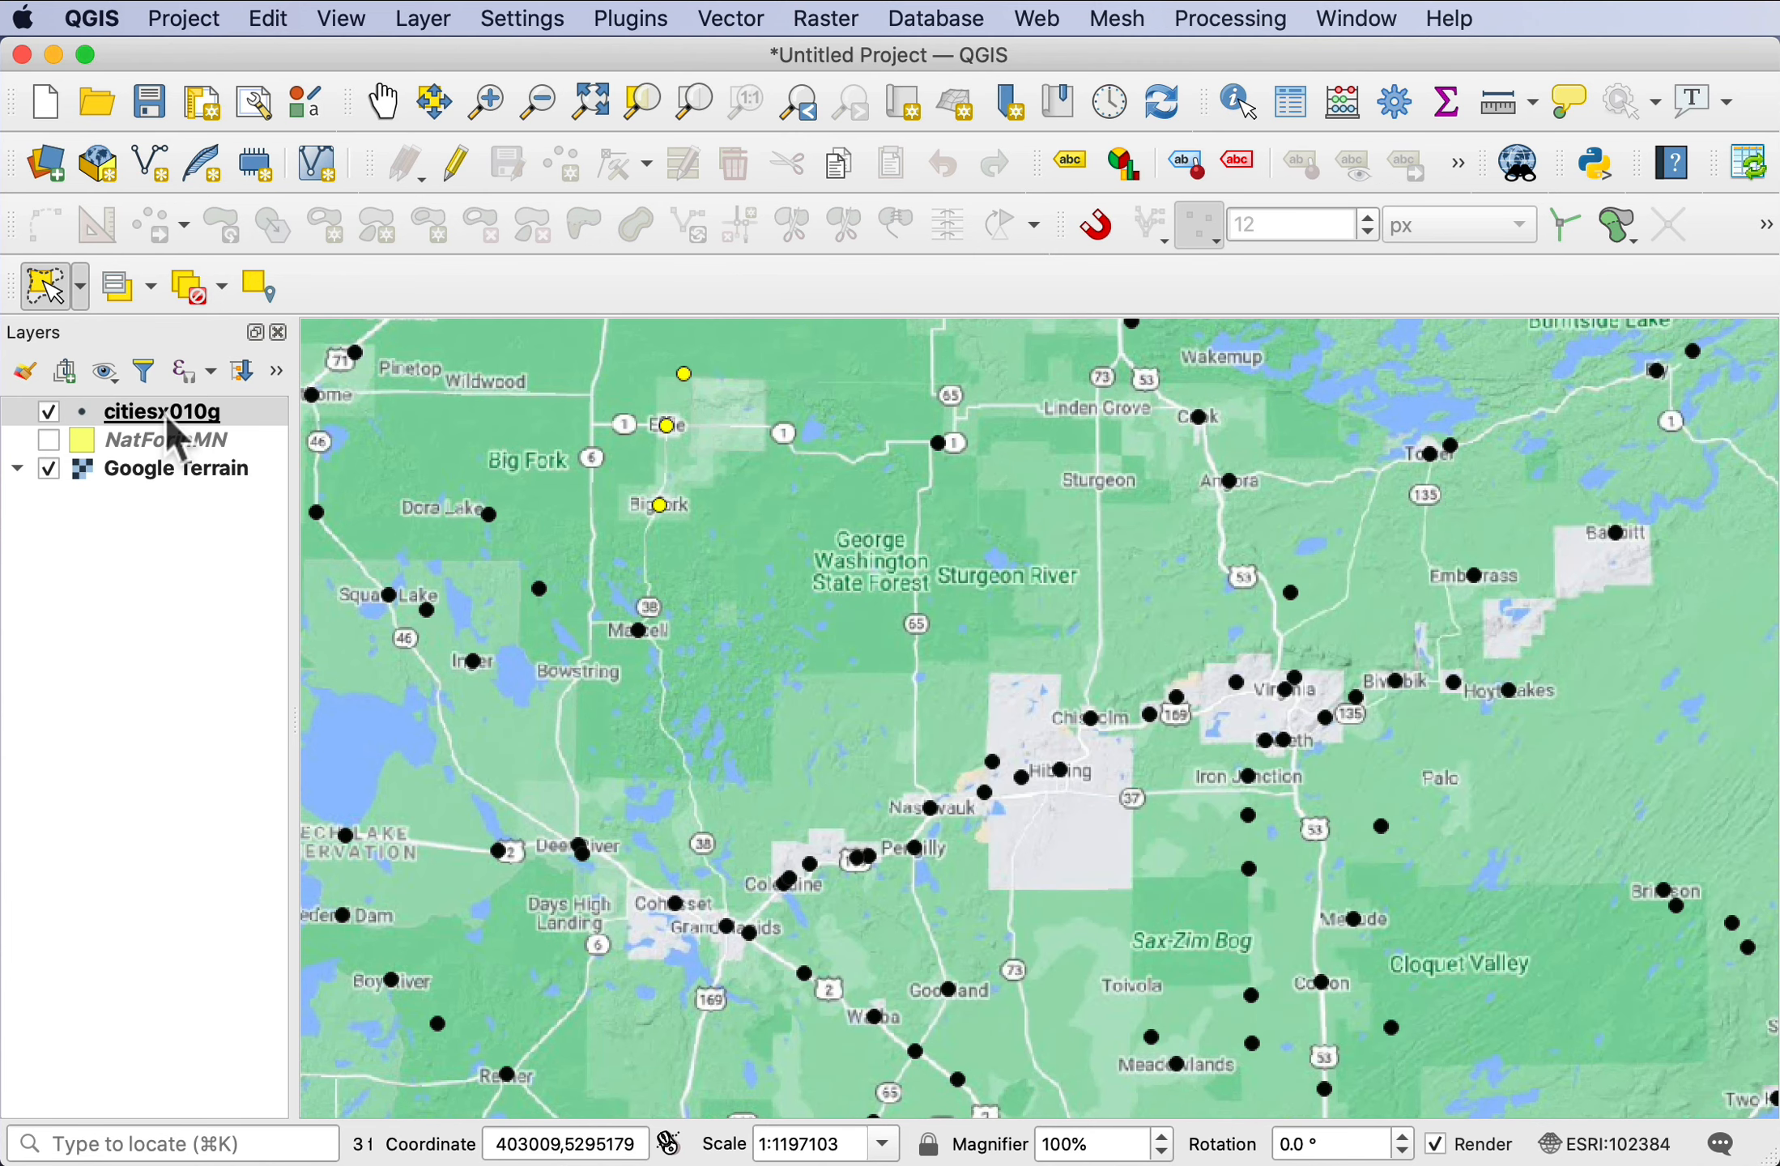
mouse_move(162, 443)
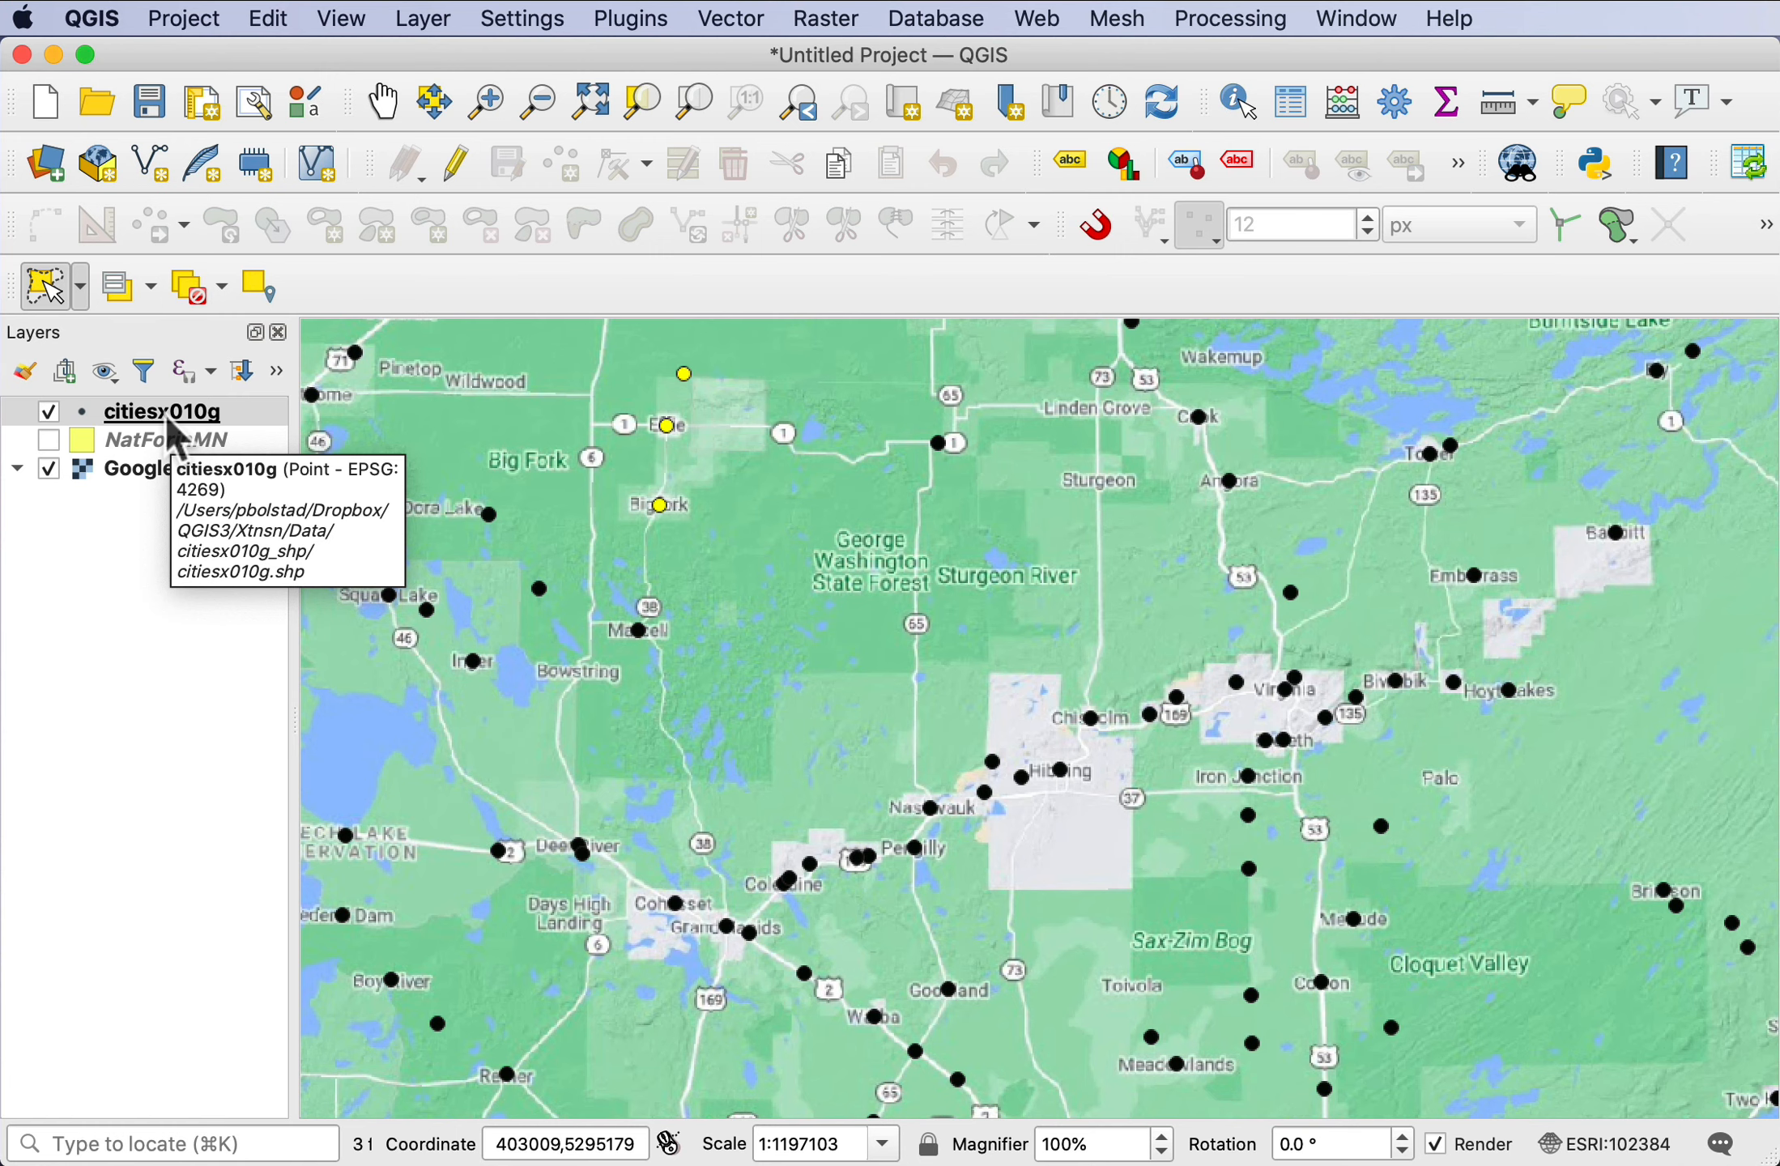
- Open Export > Save Features As for the citiesx010g layer
right_click(161, 411)
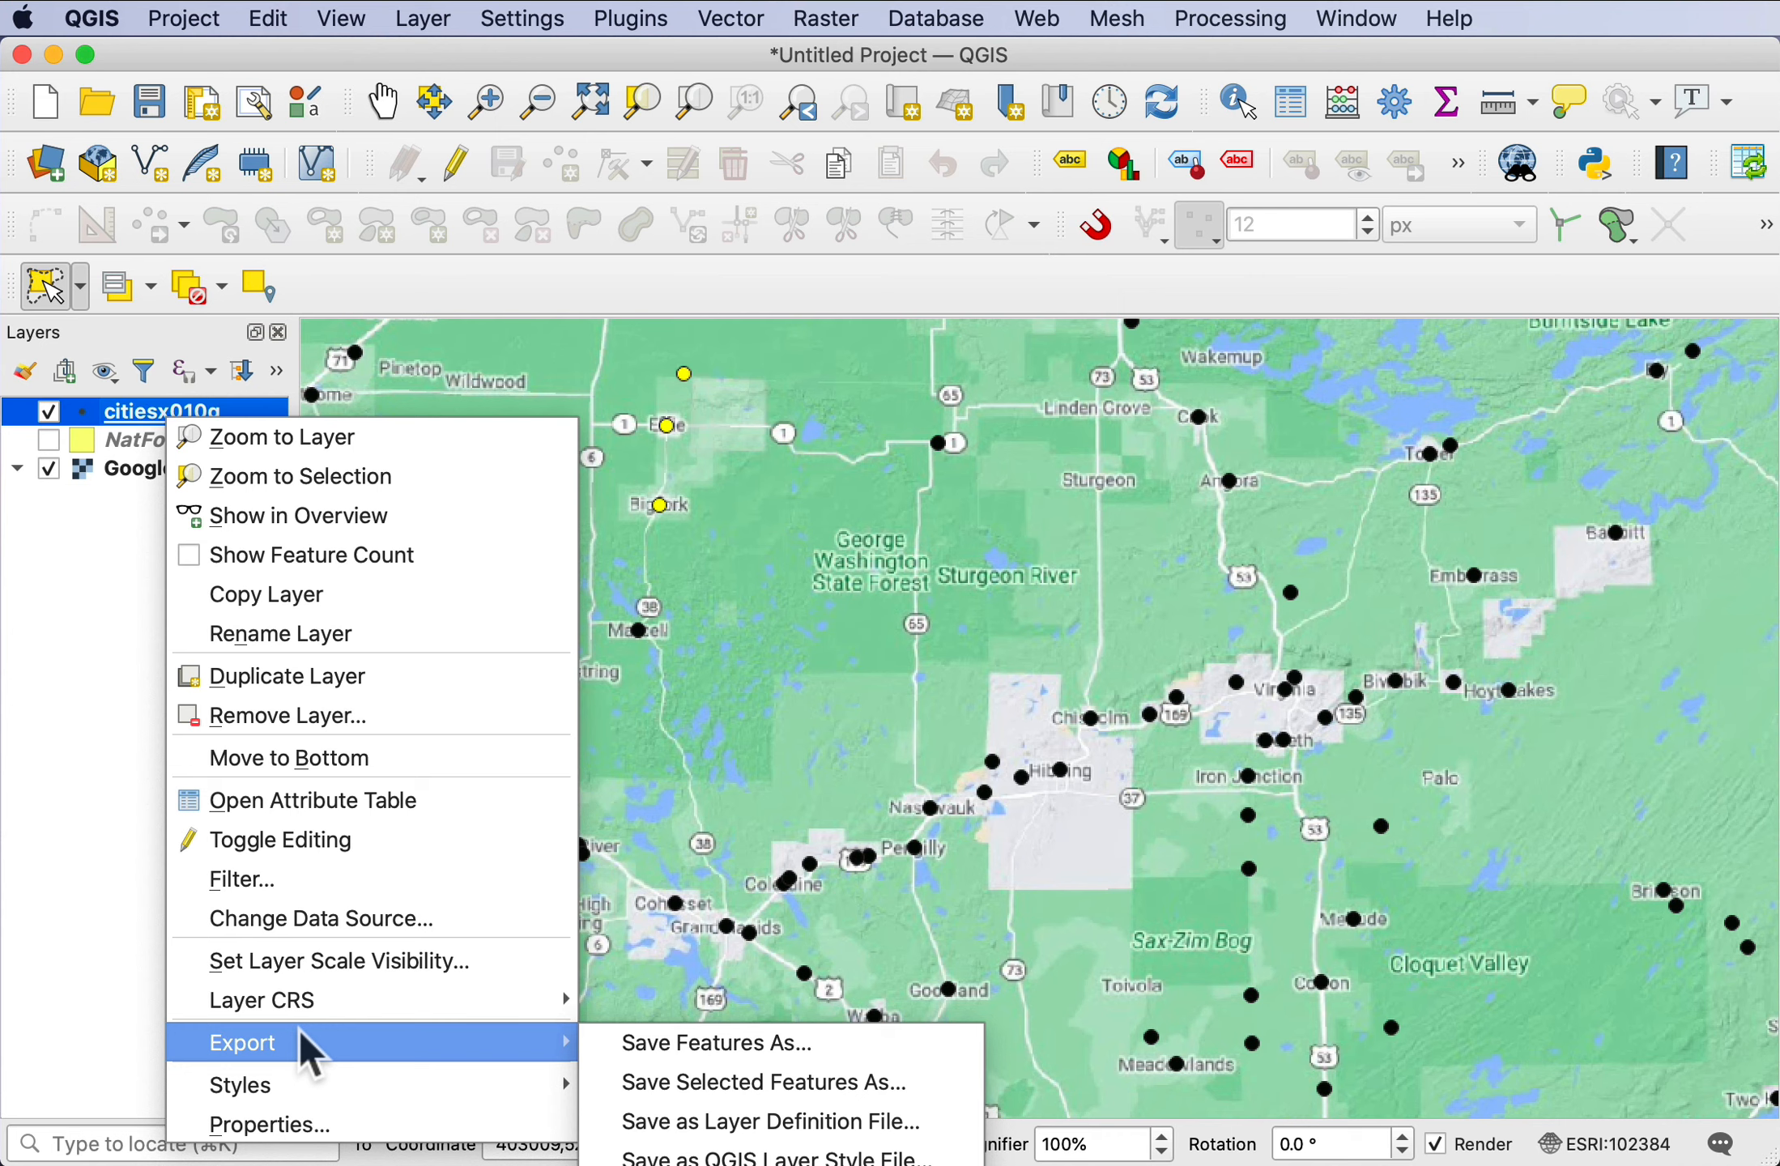
mouse_move(287, 716)
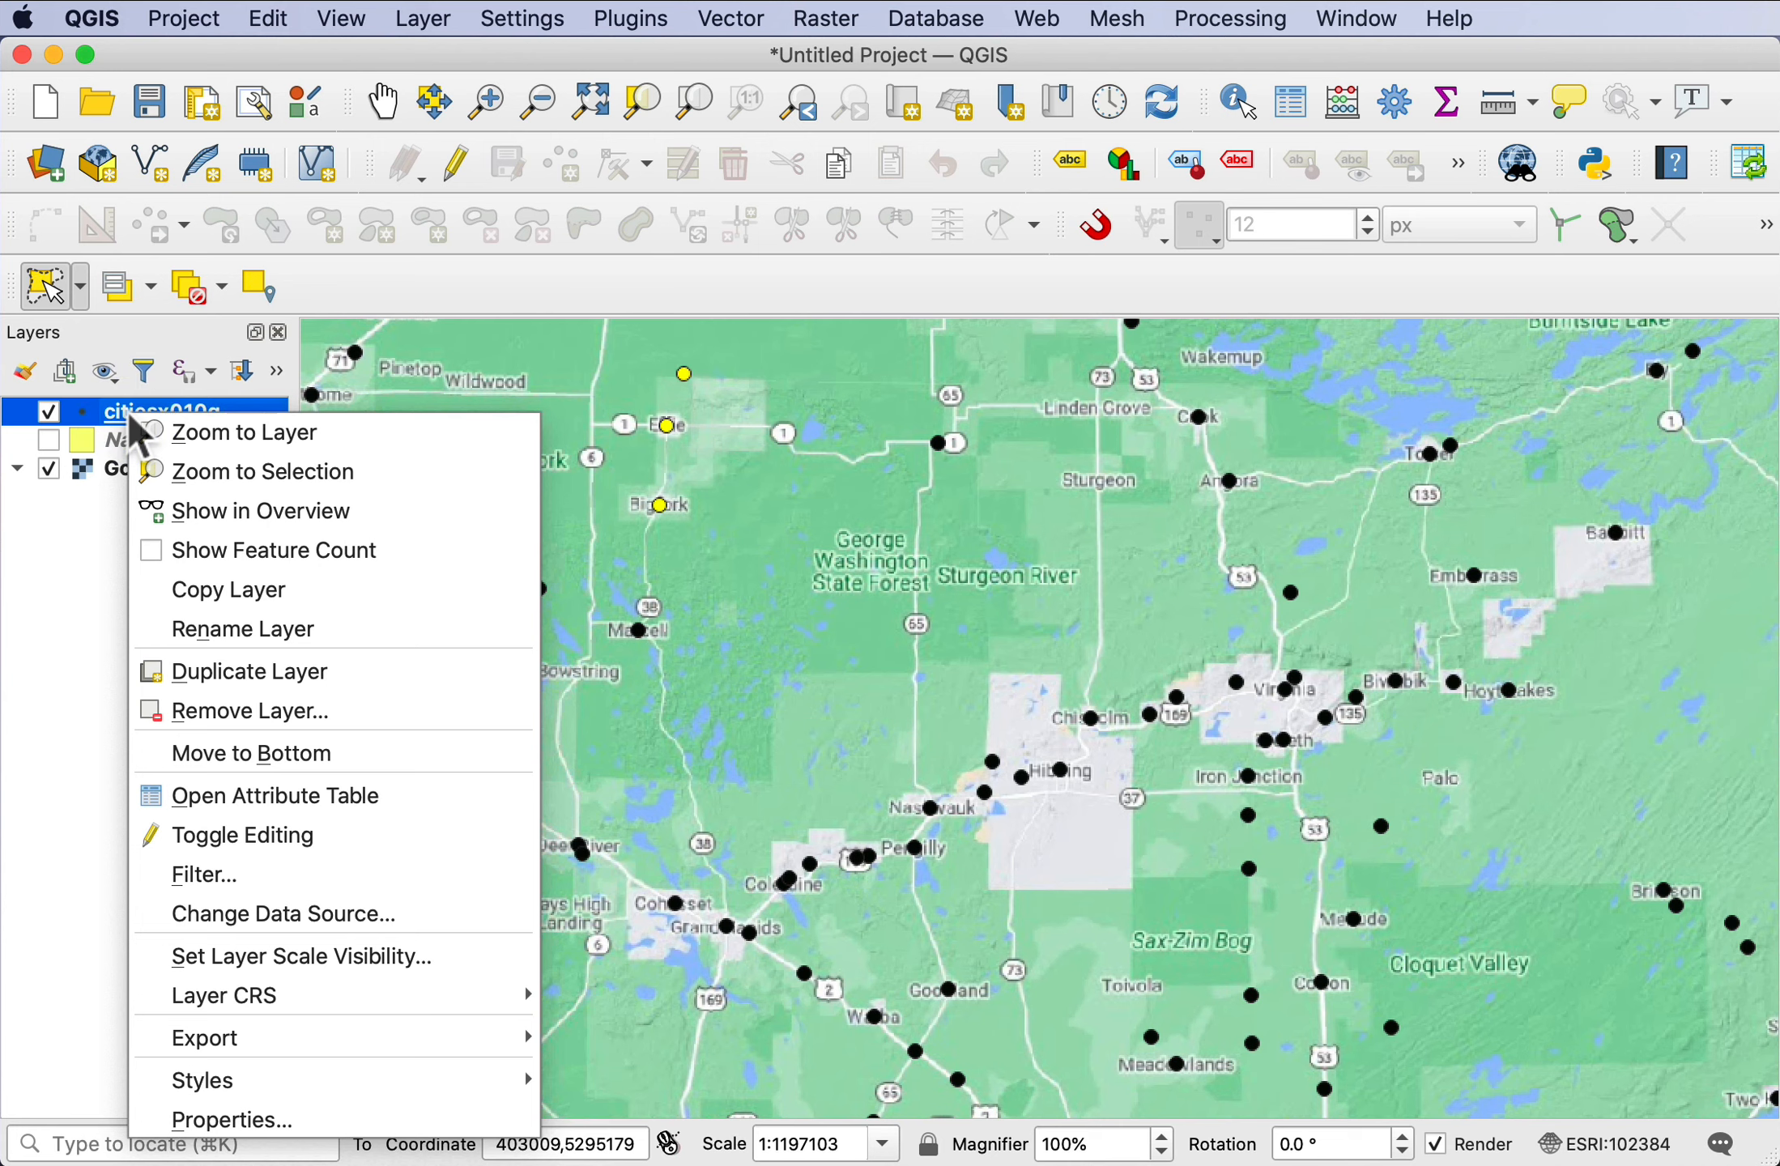
left_click(204, 1038)
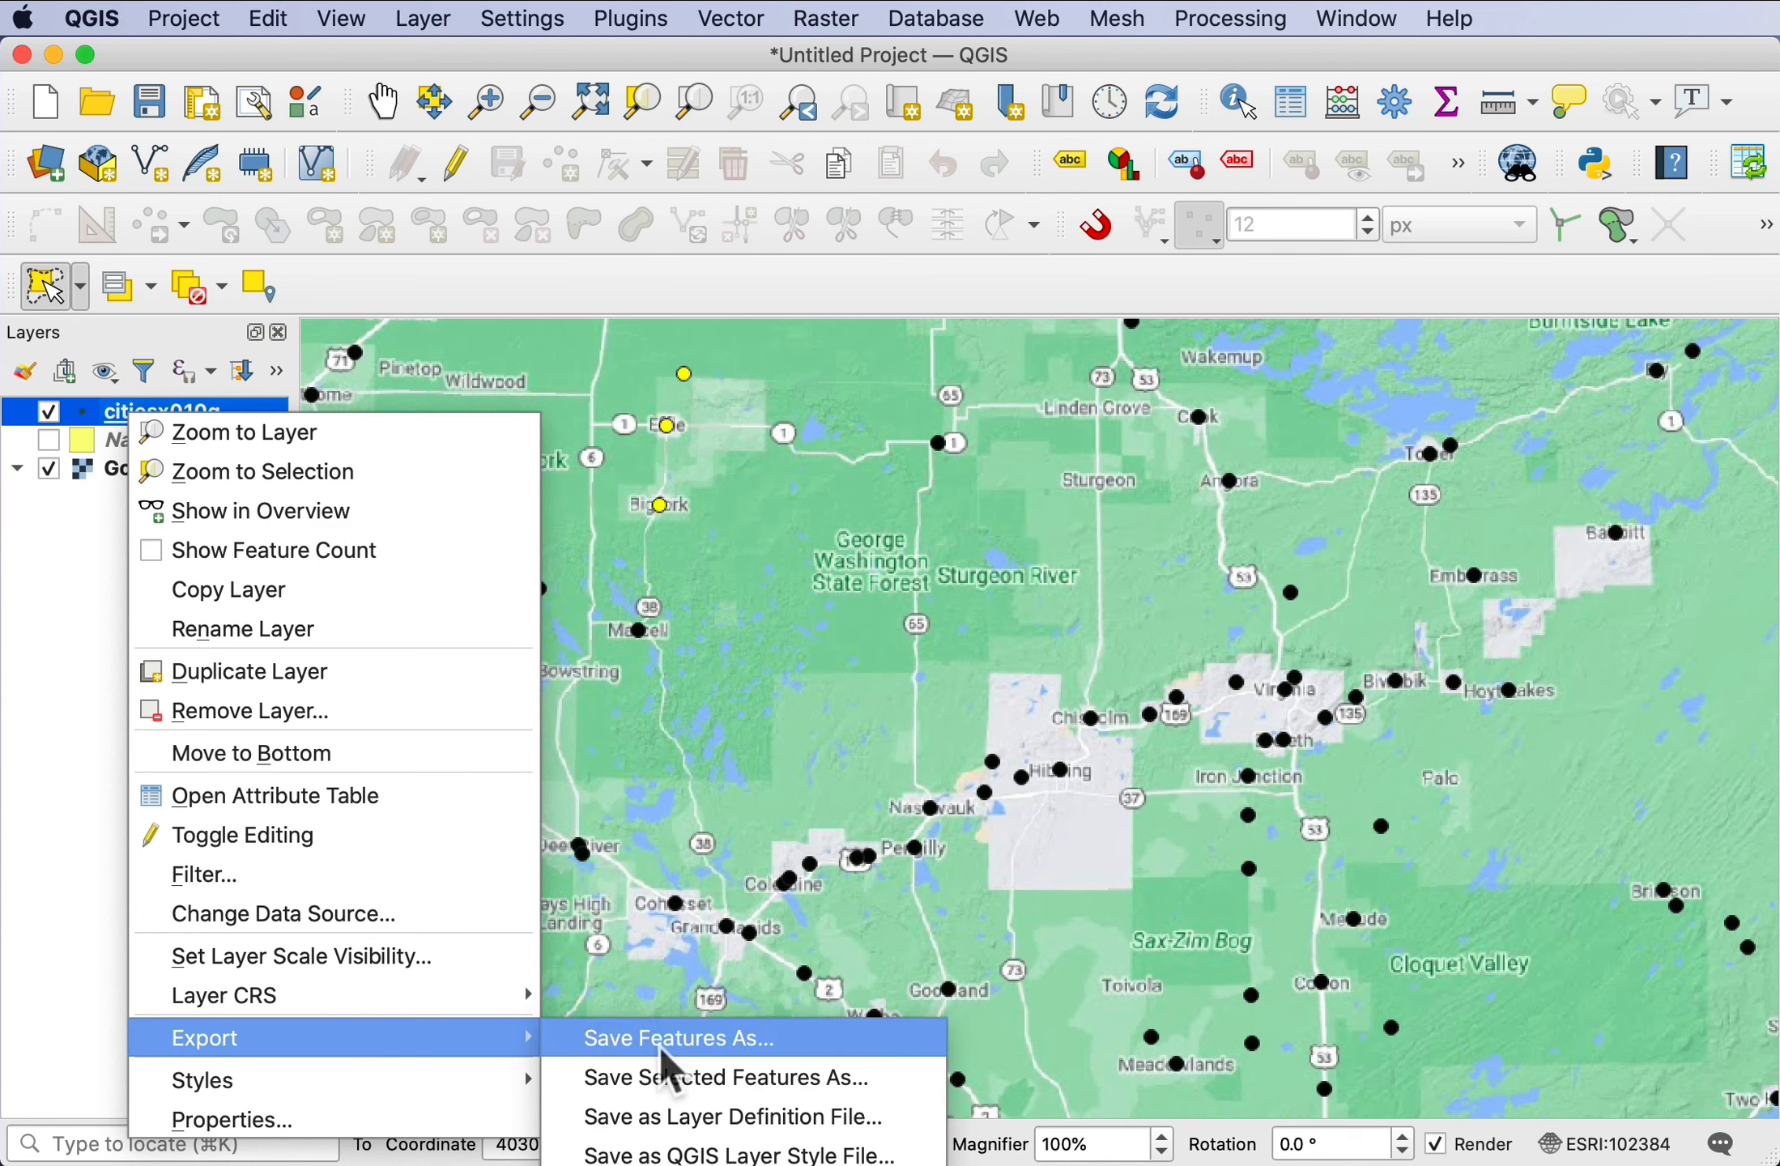
mouse_move(700, 1085)
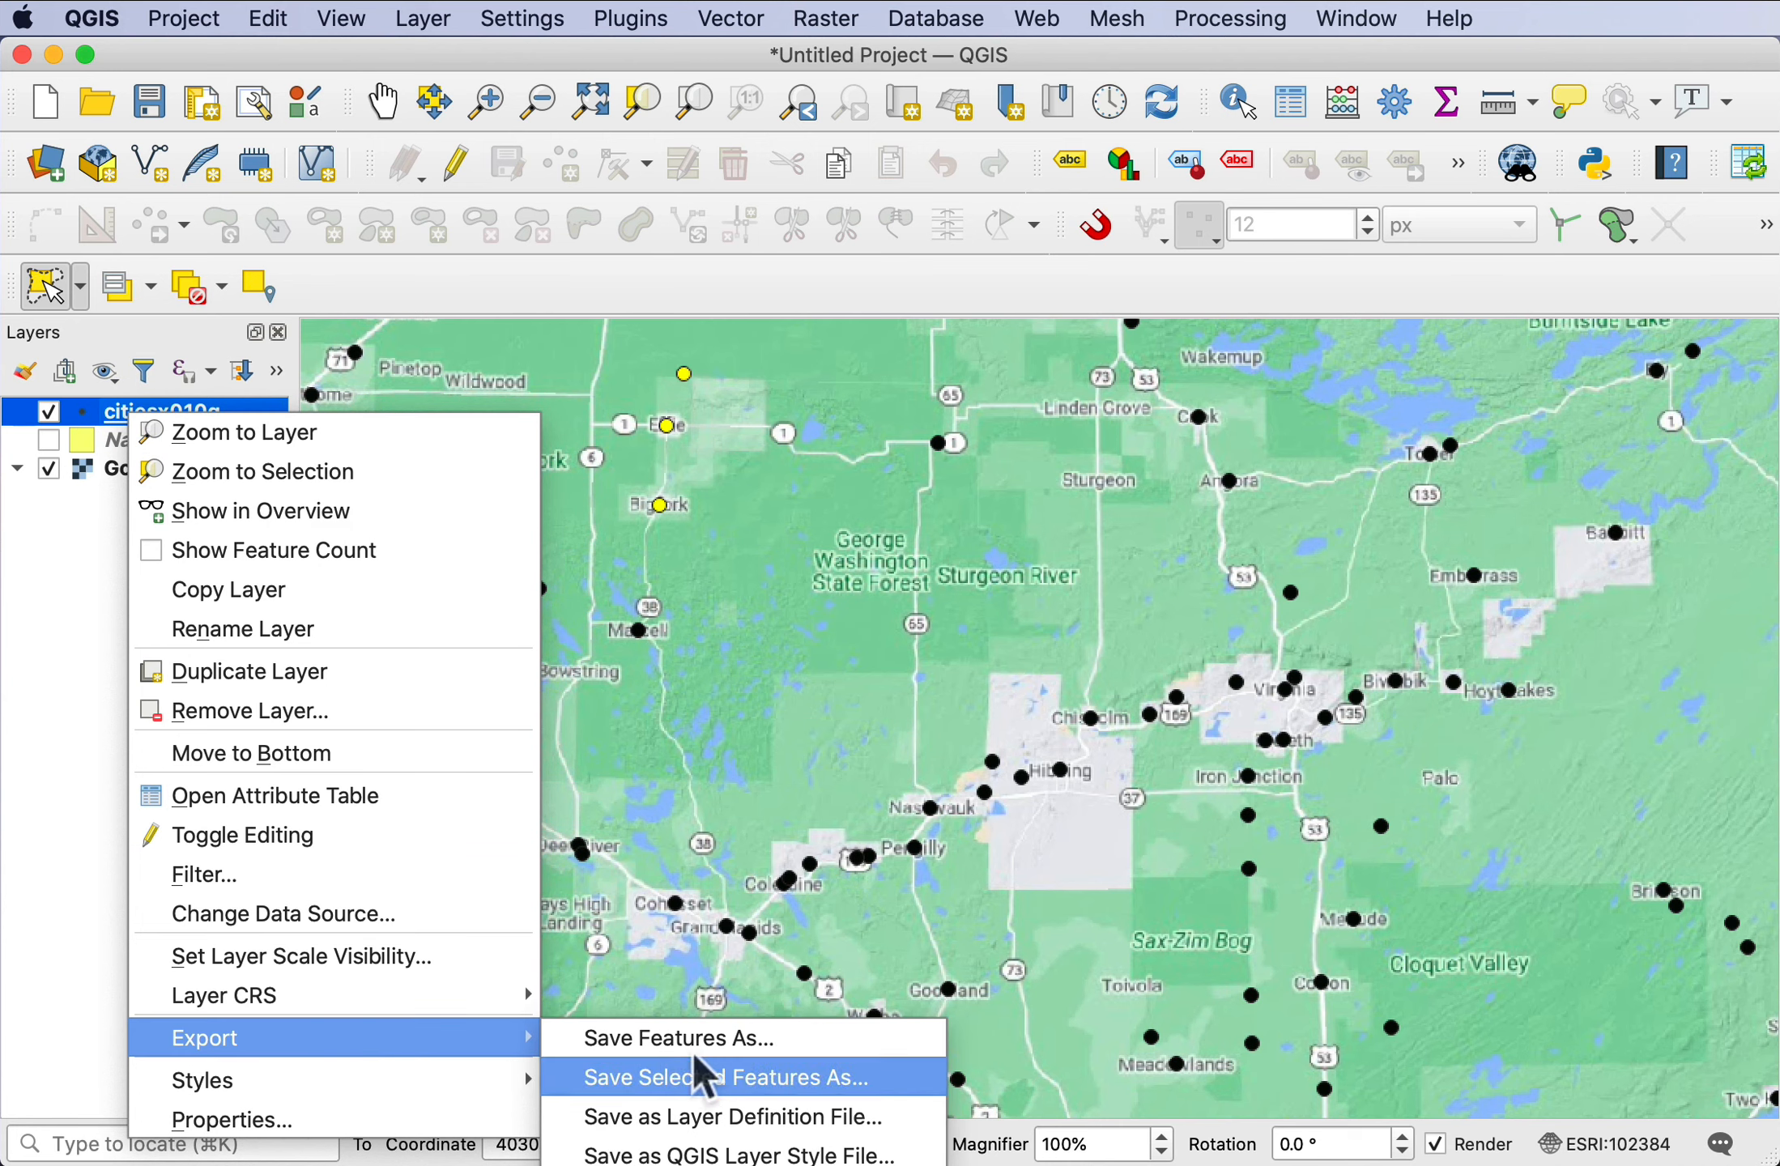
mouse_move(698, 1038)
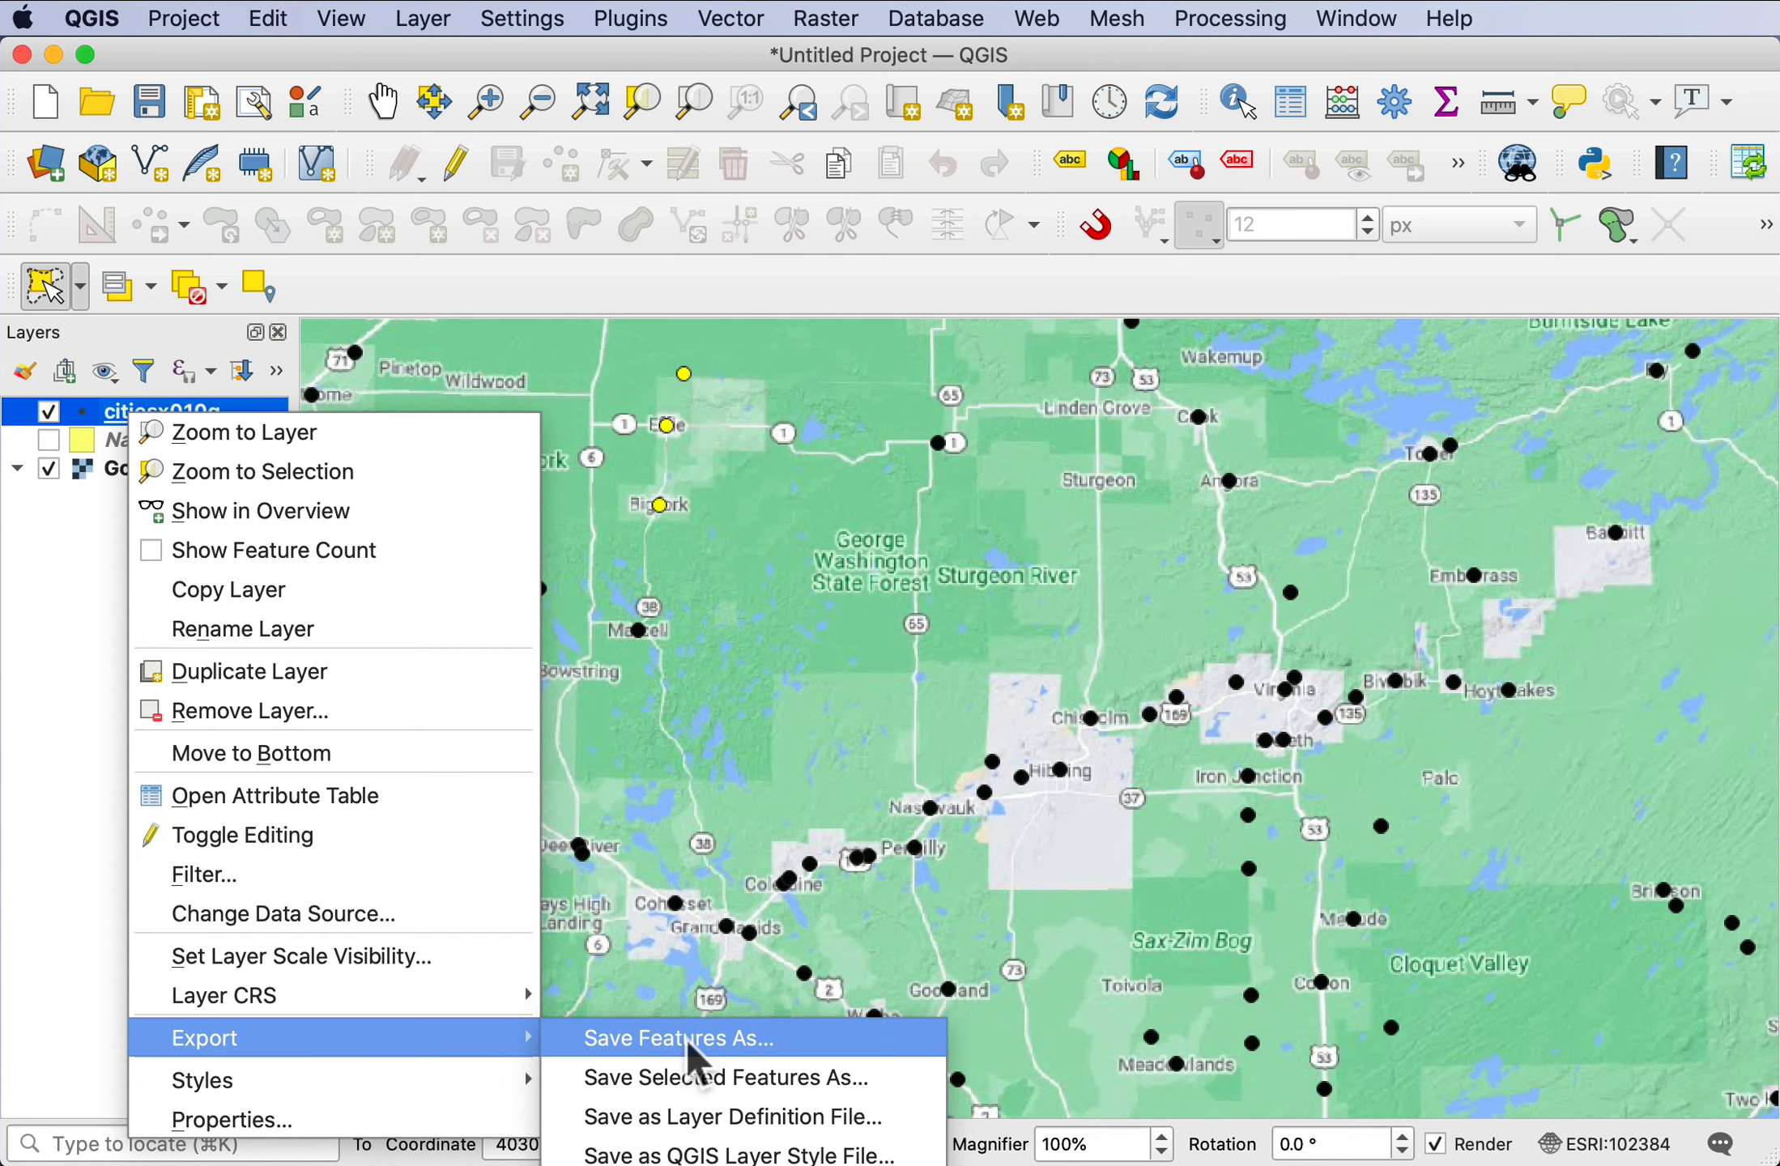
left_click(678, 1038)
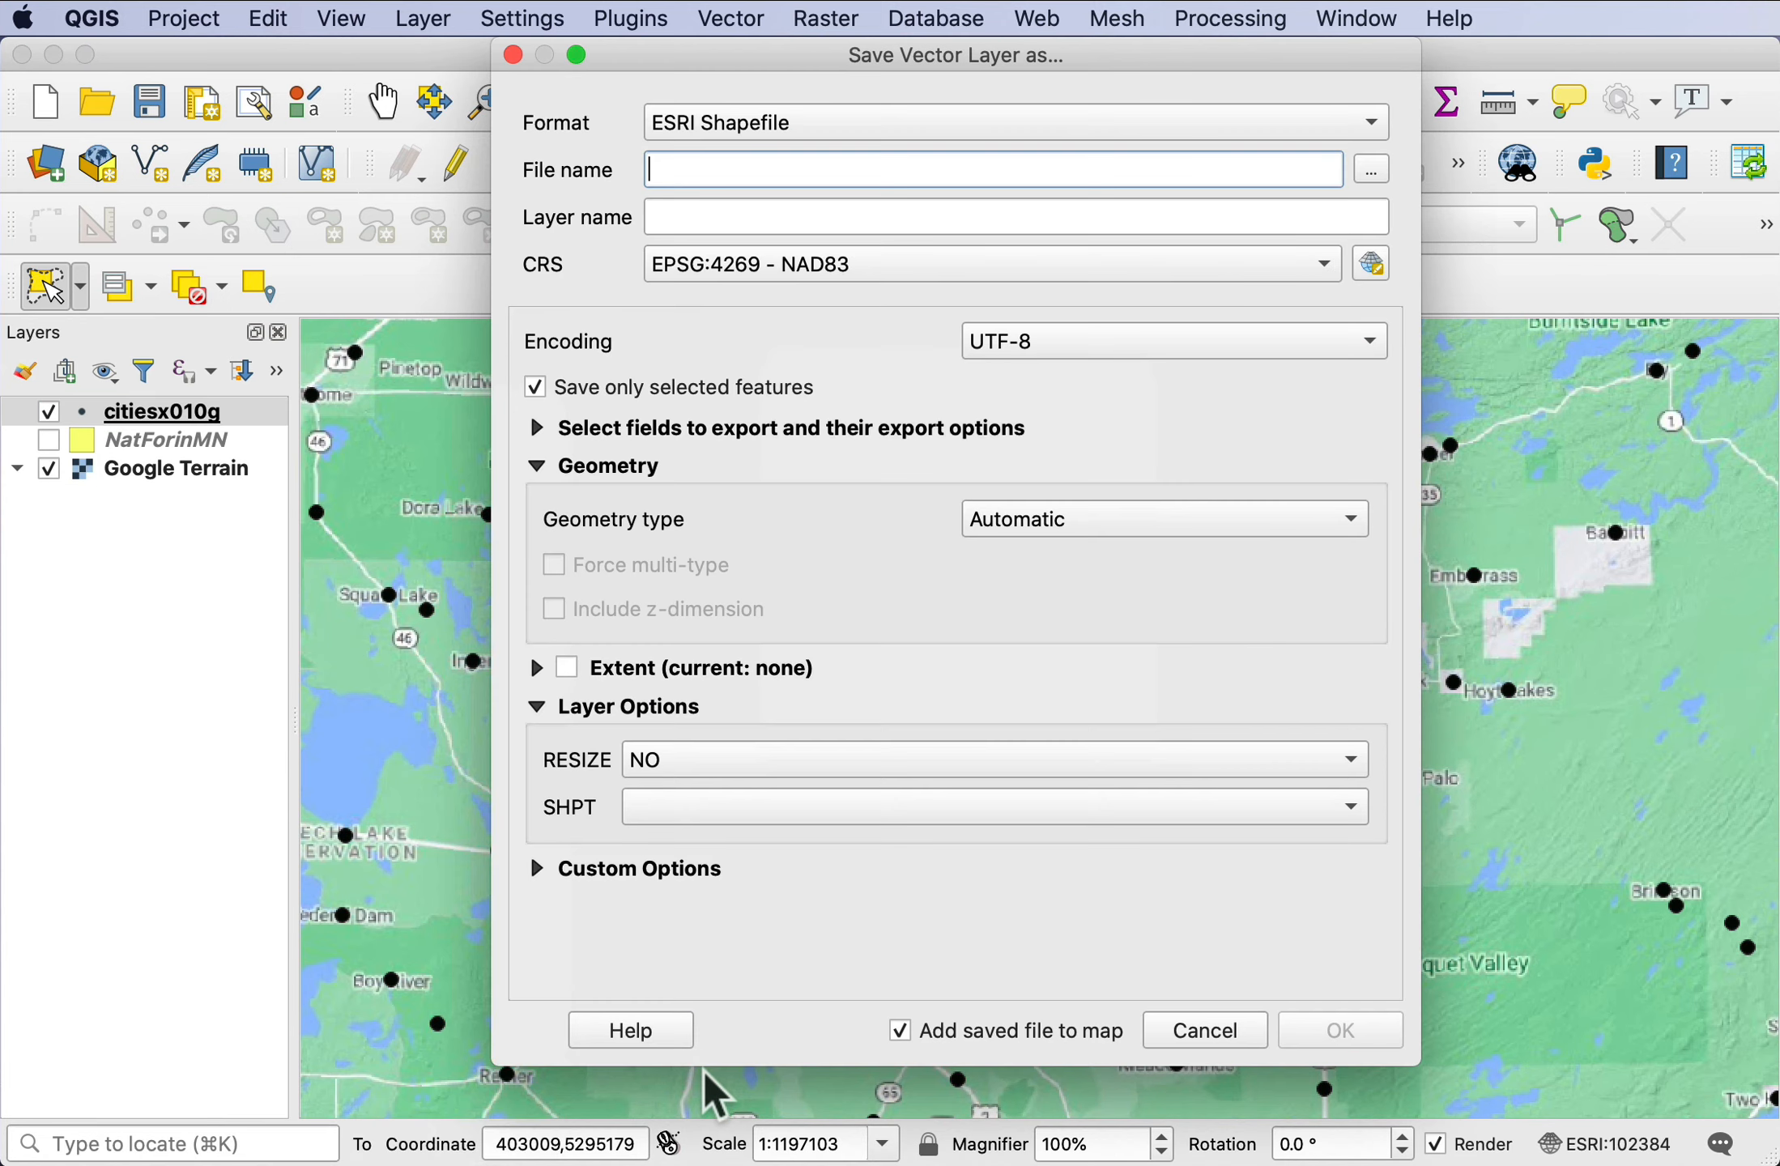
- Save the selected cities as point shapefile selcit.shp in project CRS ESRI:102384
left_click(1371, 168)
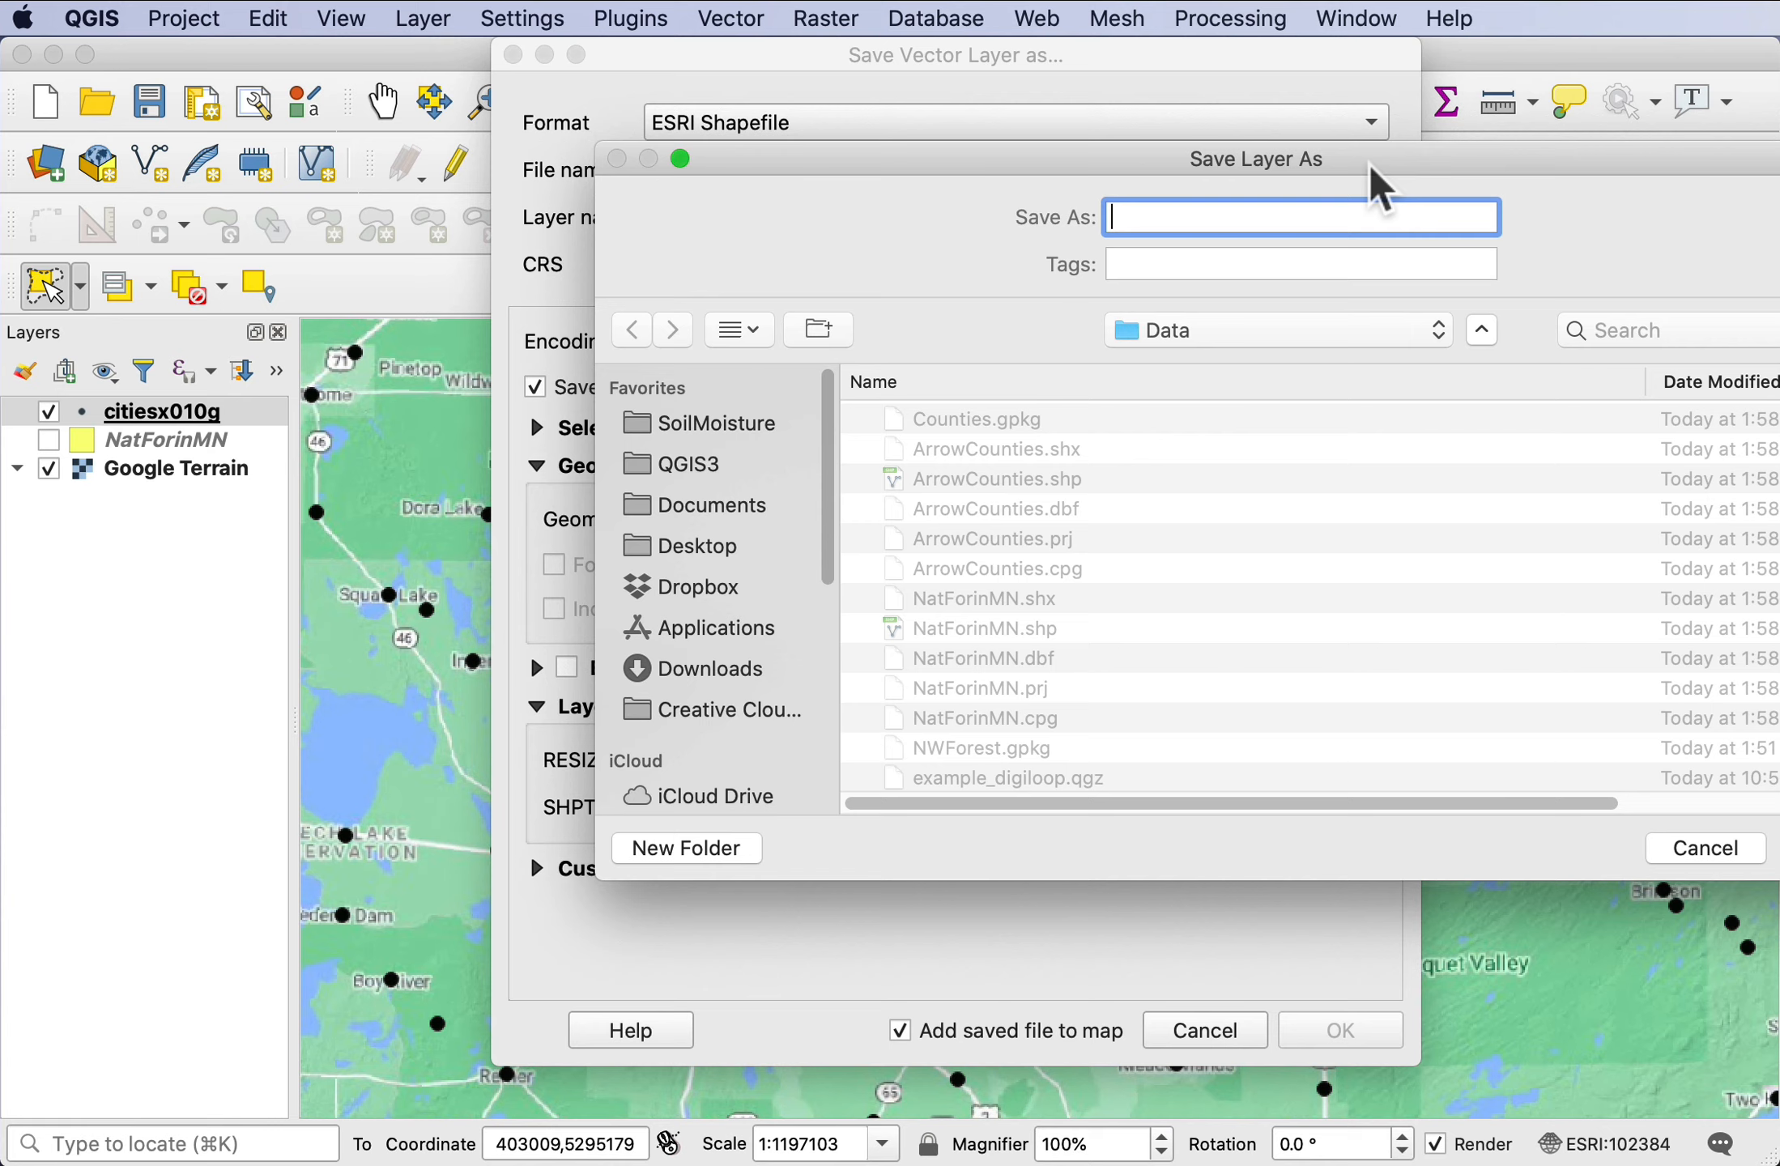
type("se")
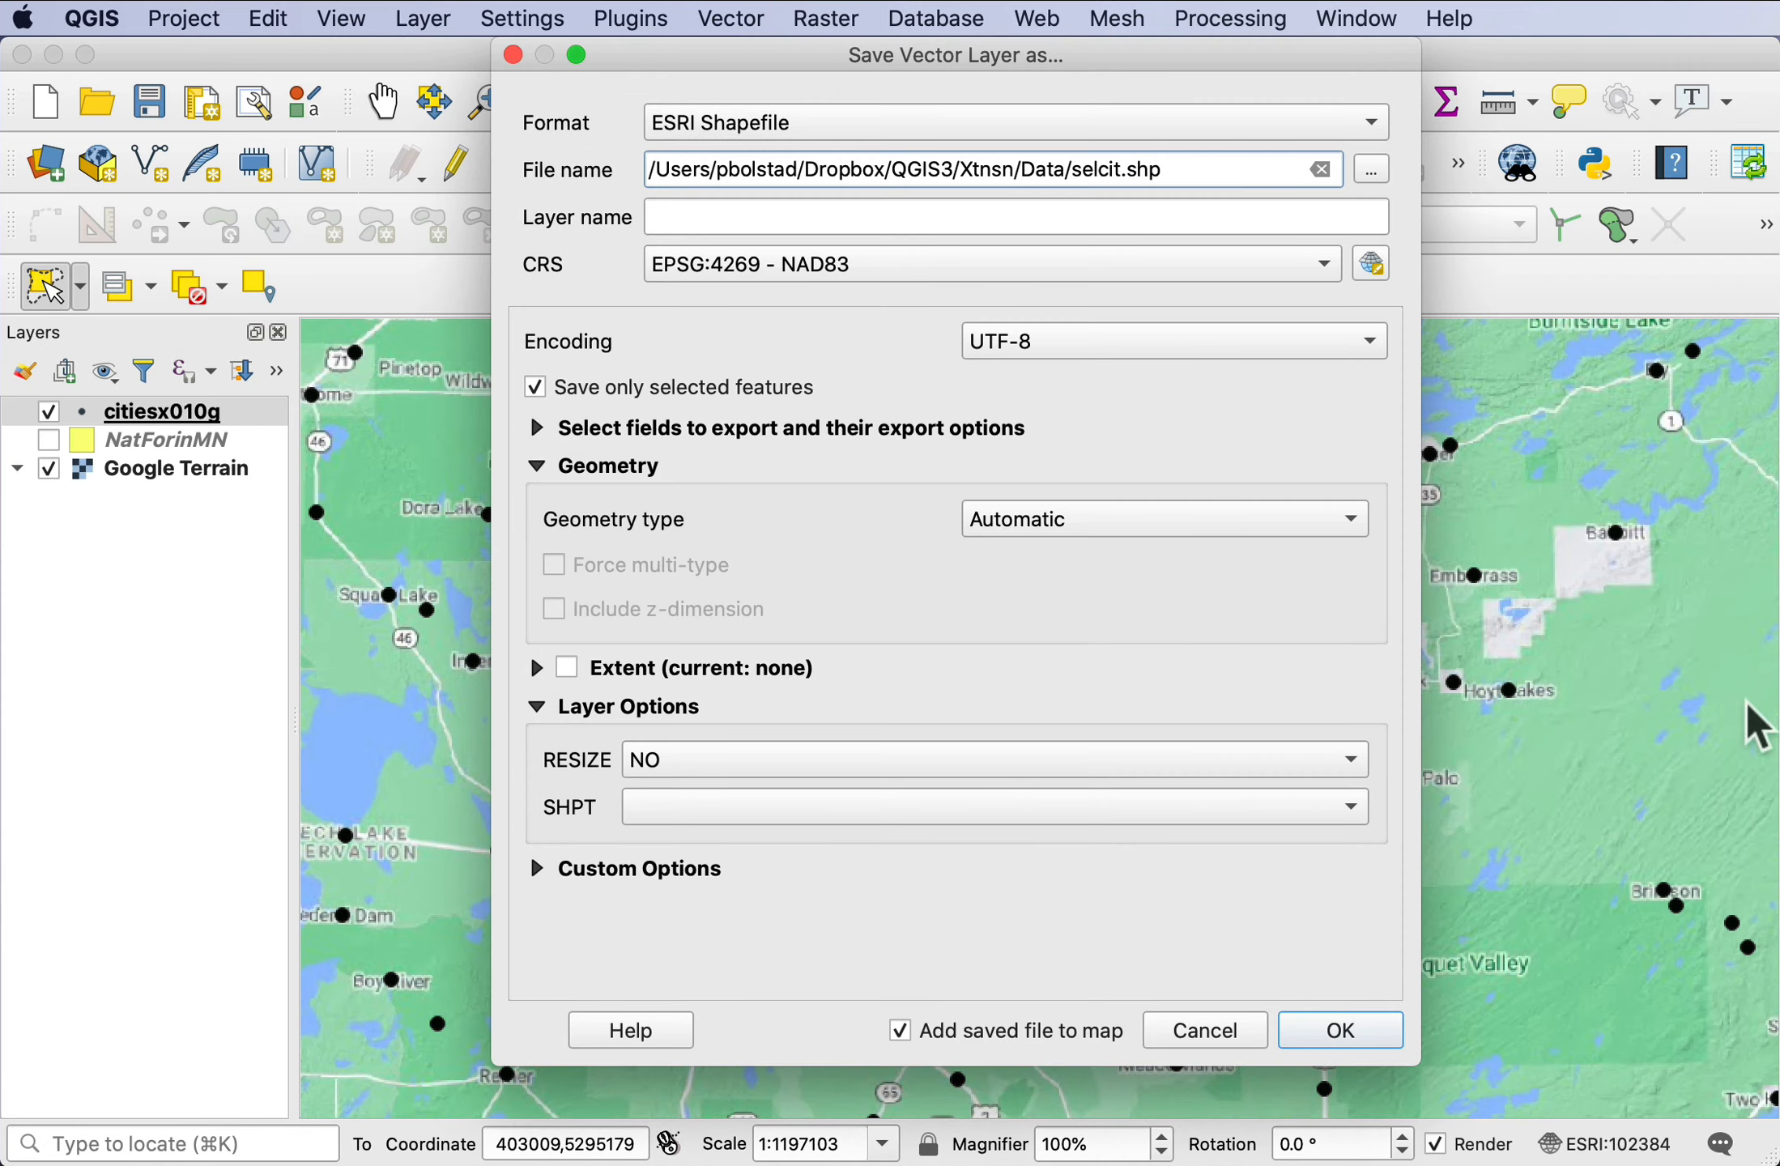
mouse_move(1321, 265)
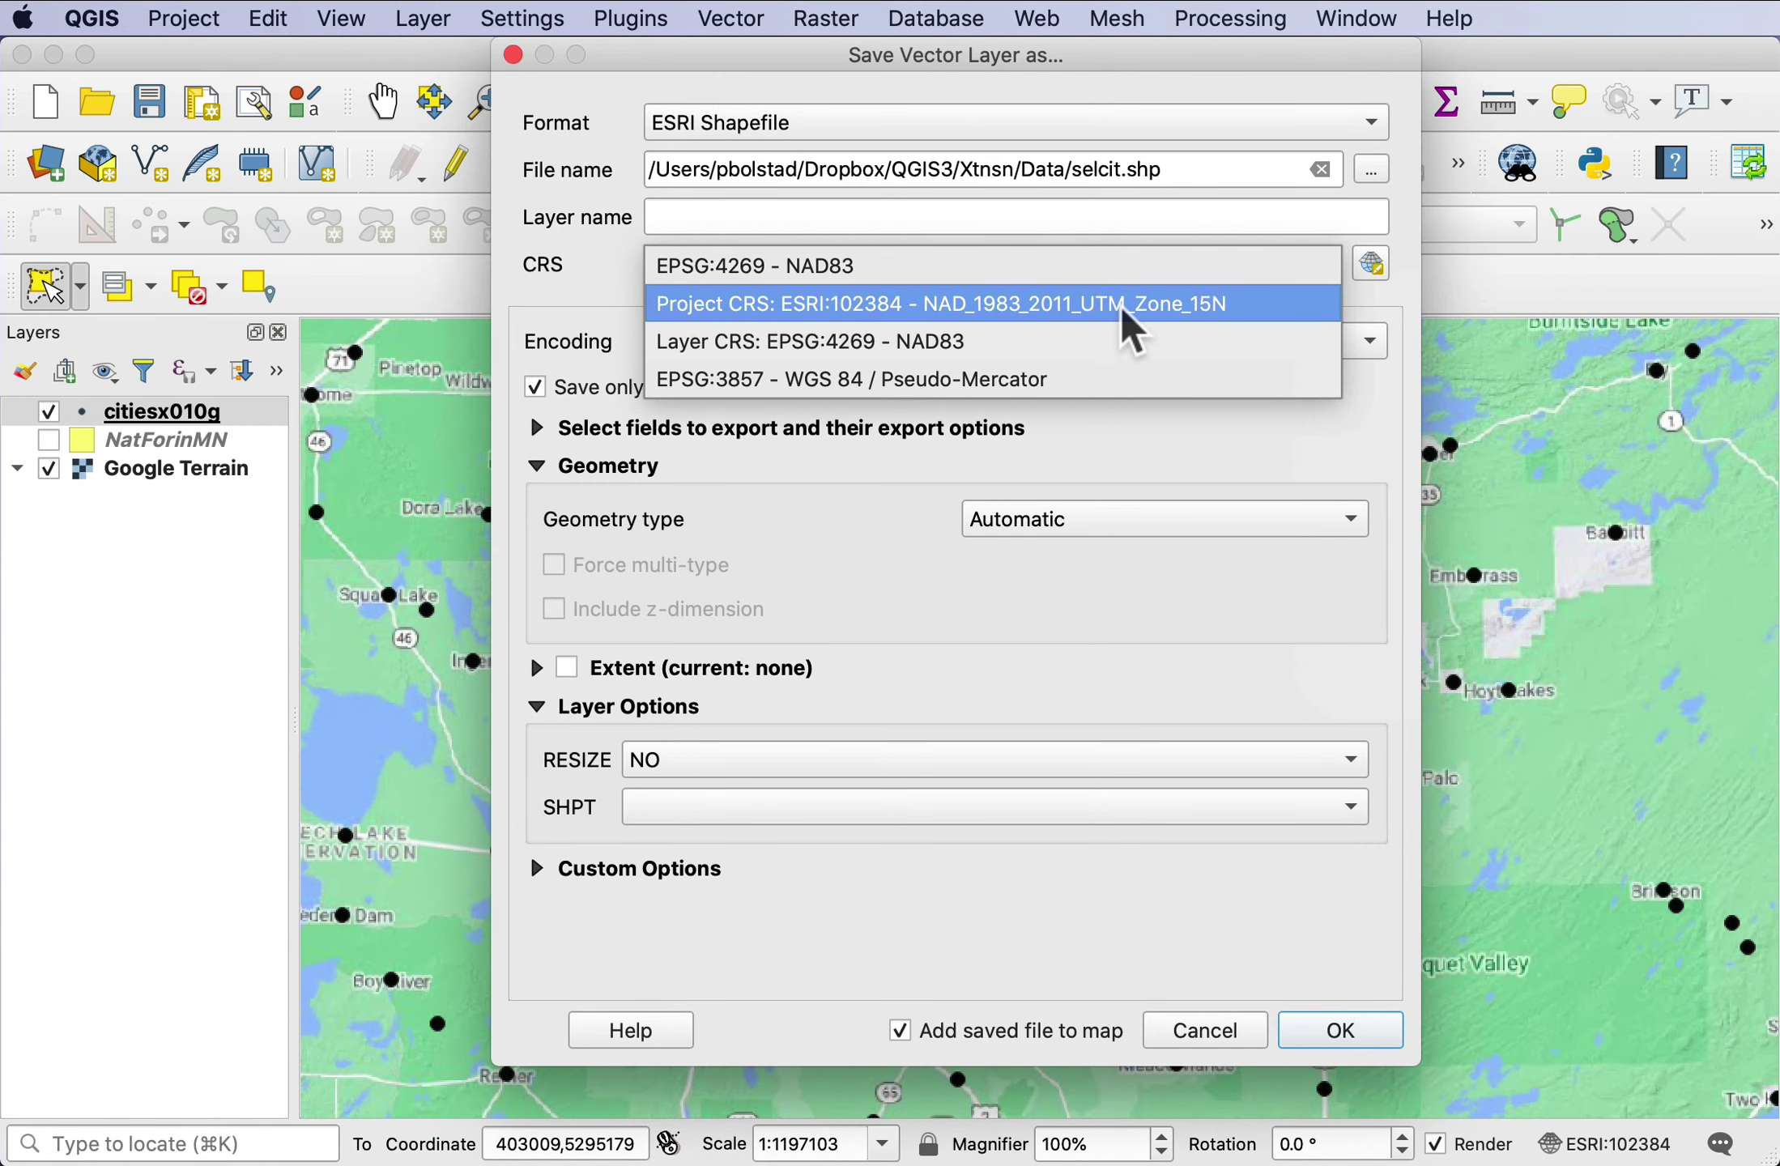
left_click(941, 303)
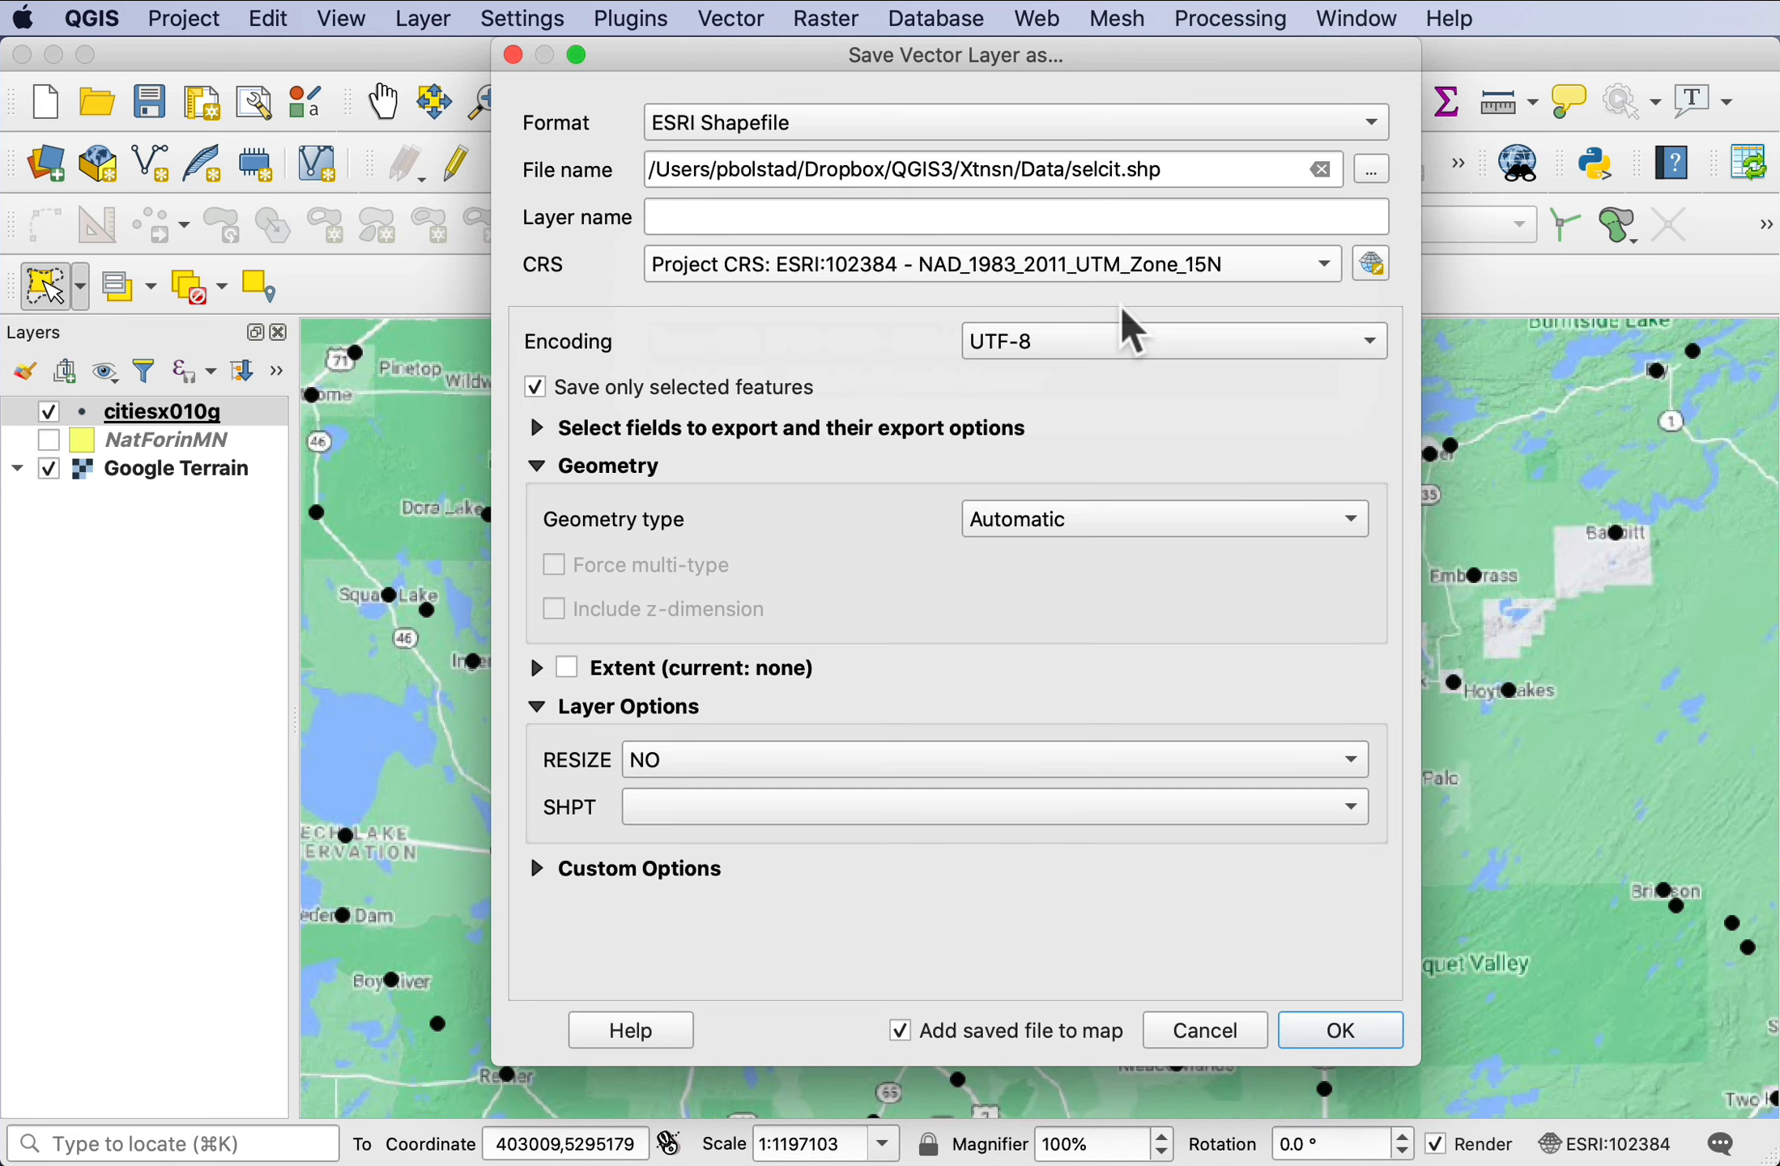
mouse_move(1231, 587)
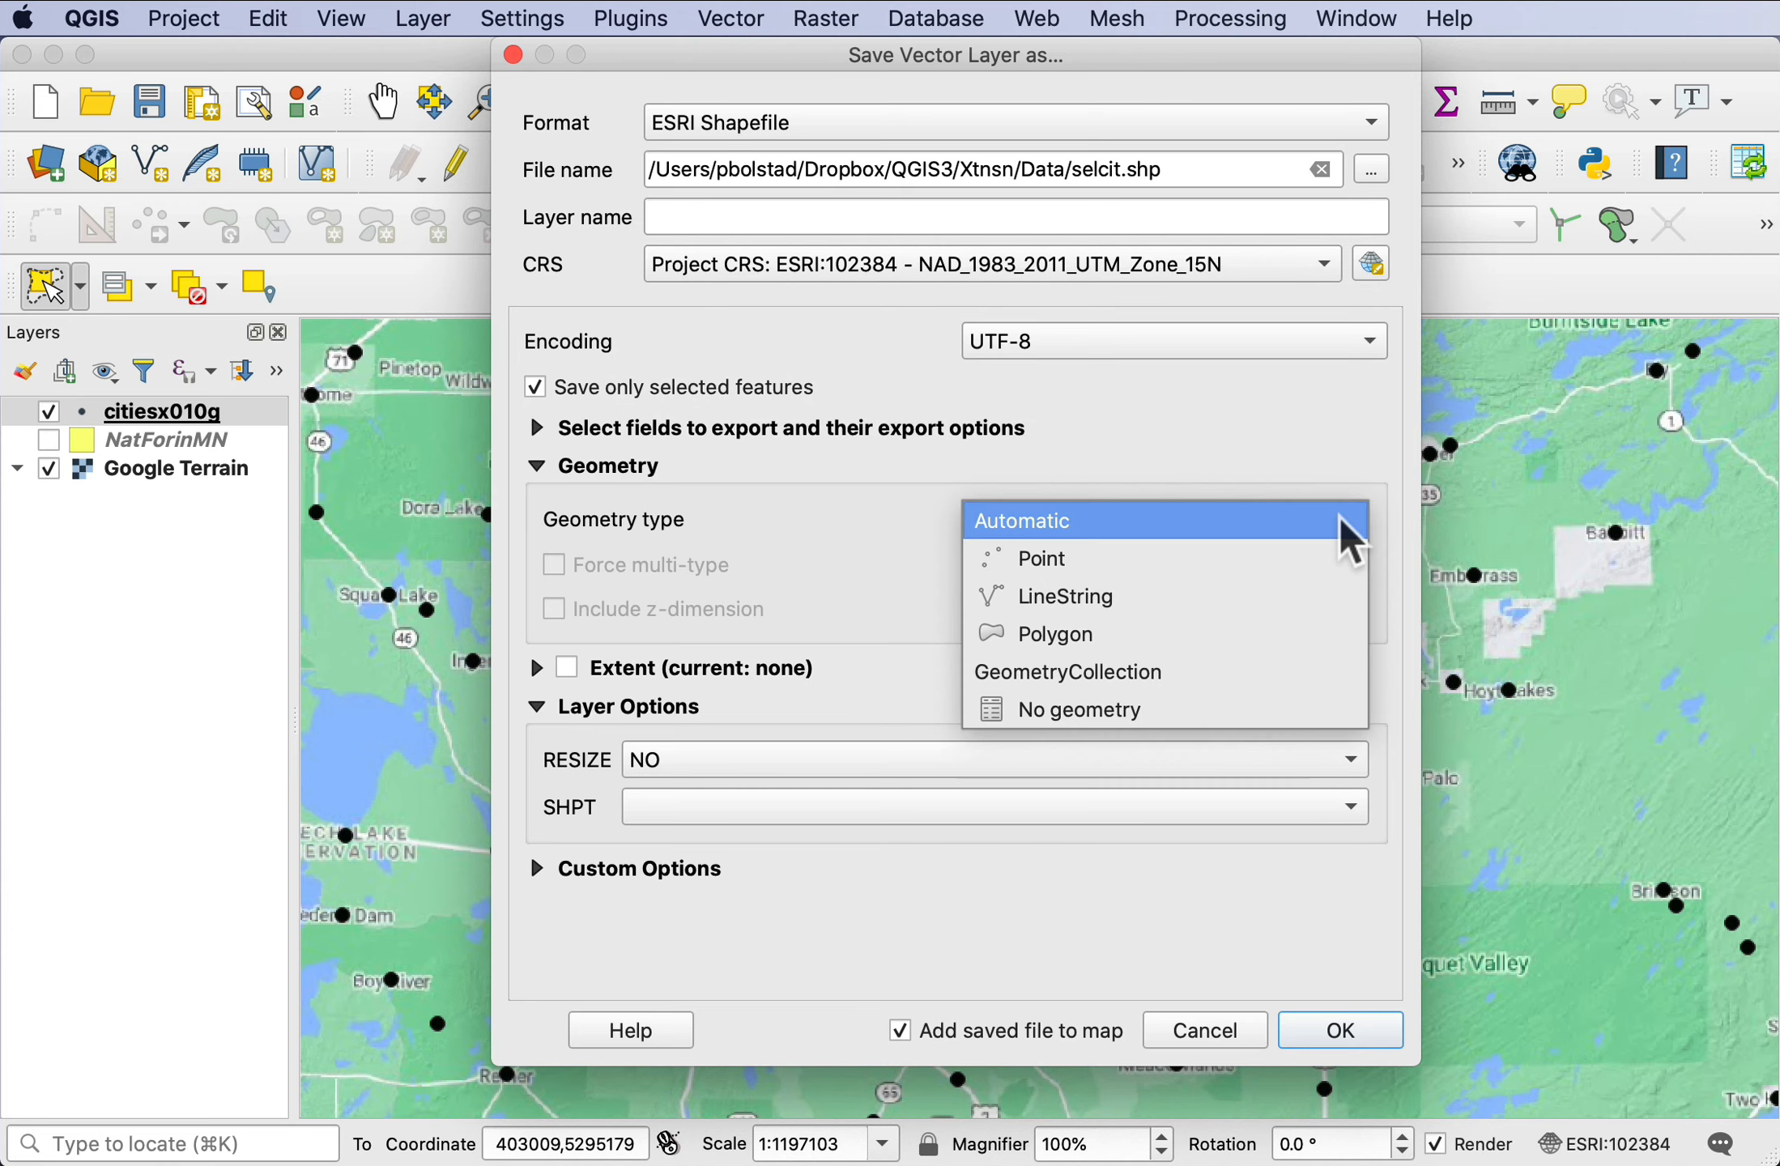
left_click(1040, 559)
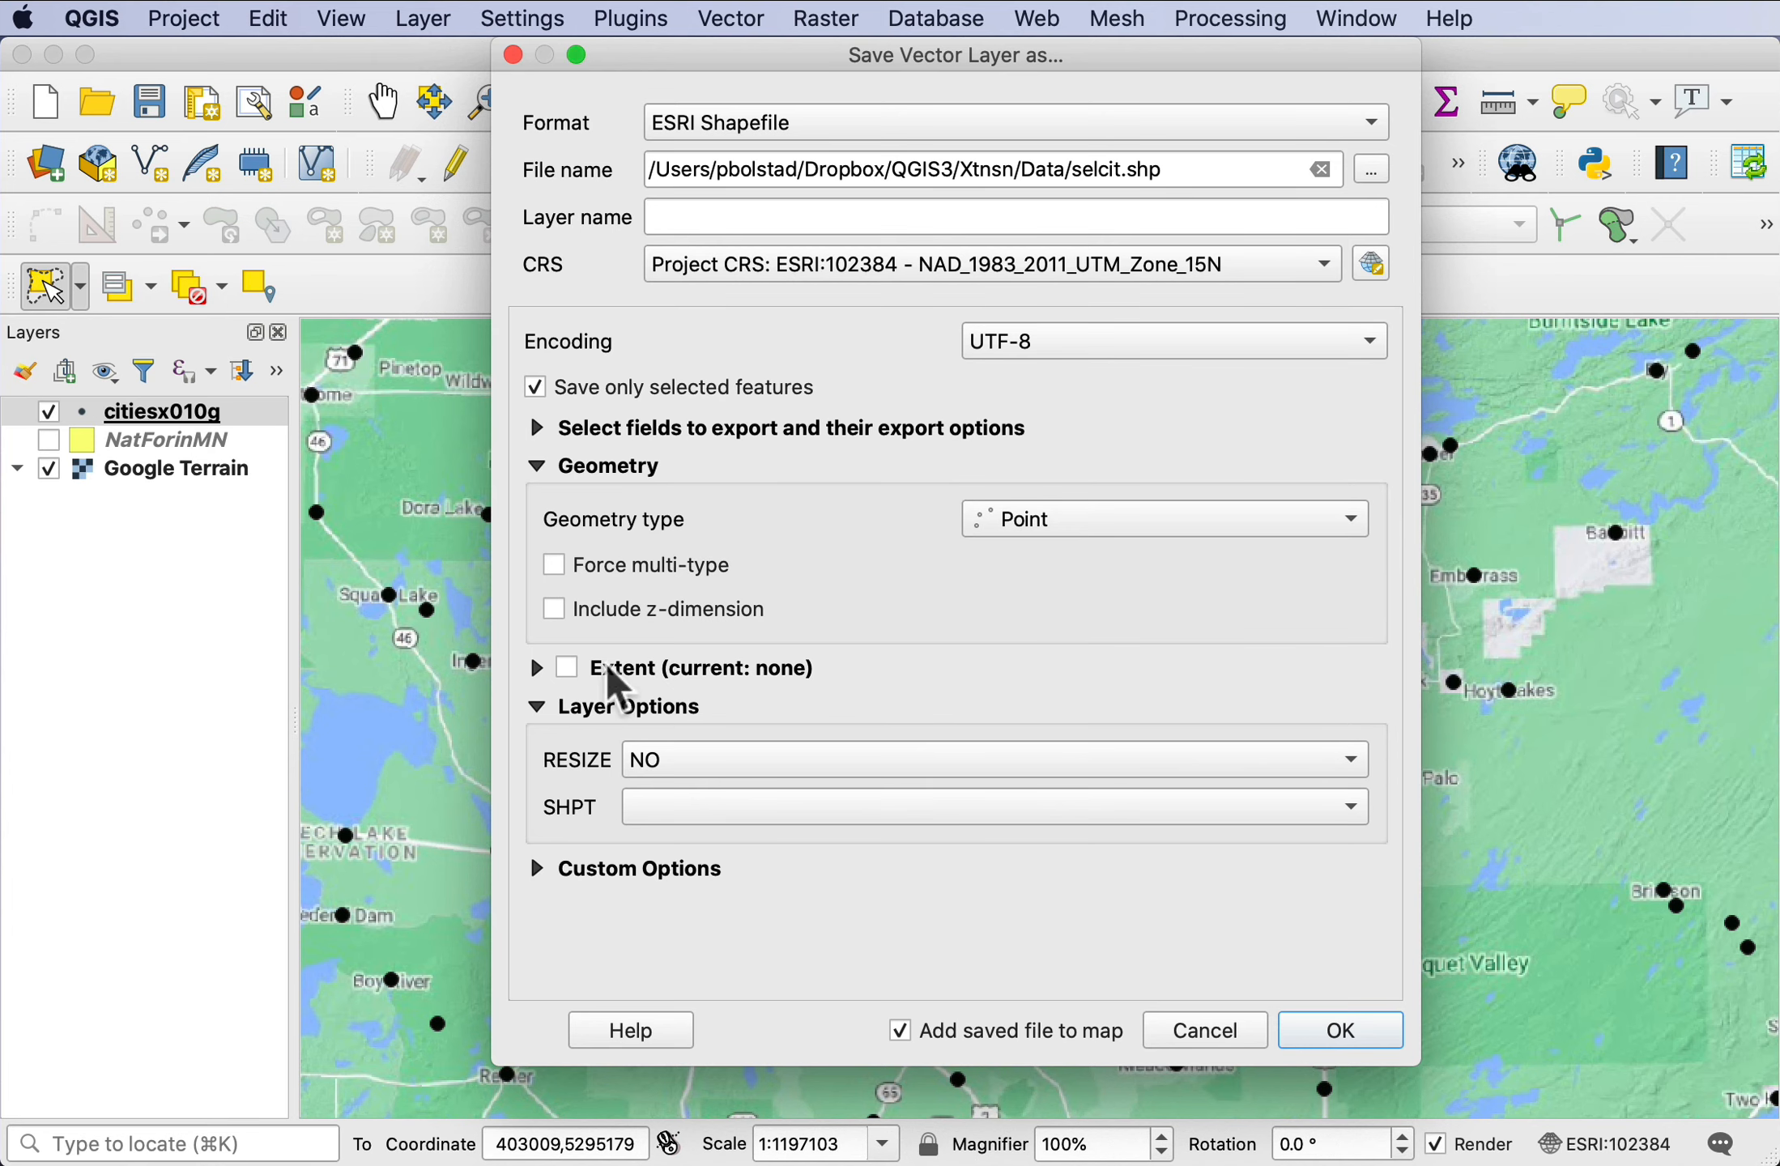
left_click(1340, 1030)
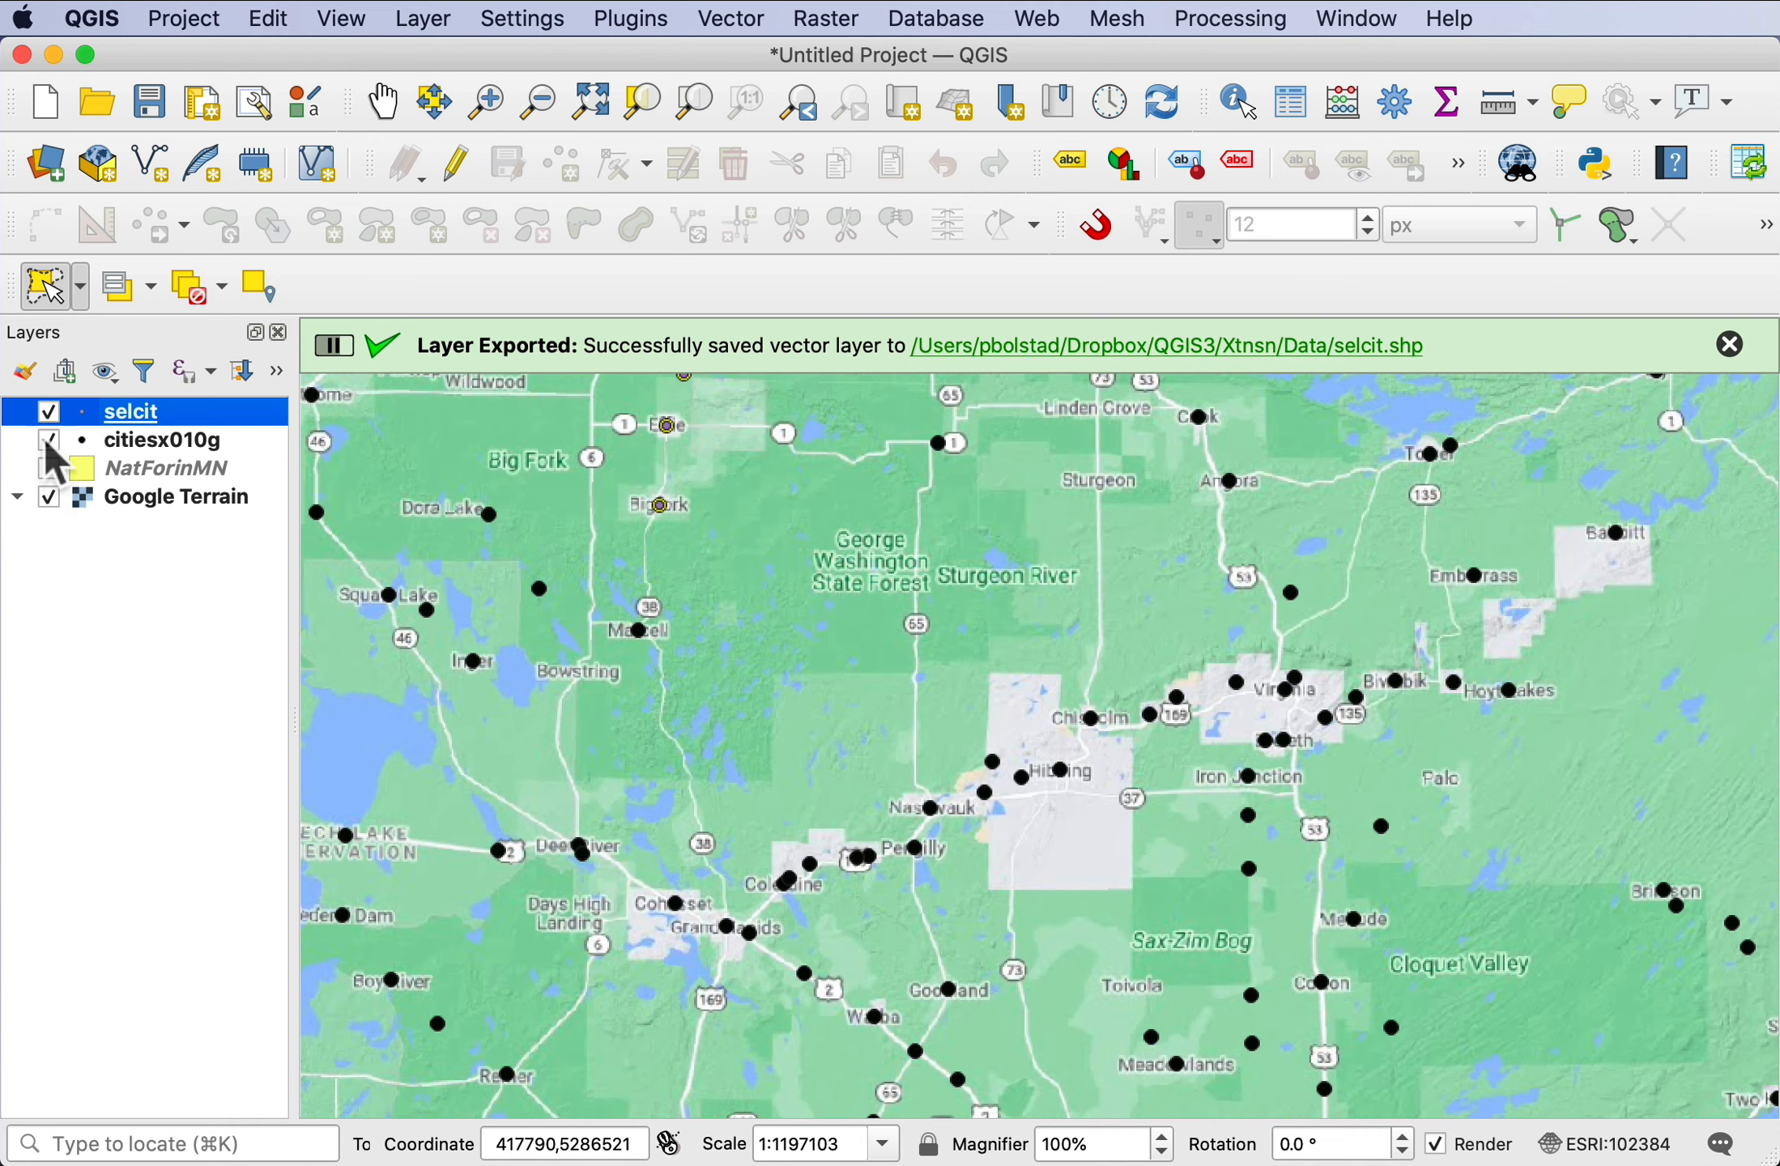
- Turn off the citiesx010g layer so only the three selcit cities remain visible
left_click(48, 439)
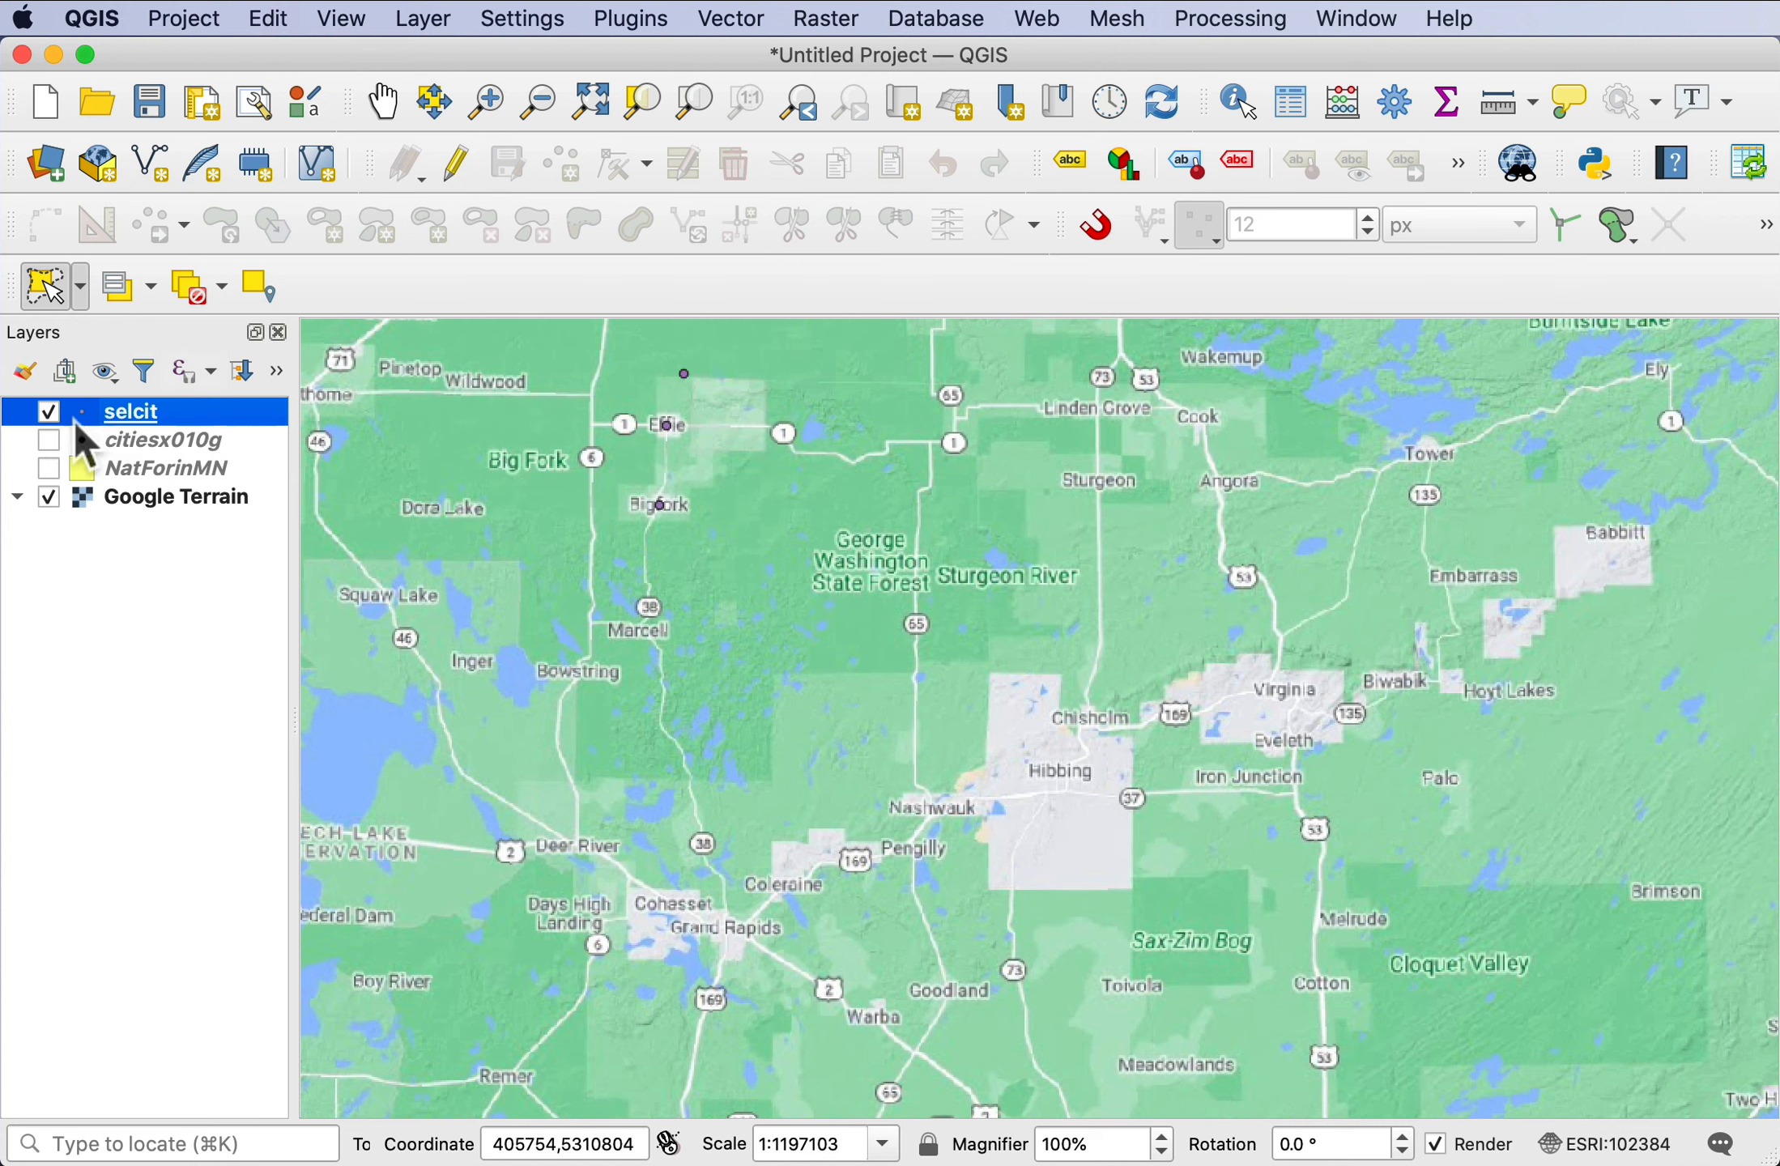
mouse_move(130, 412)
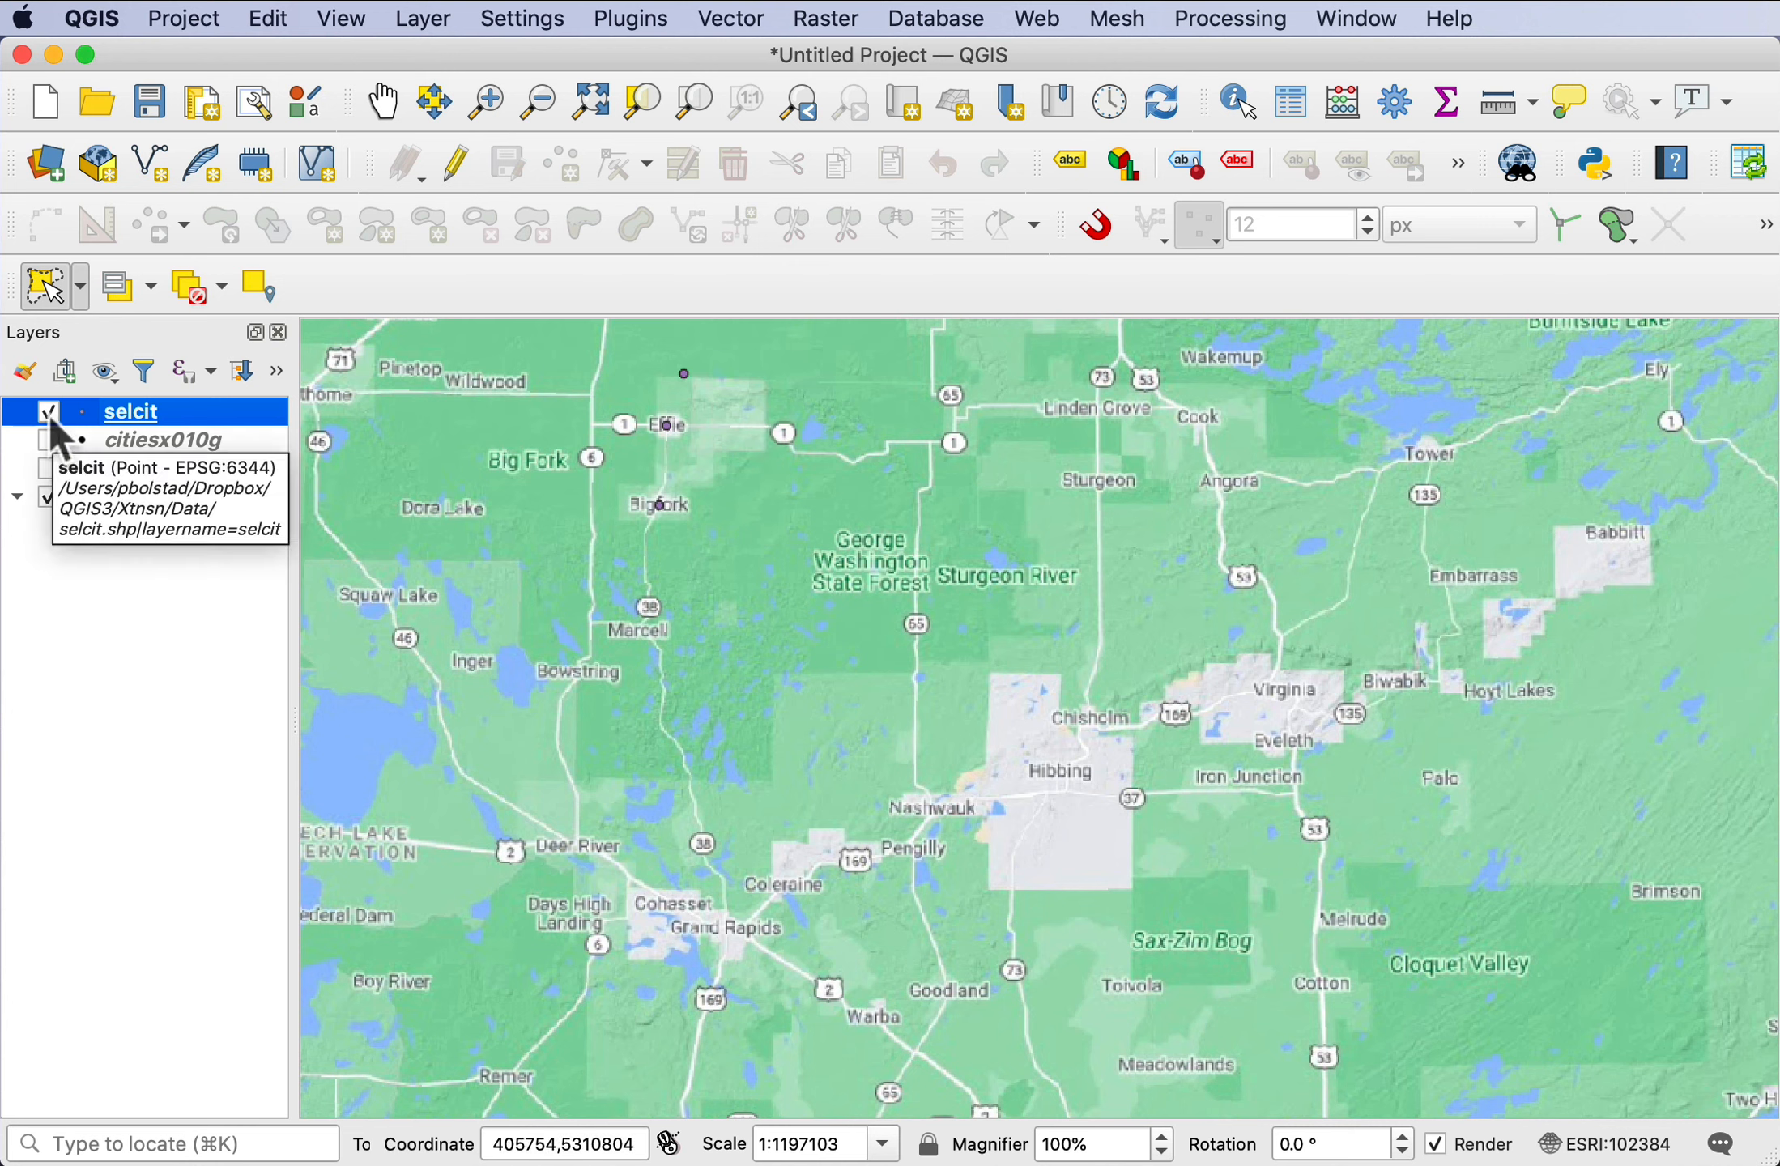